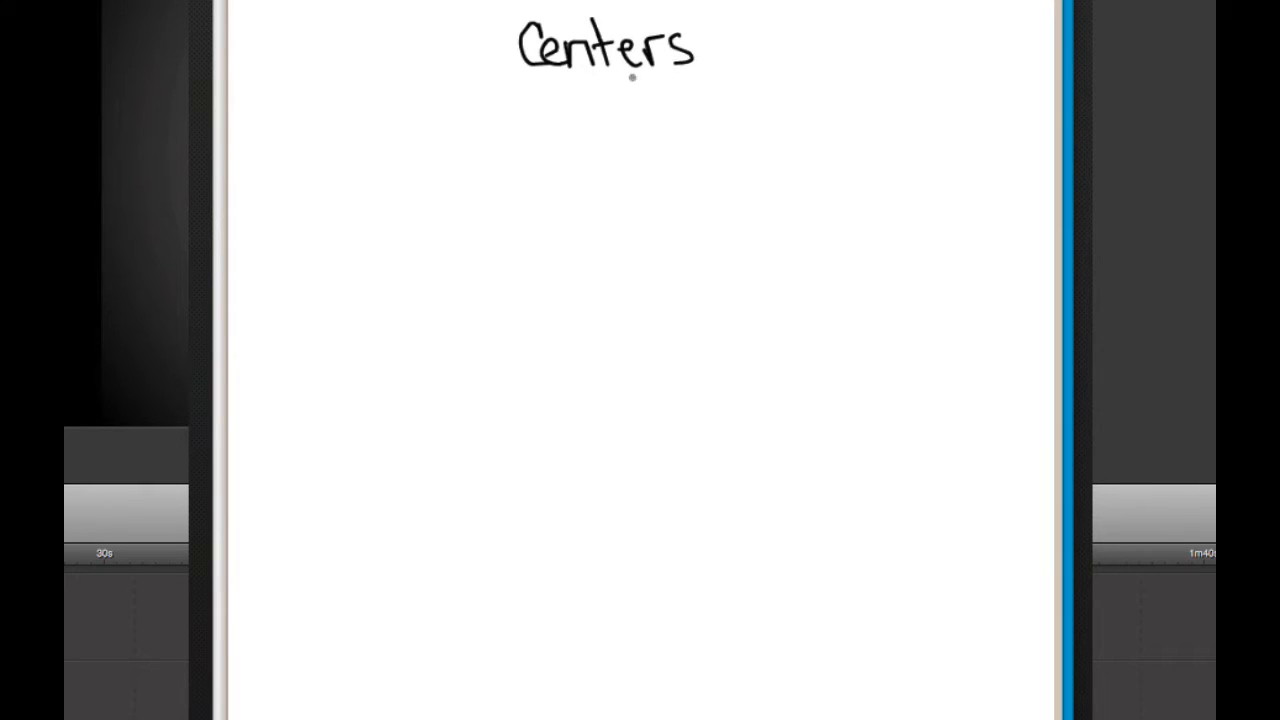
Step: Underline the Centers heading and draw branches down to workgroup WG1
{"action": "left_click_drag", "start_coordinate": [524, 84], "coordinate": [700, 82]}
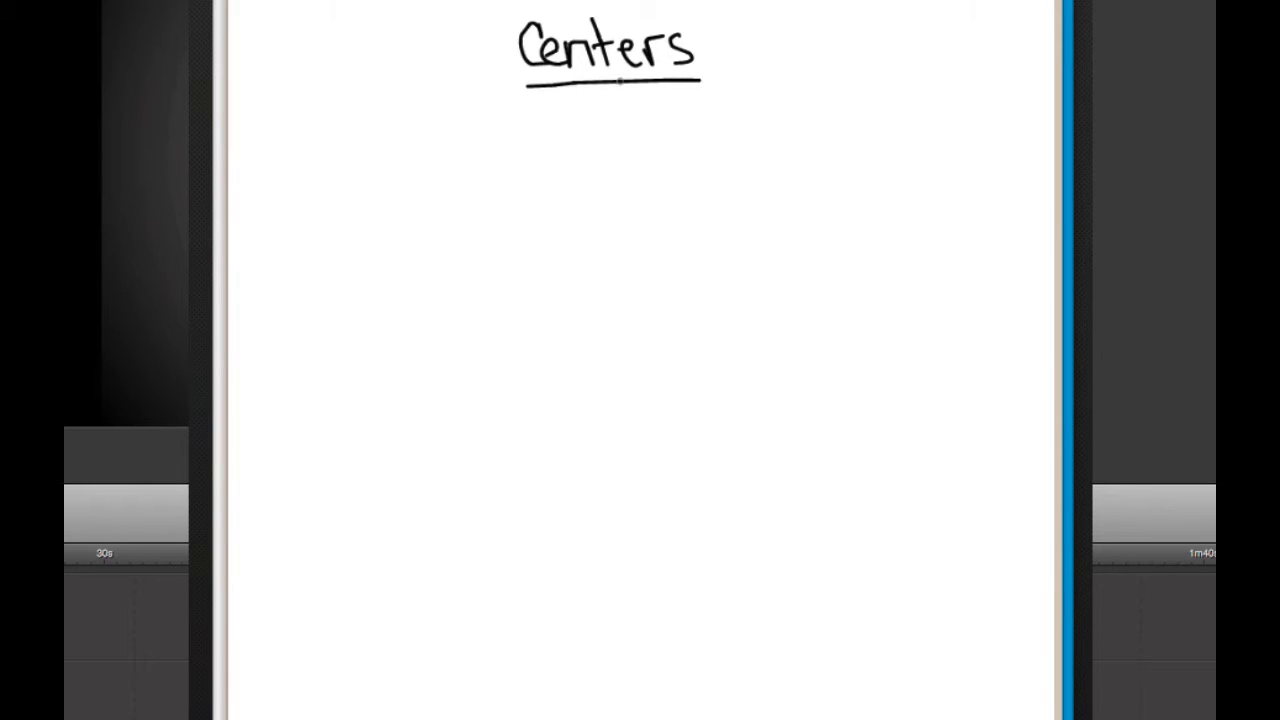
{"action": "left_click_drag", "start_coordinate": [600, 105], "coordinate": [595, 135]}
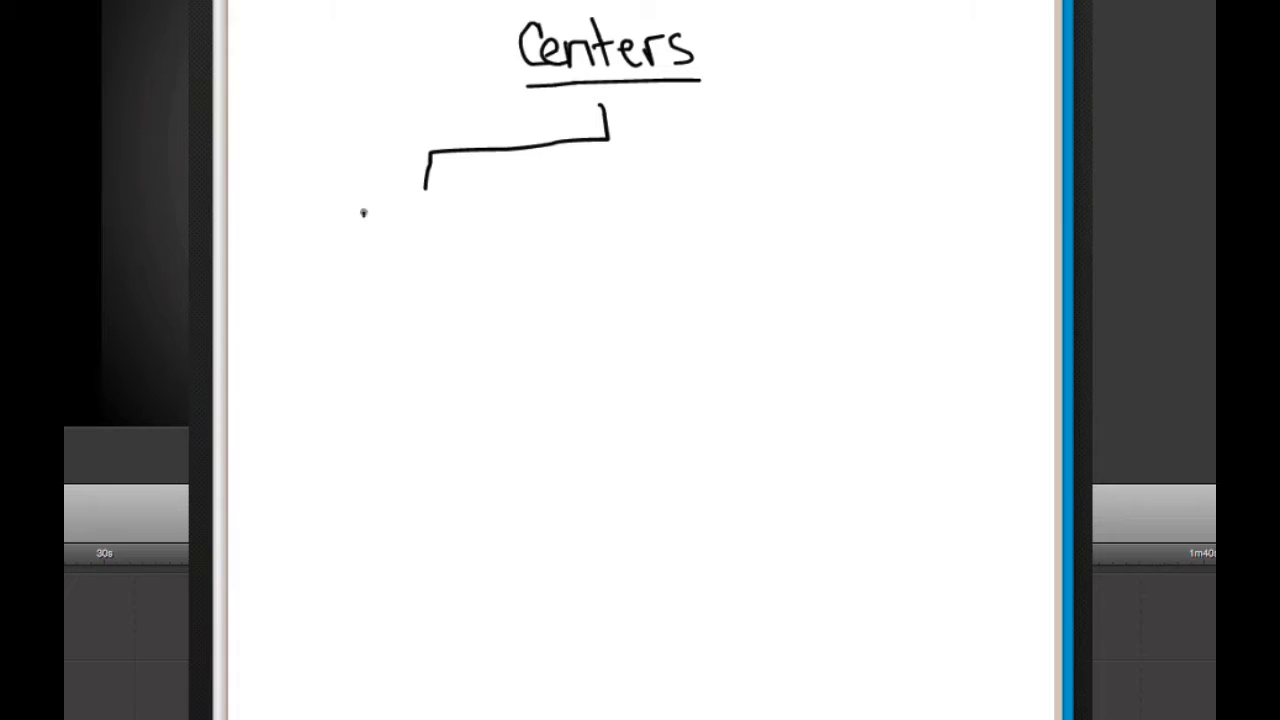
{"action": "type", "text": "WGI"}
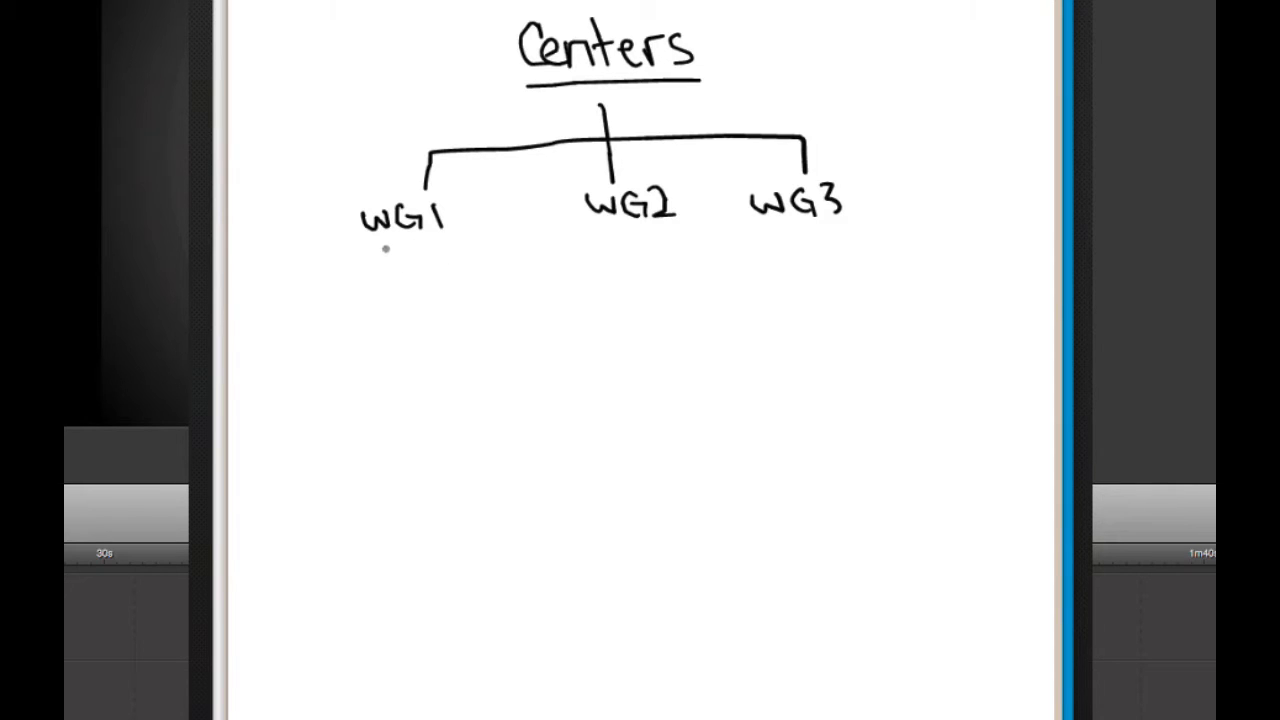
Step: Draw user branches under WG1, WG2 and WG3, and write Admin
{"action": "left_click_drag", "start_coordinate": [398, 250], "coordinate": [328, 335]}
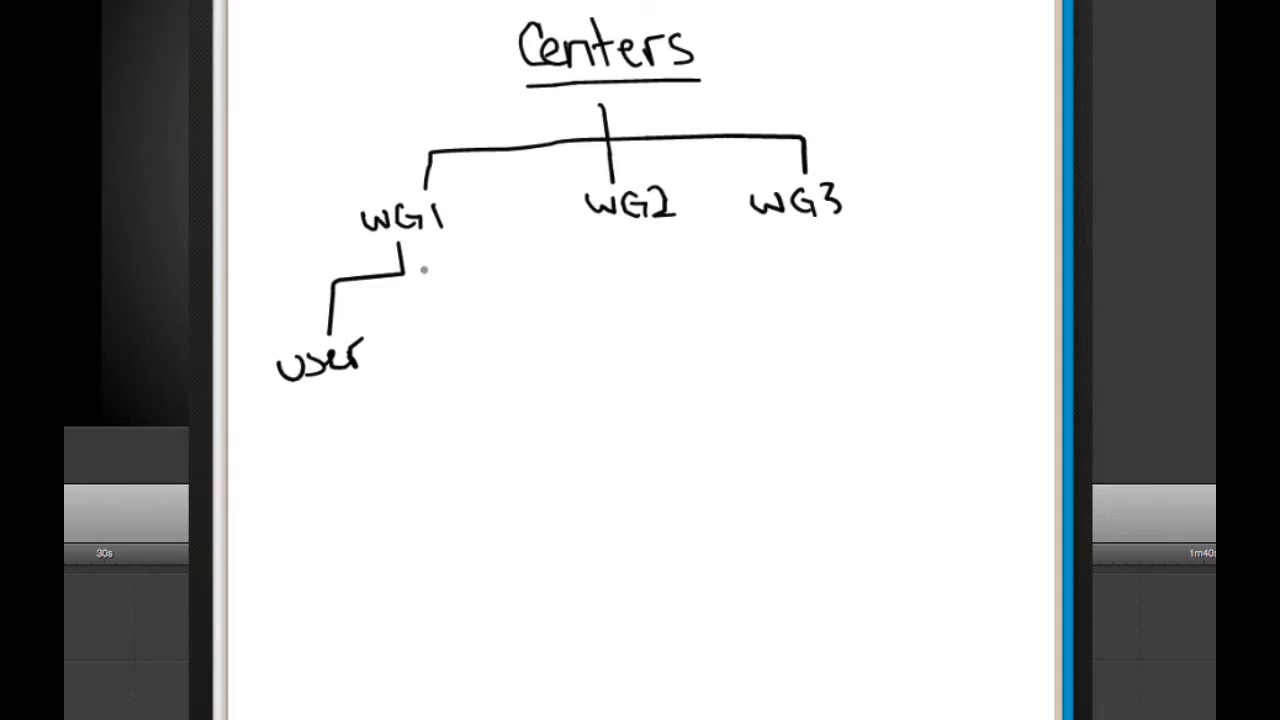
{"action": "left_click_drag", "start_coordinate": [415, 265], "coordinate": [465, 360]}
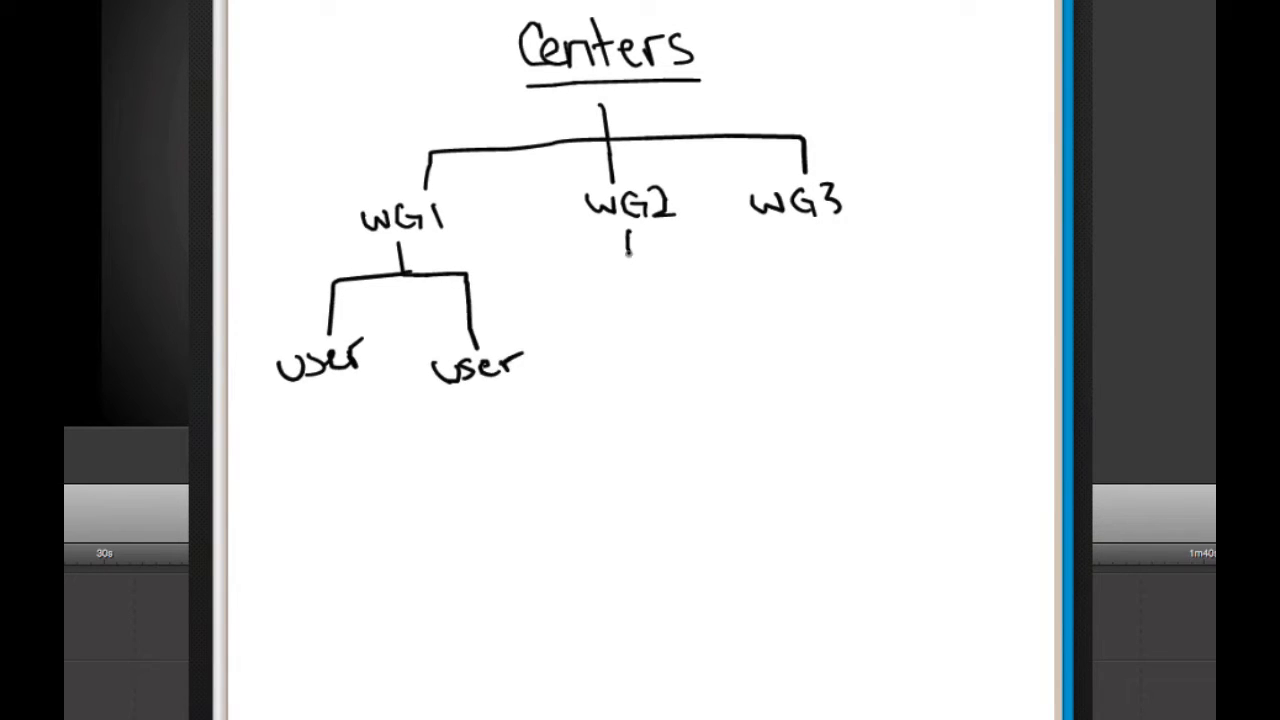
{"action": "left_click_drag", "start_coordinate": [628, 240], "coordinate": [690, 340]}
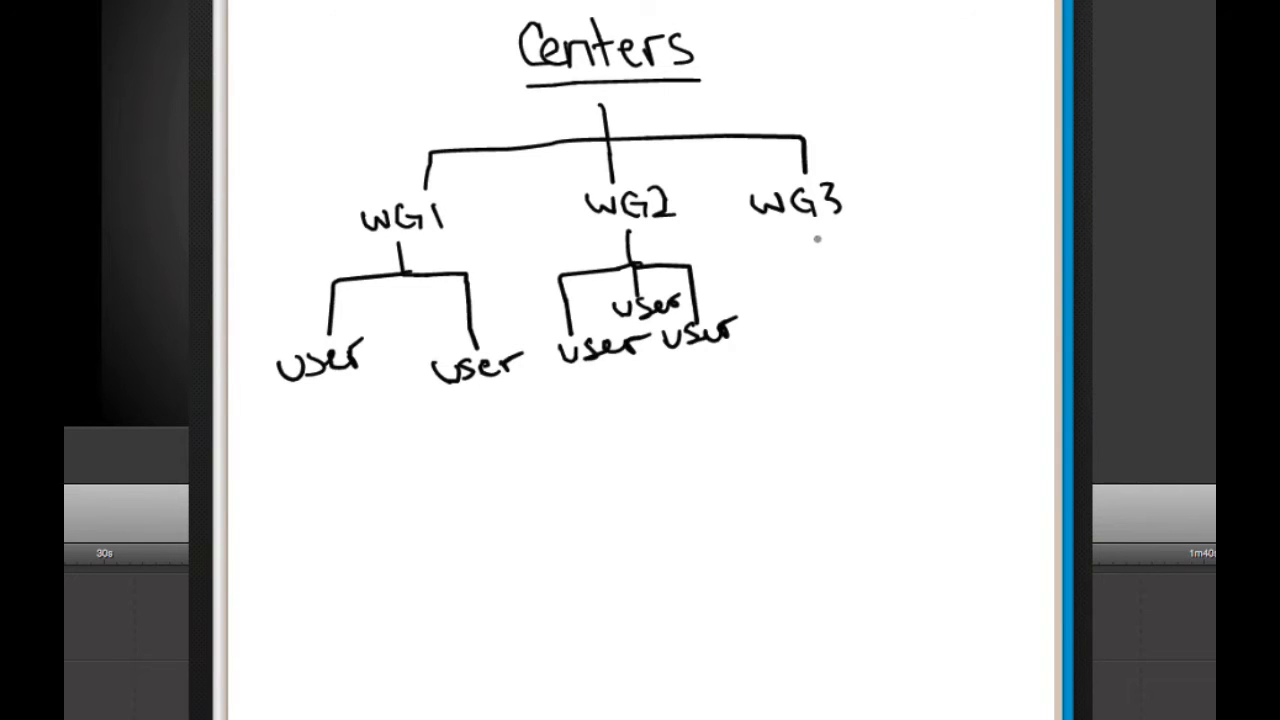
{"action": "left_click_drag", "start_coordinate": [815, 240], "coordinate": [880, 320]}
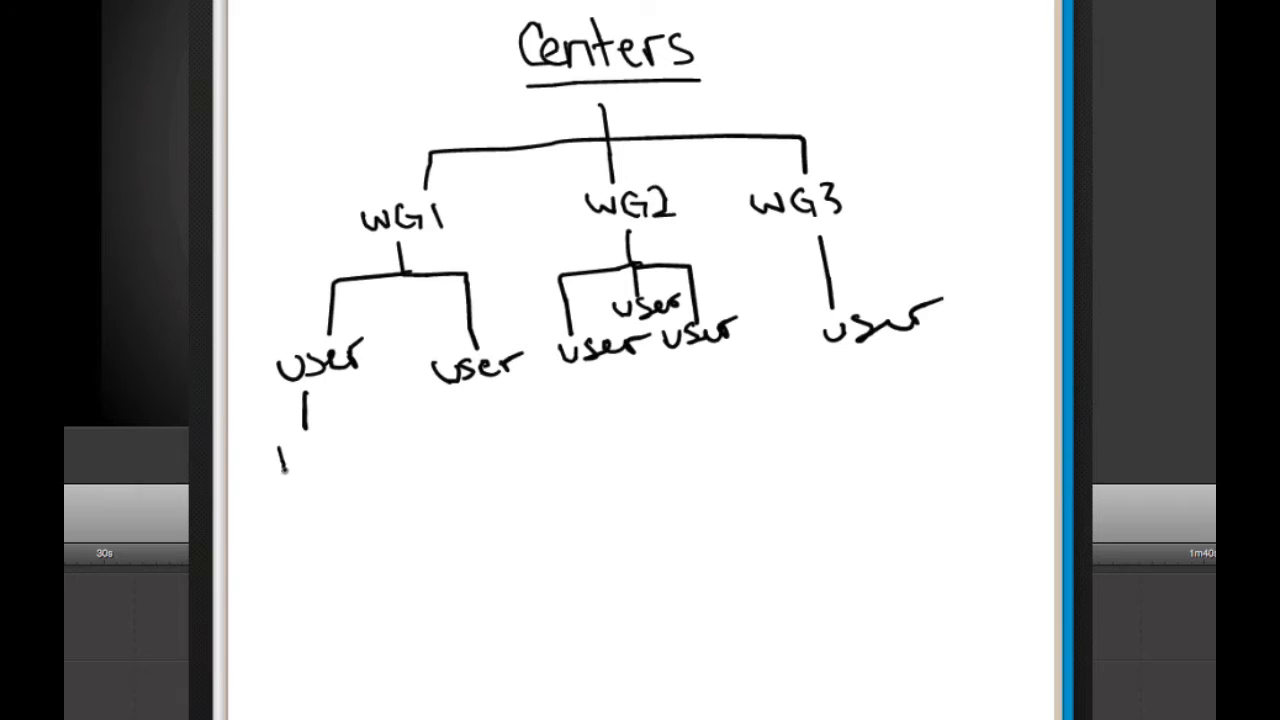
{"action": "type", "text": "Admin"}
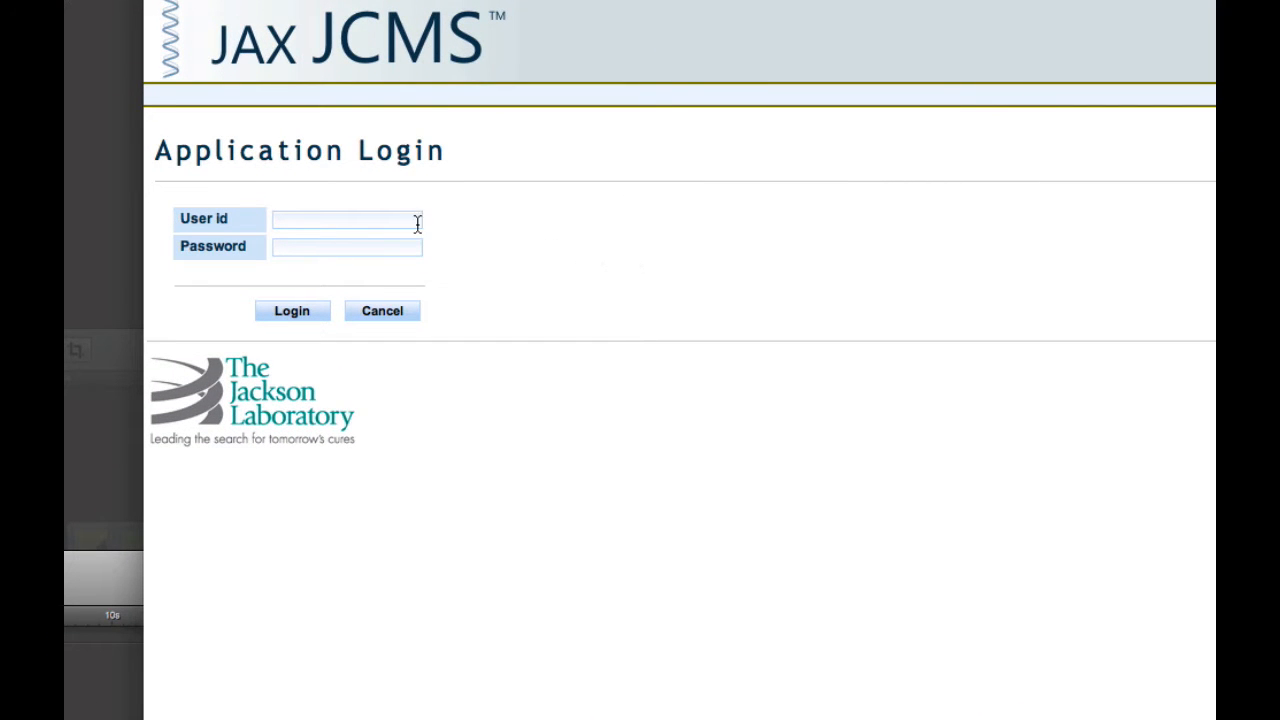
Step: Log in to JCMS Web as administrator mtsadm
{"action": "type", "text": "mtsadmin"}
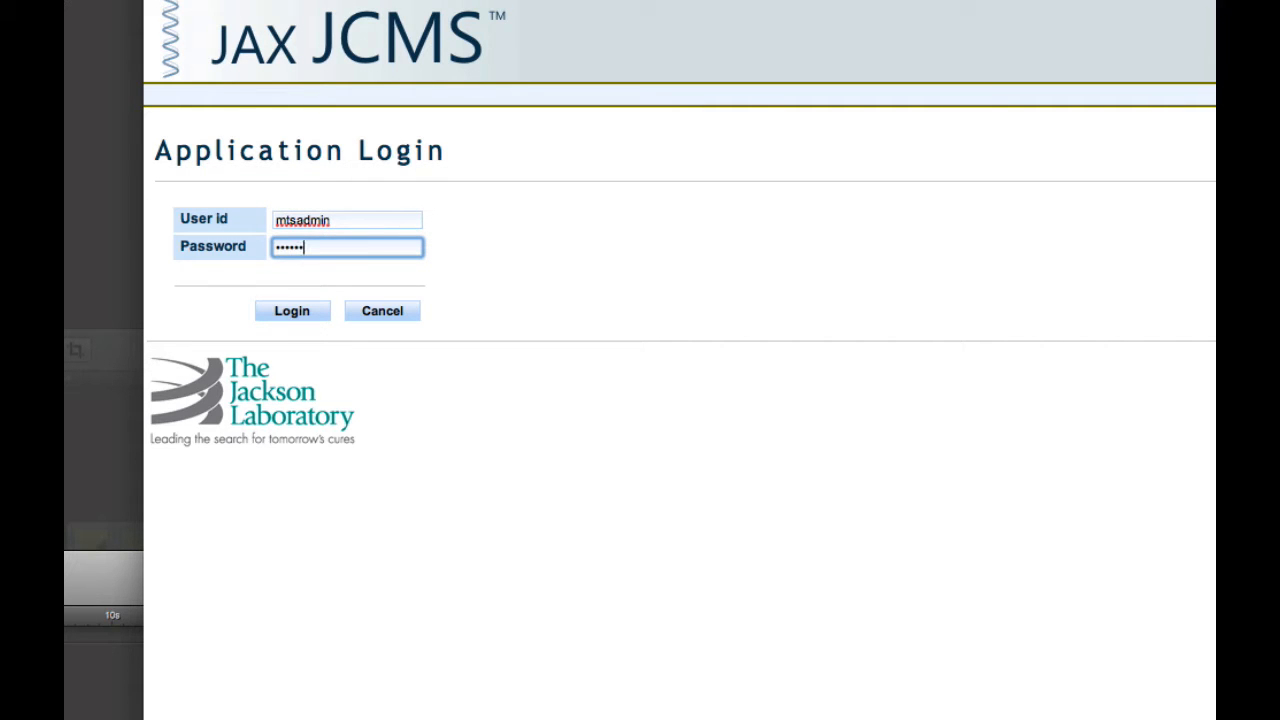
{"action": "left_click", "coordinate": [292, 310]}
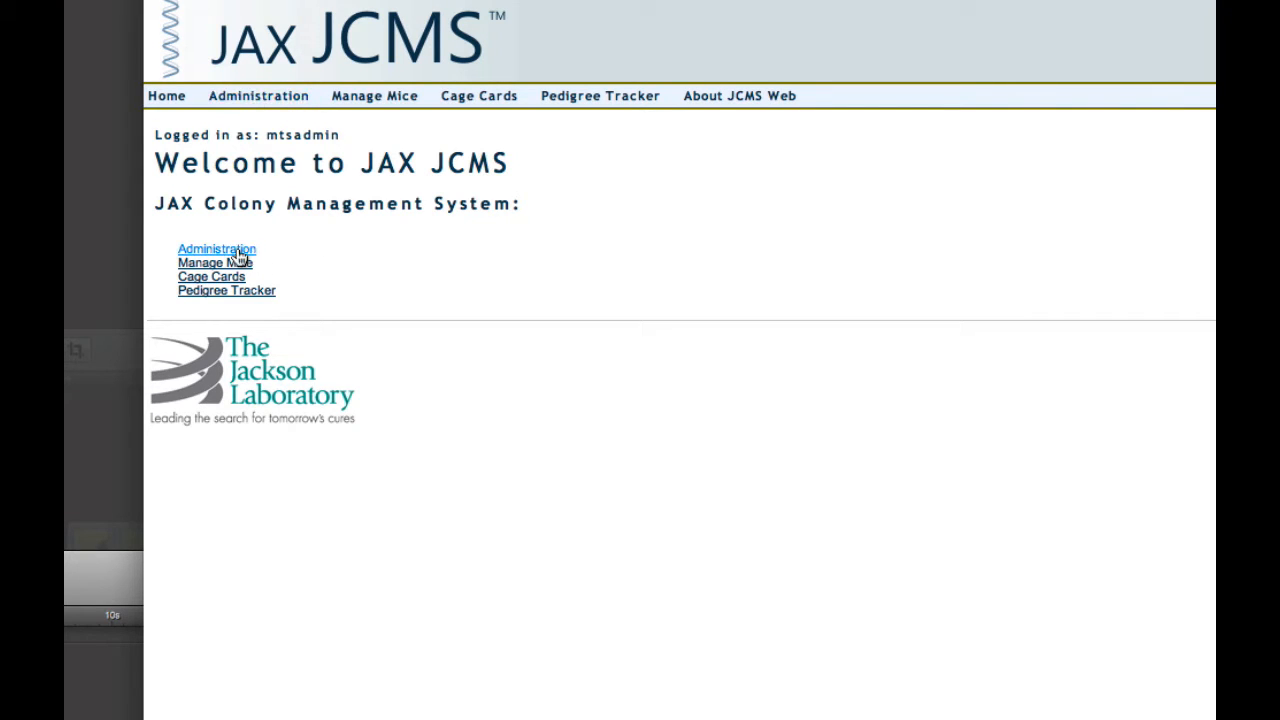
{"action": "mouse_move", "coordinate": [278, 113]}
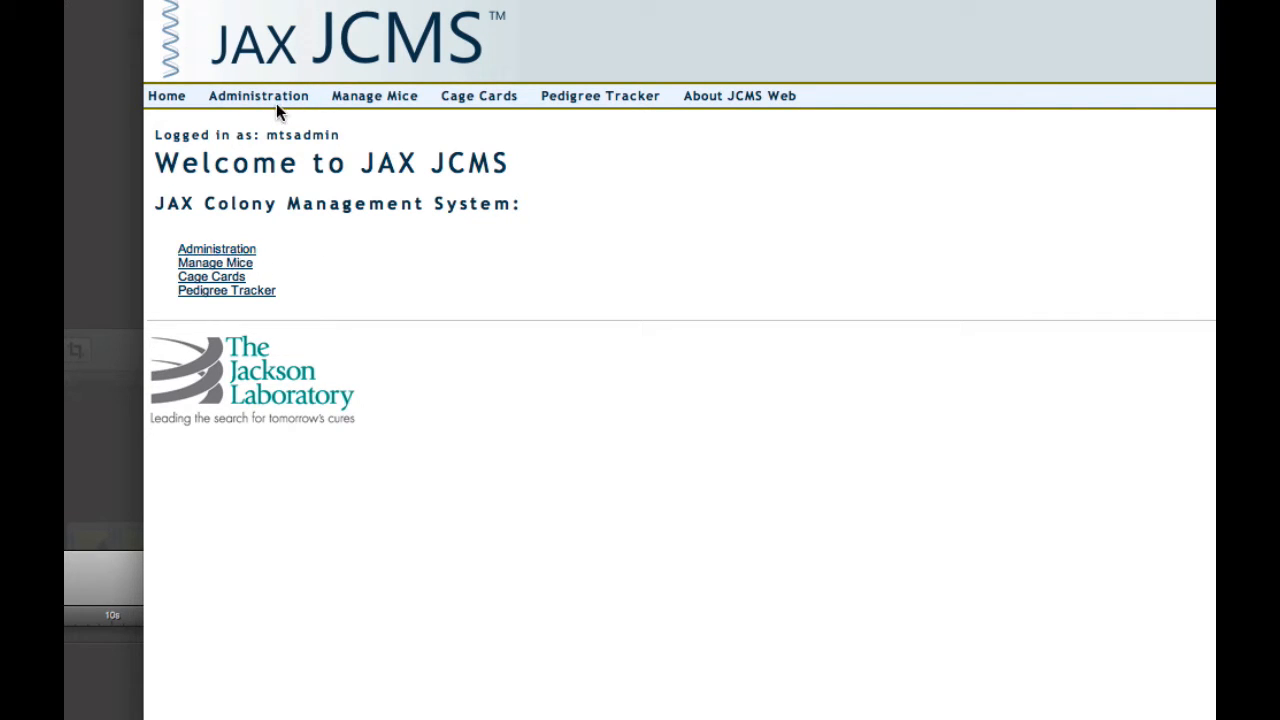
{"action": "mouse_move", "coordinate": [258, 95]}
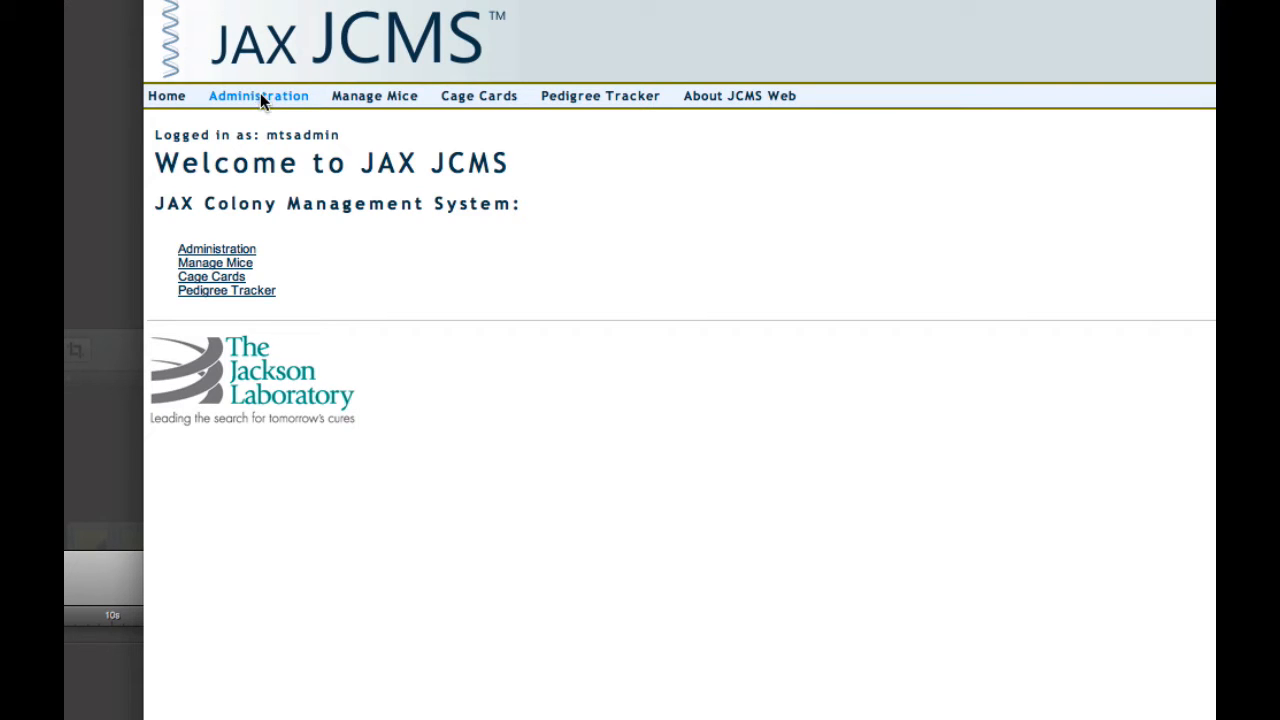
Step: Show Administration Centers and expand JCMS Web and its myLab workgroup
{"action": "left_click", "coordinate": [258, 95]}
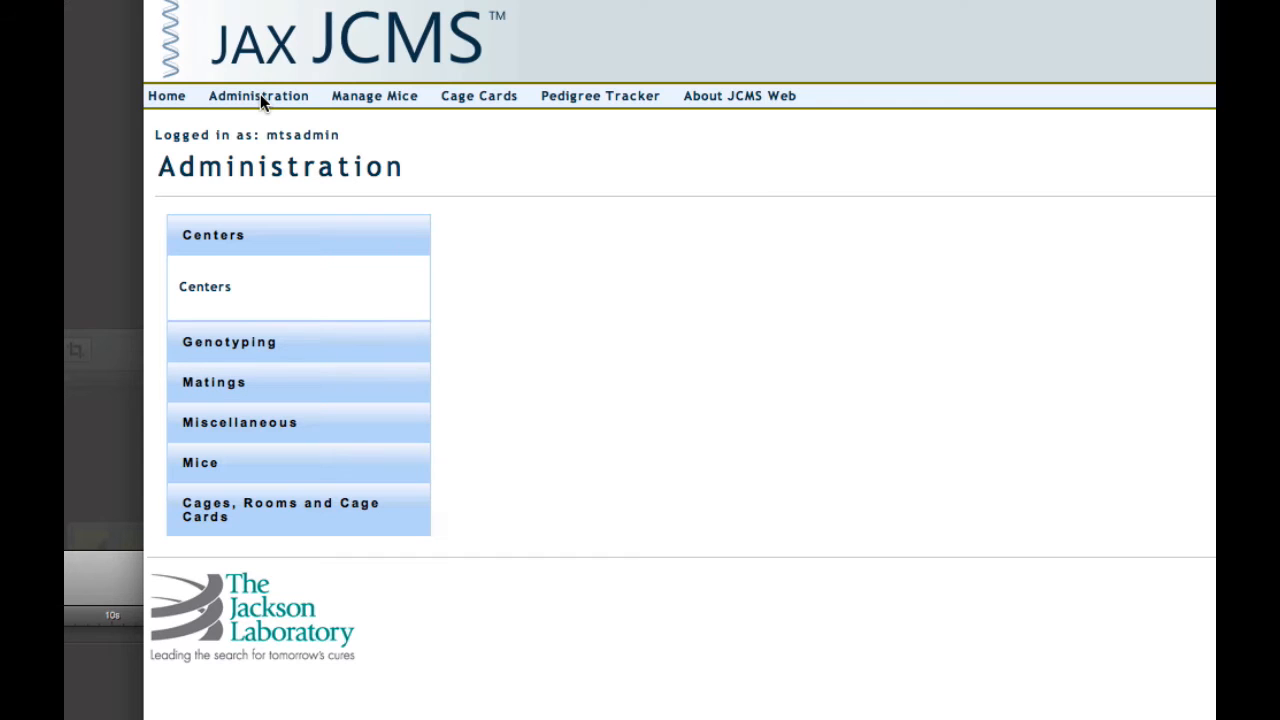
{"action": "mouse_move", "coordinate": [423, 299]}
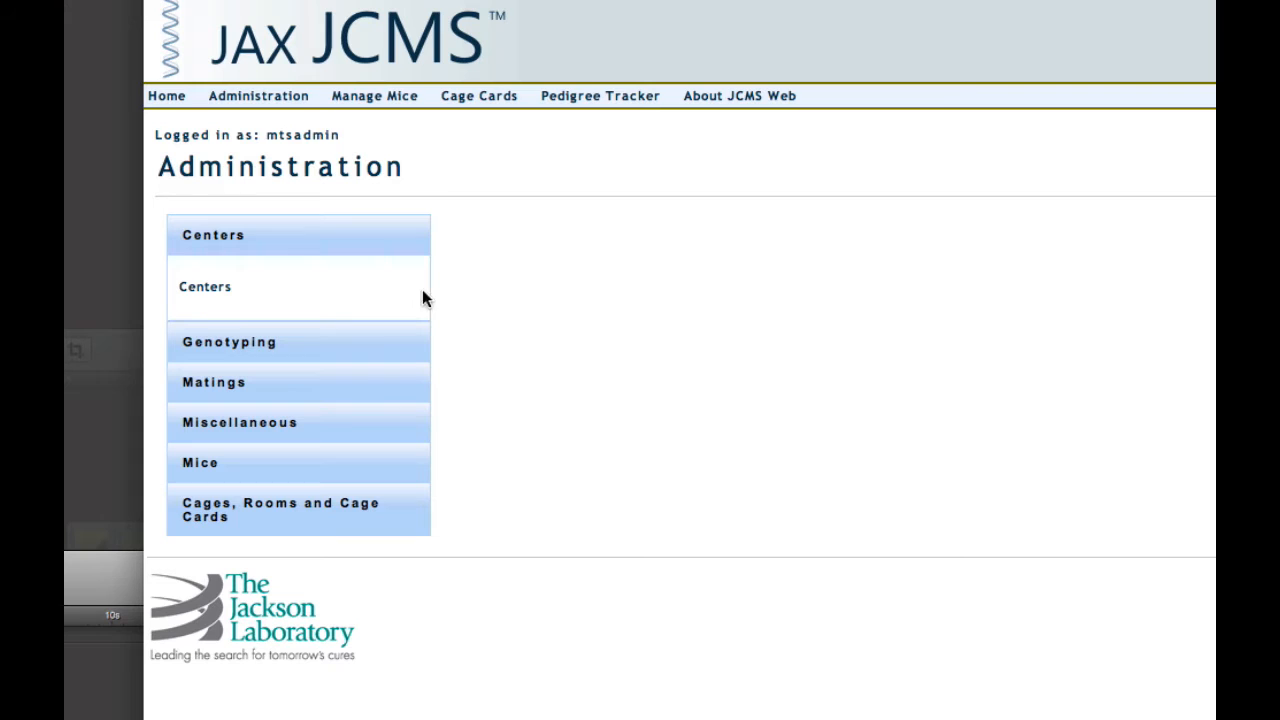
{"action": "mouse_move", "coordinate": [205, 287]}
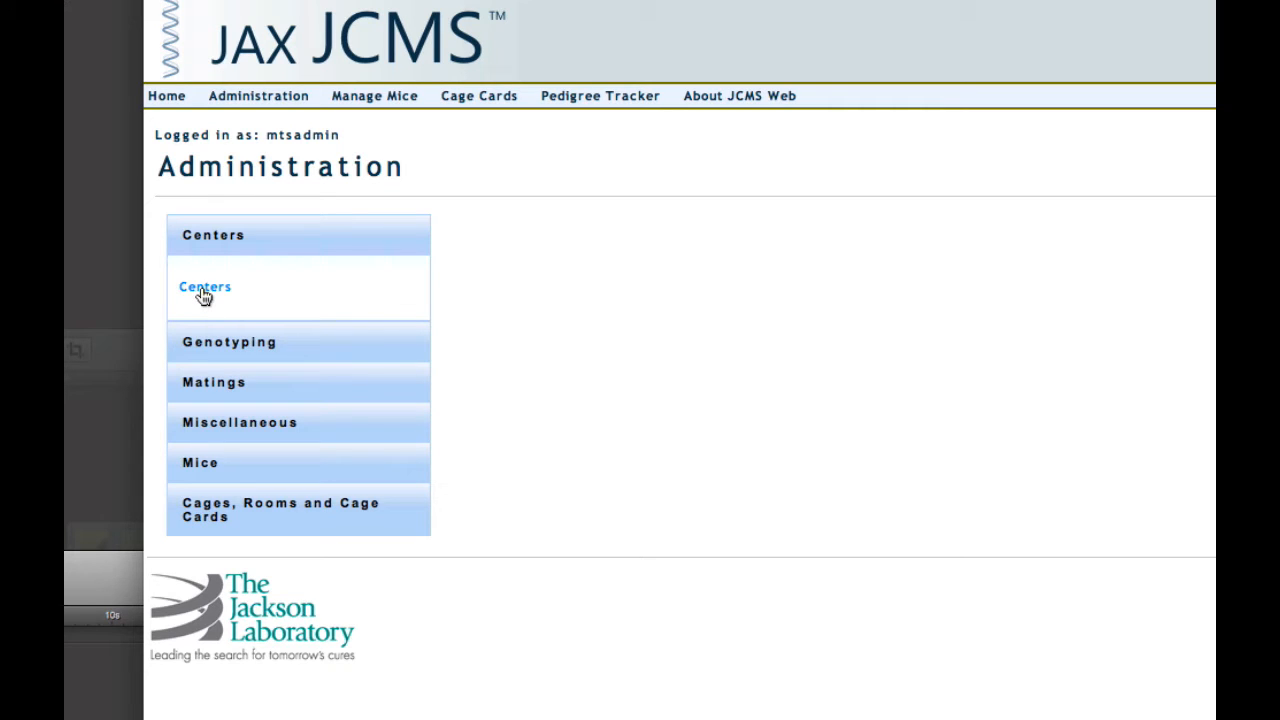
{"action": "left_click", "coordinate": [205, 287]}
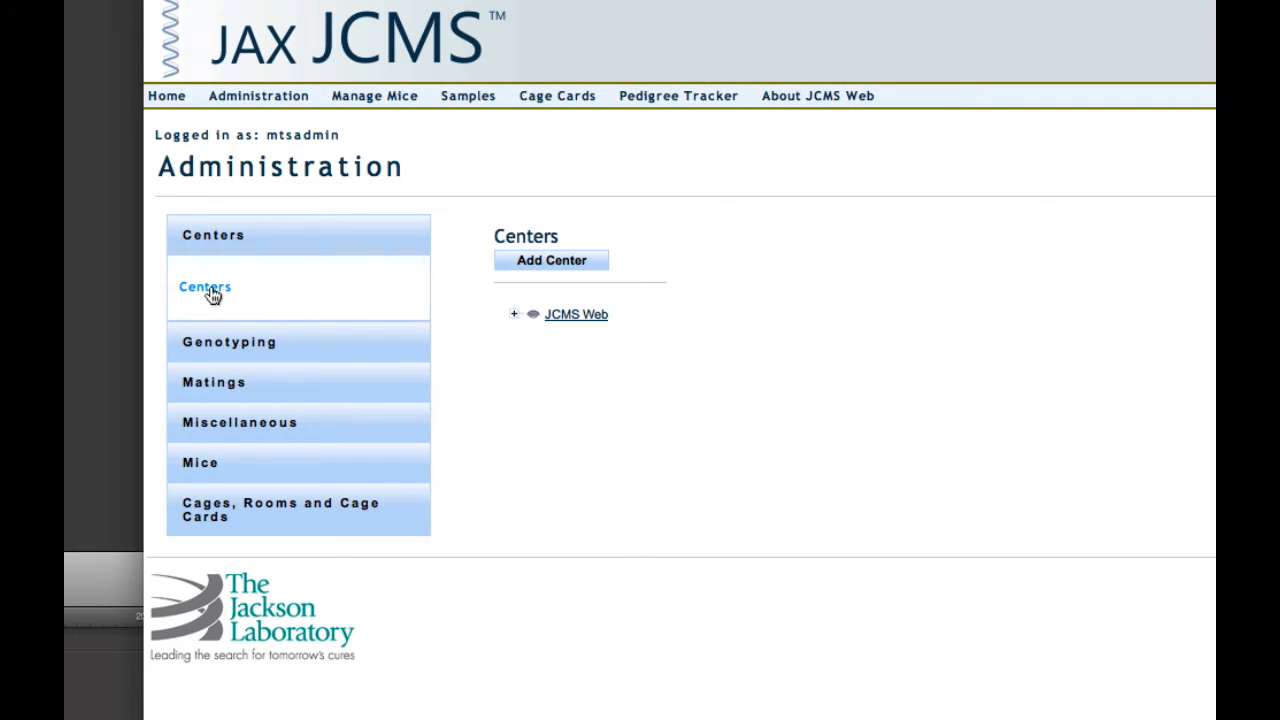
{"action": "mouse_move", "coordinate": [546, 337]}
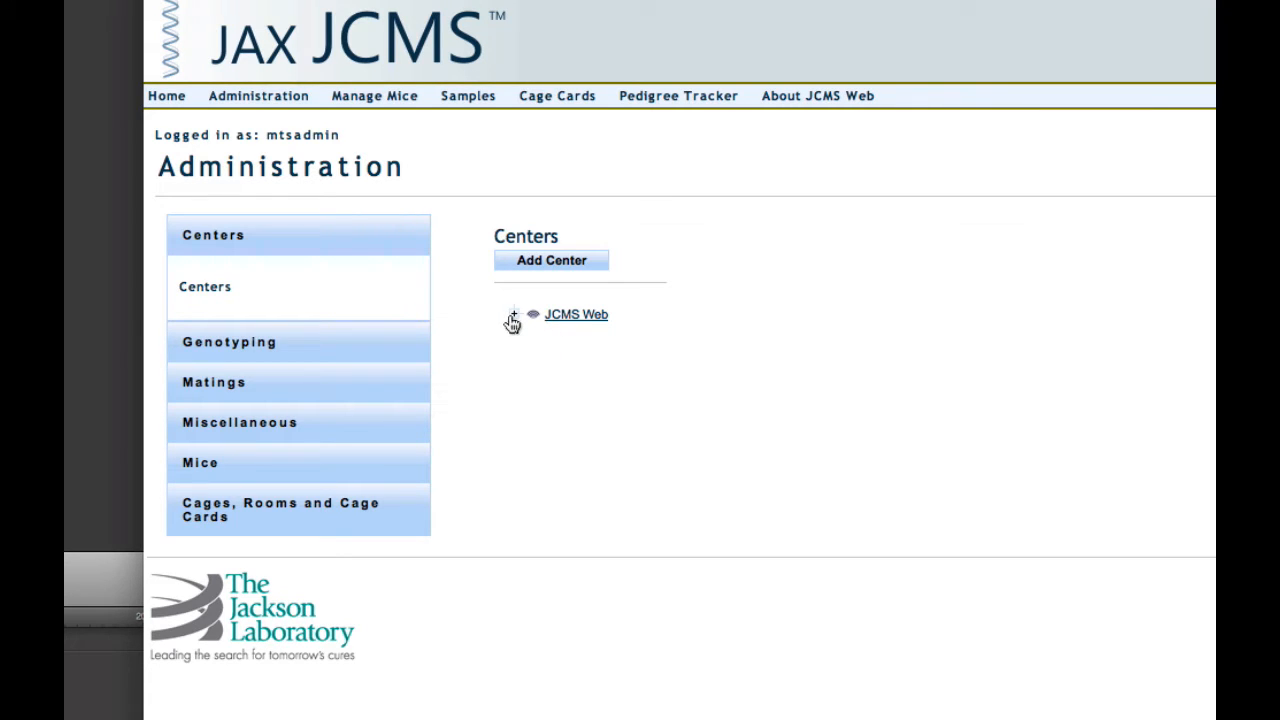
{"action": "left_click", "coordinate": [513, 314]}
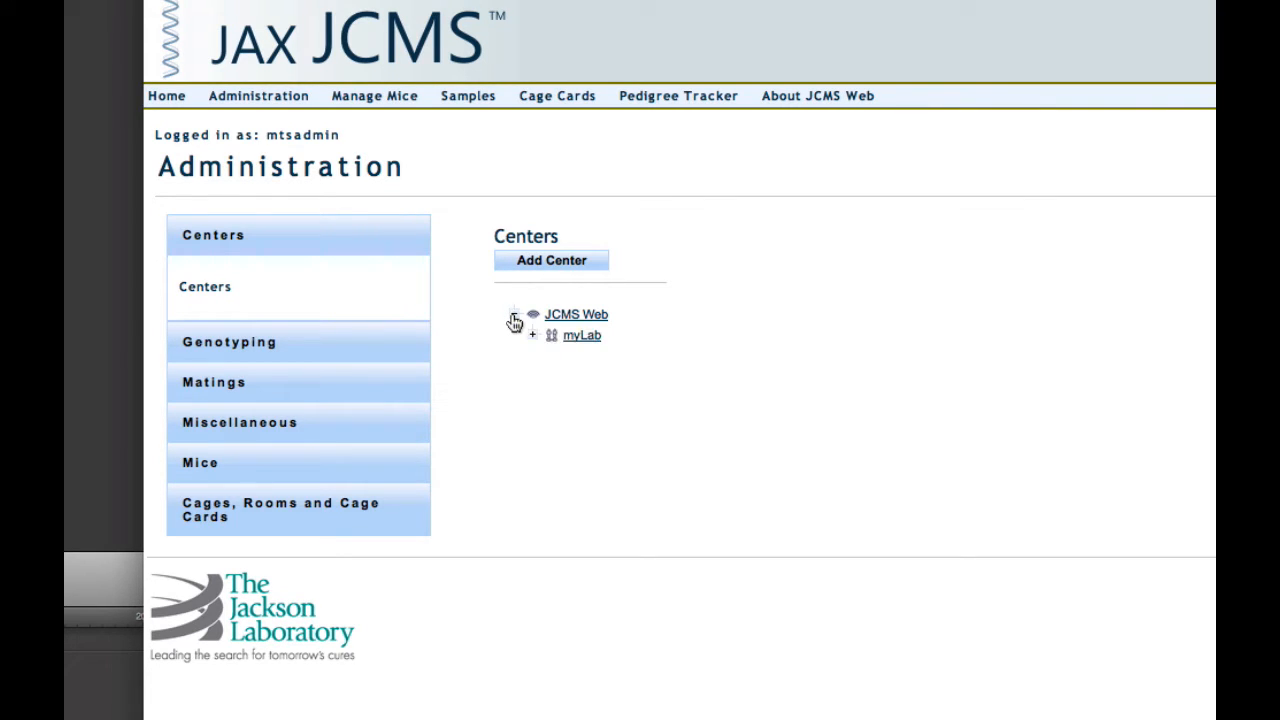
{"action": "left_click", "coordinate": [514, 314]}
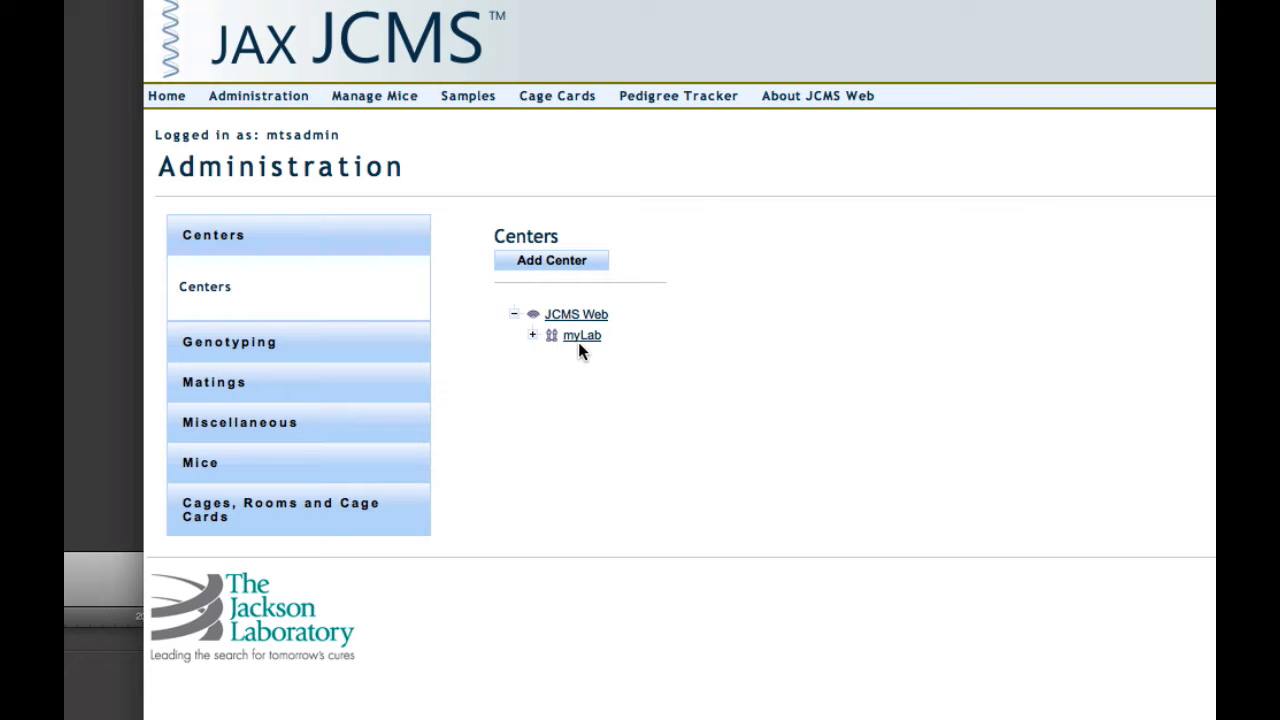
{"action": "left_click", "coordinate": [532, 335]}
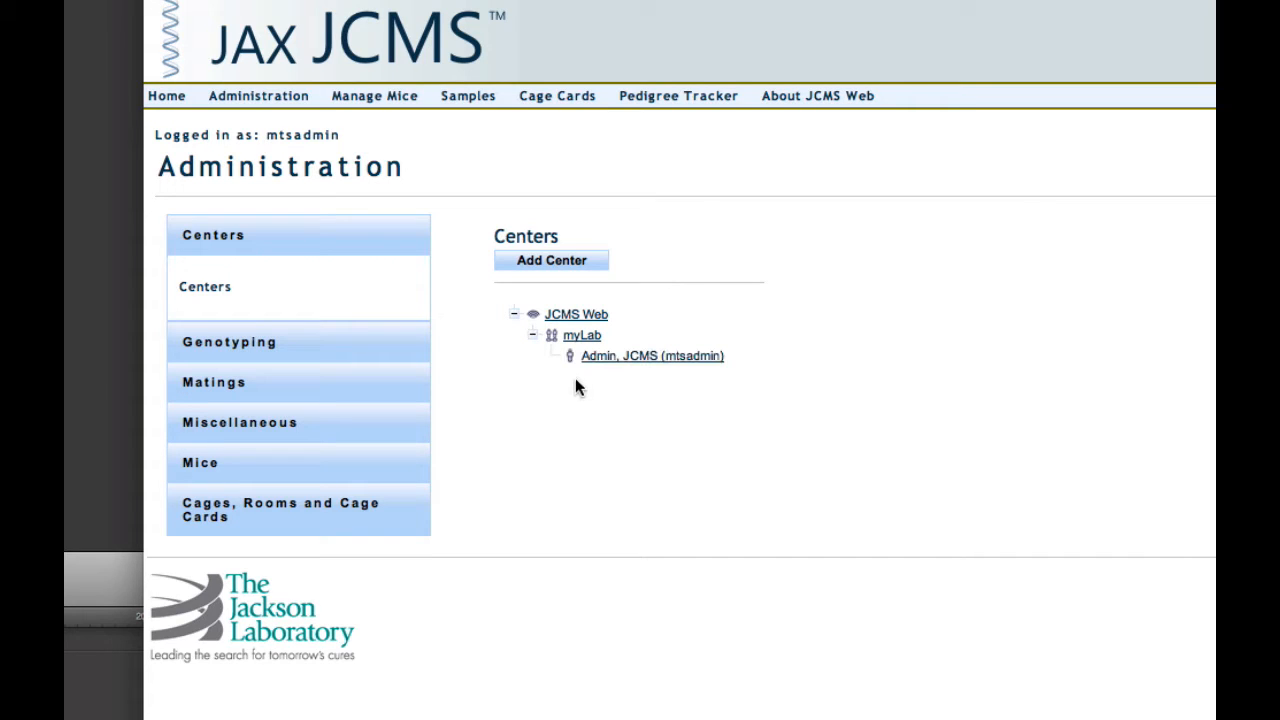
{"action": "mouse_move", "coordinate": [685, 380]}
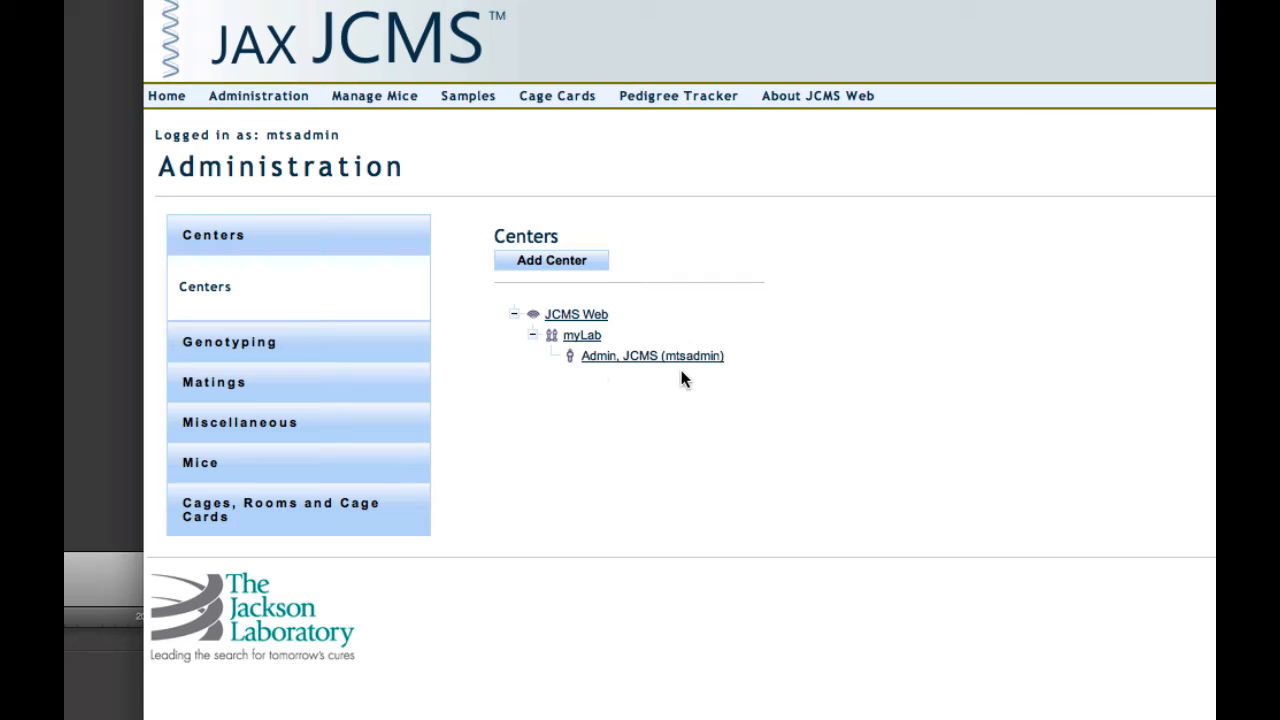
{"action": "mouse_move", "coordinate": [645, 378]}
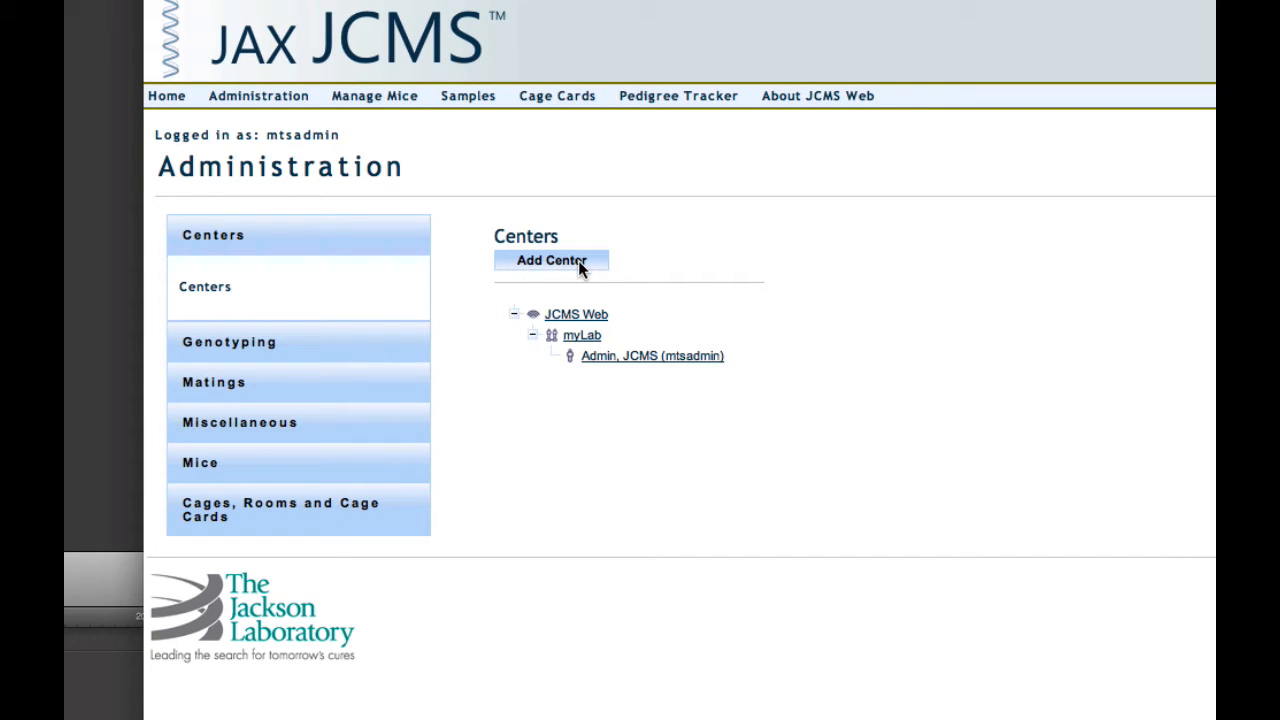
Step: Add a center named Center_Vid and confirm its creation
{"action": "left_click", "coordinate": [551, 260]}
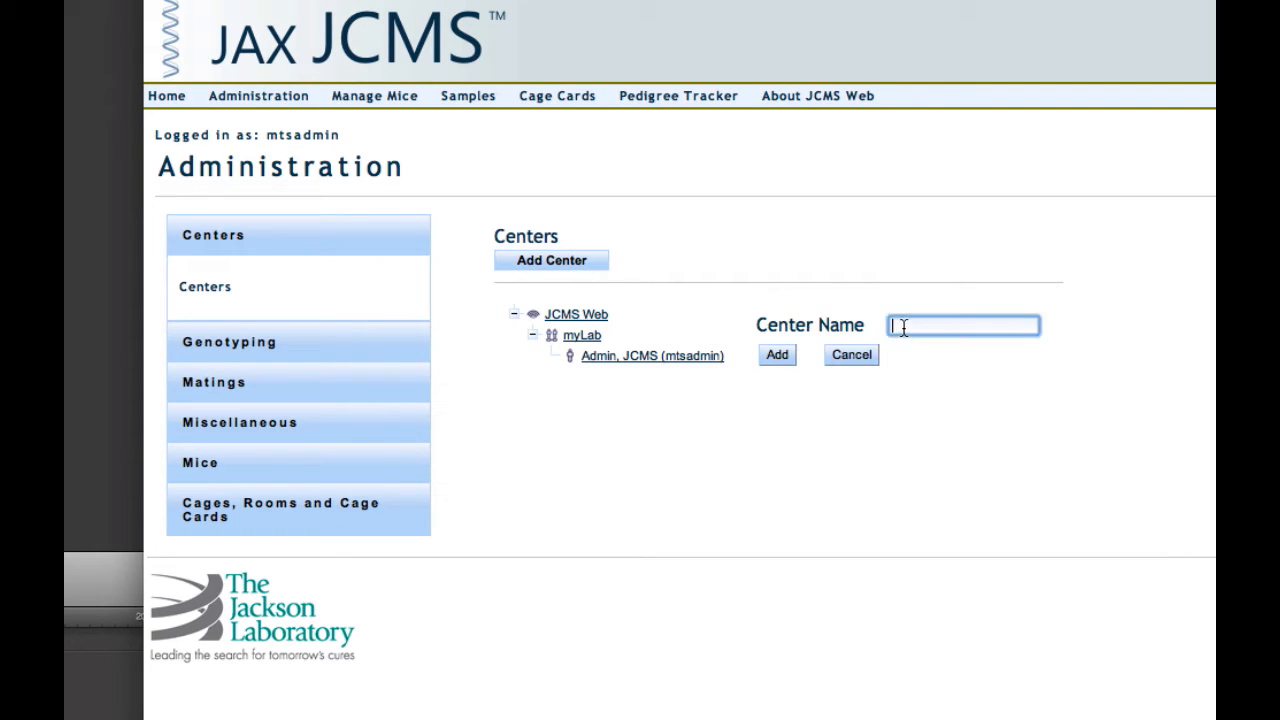
{"action": "type", "text": "Center_Vid"}
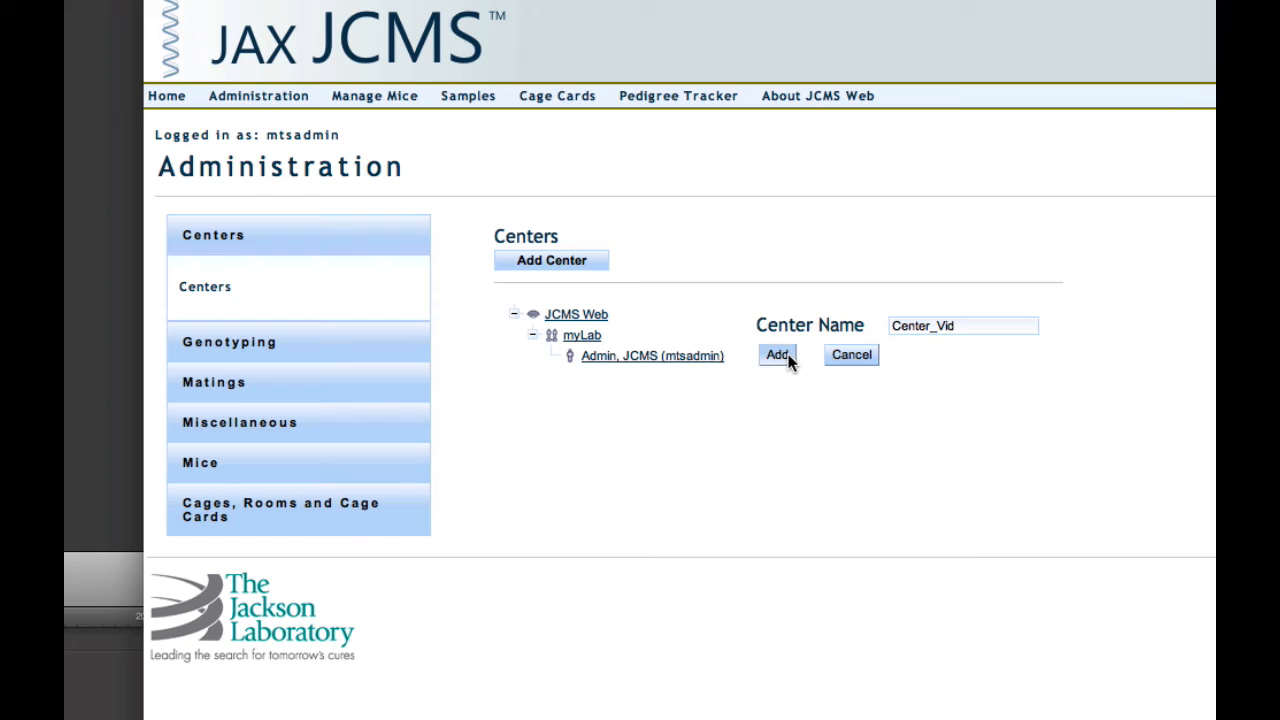
{"action": "left_click", "coordinate": [777, 354]}
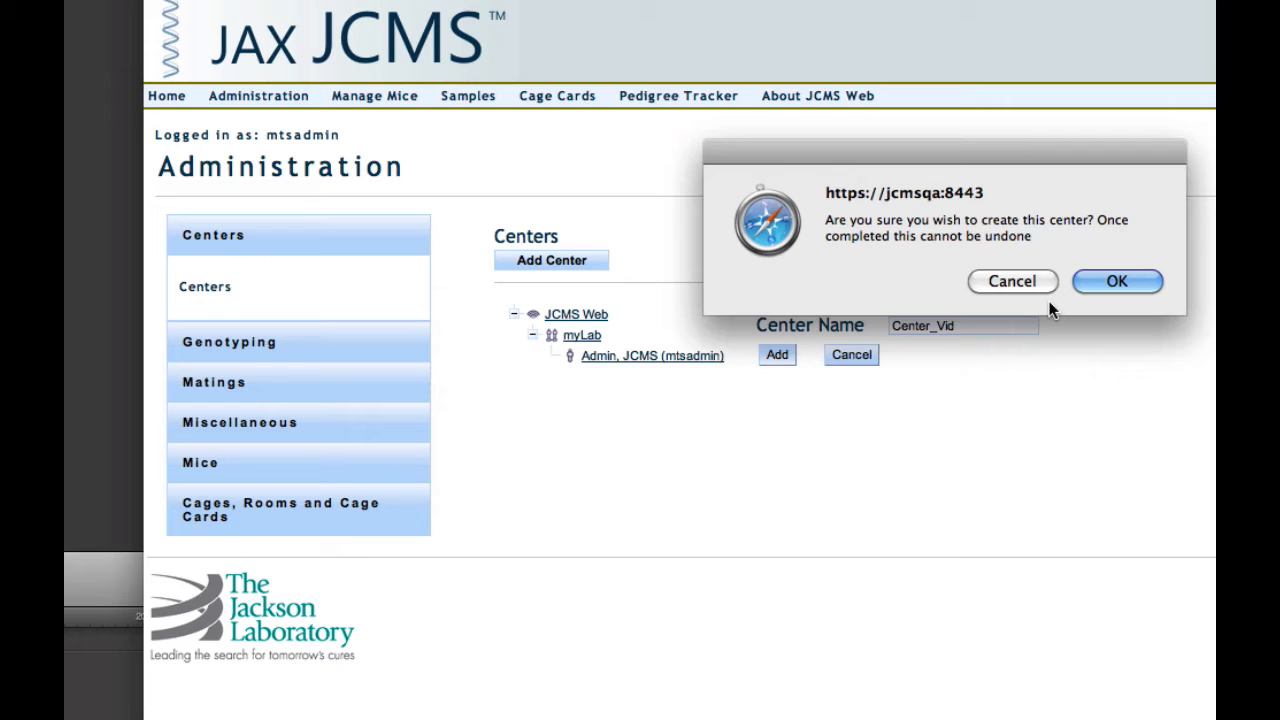
{"action": "left_click", "coordinate": [1117, 281]}
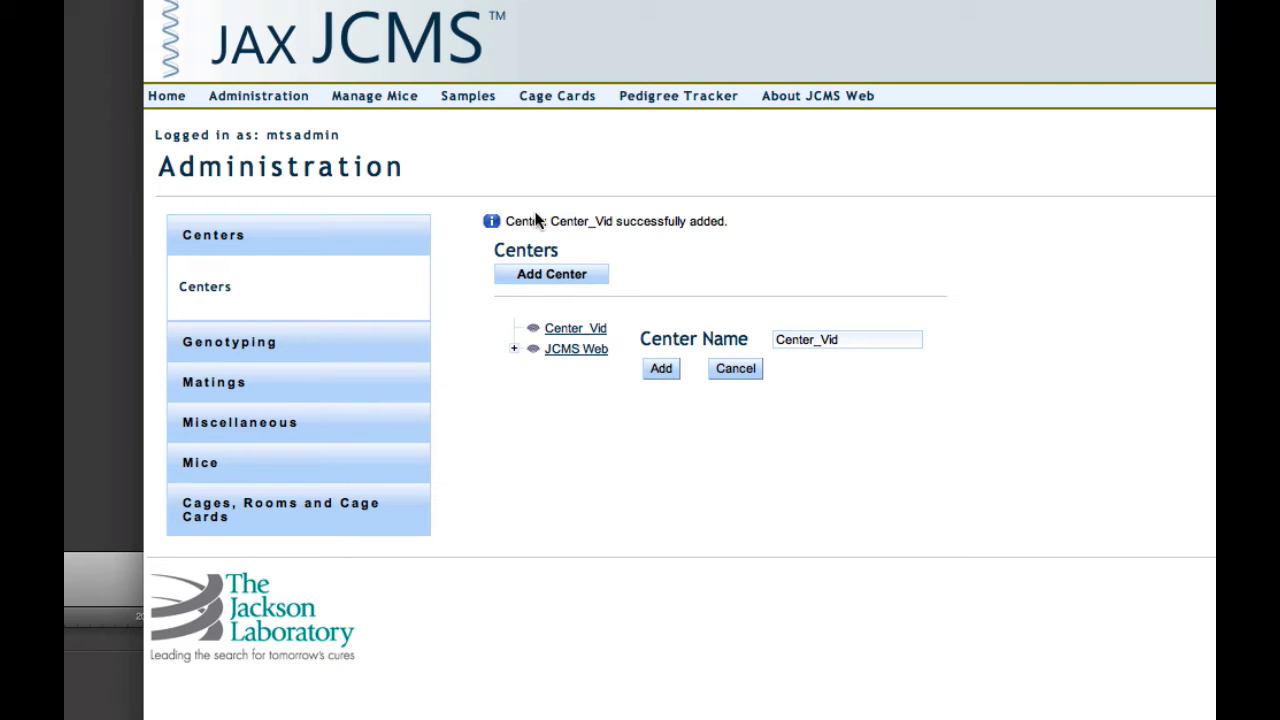
{"action": "mouse_move", "coordinate": [693, 233]}
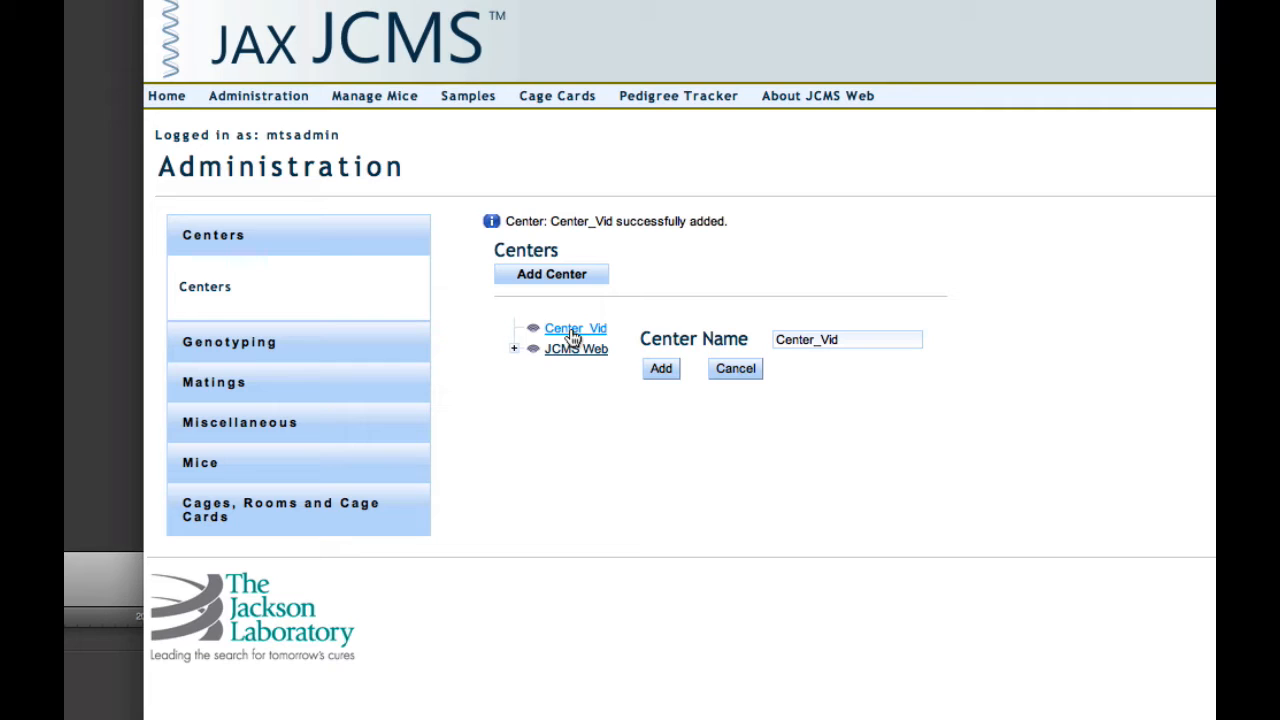
Step: Add workgroup WG_Vid to Center_Vid and confirm its creation
{"action": "left_click", "coordinate": [575, 328]}
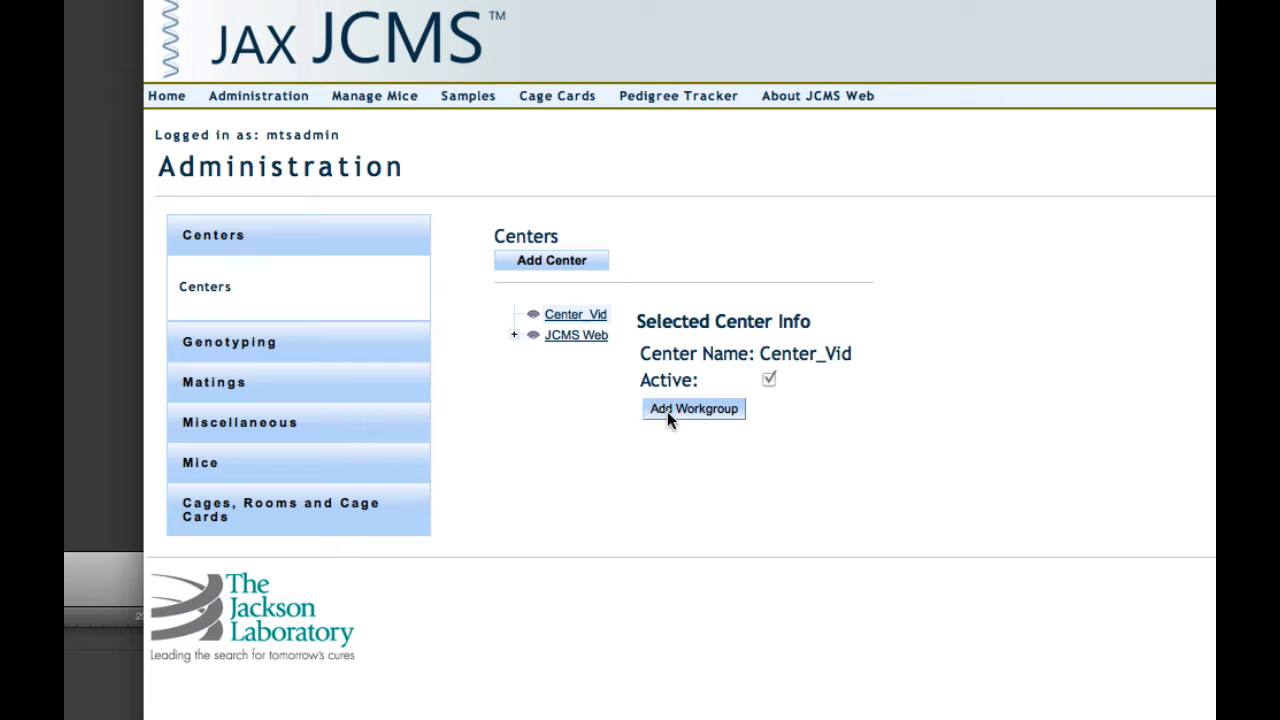
{"action": "left_click", "coordinate": [693, 408]}
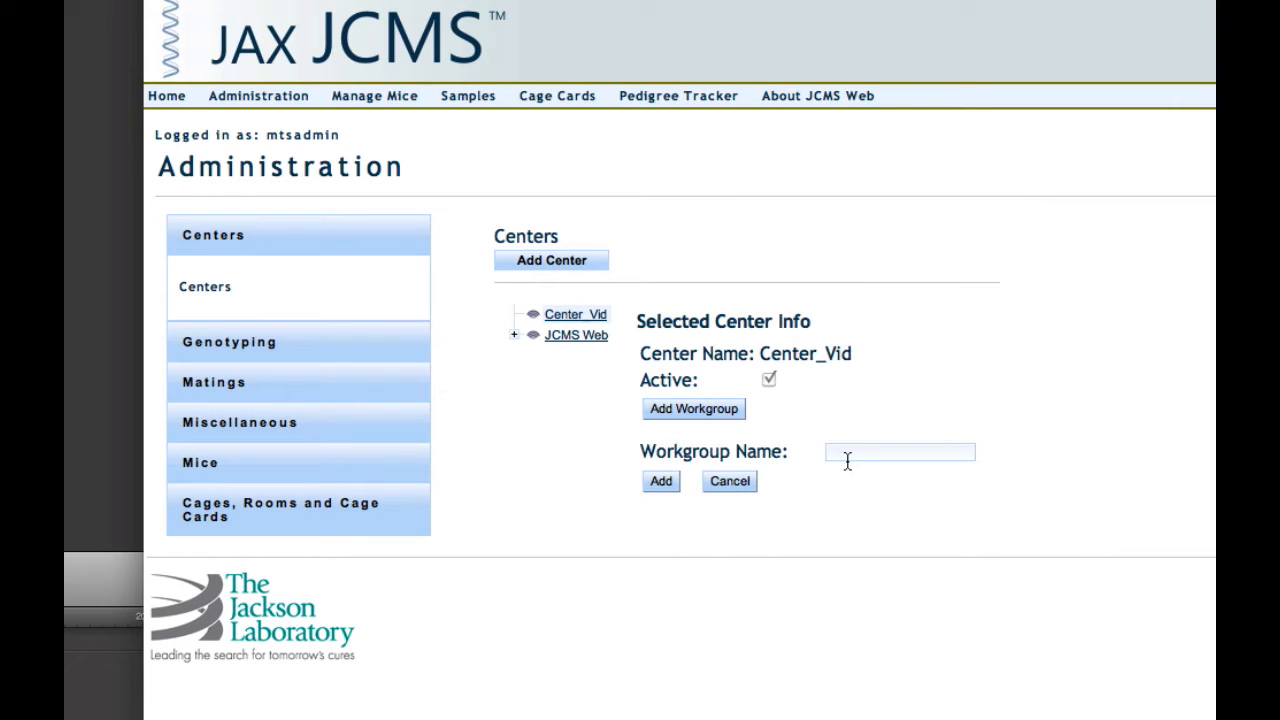
{"action": "type", "text": "W"}
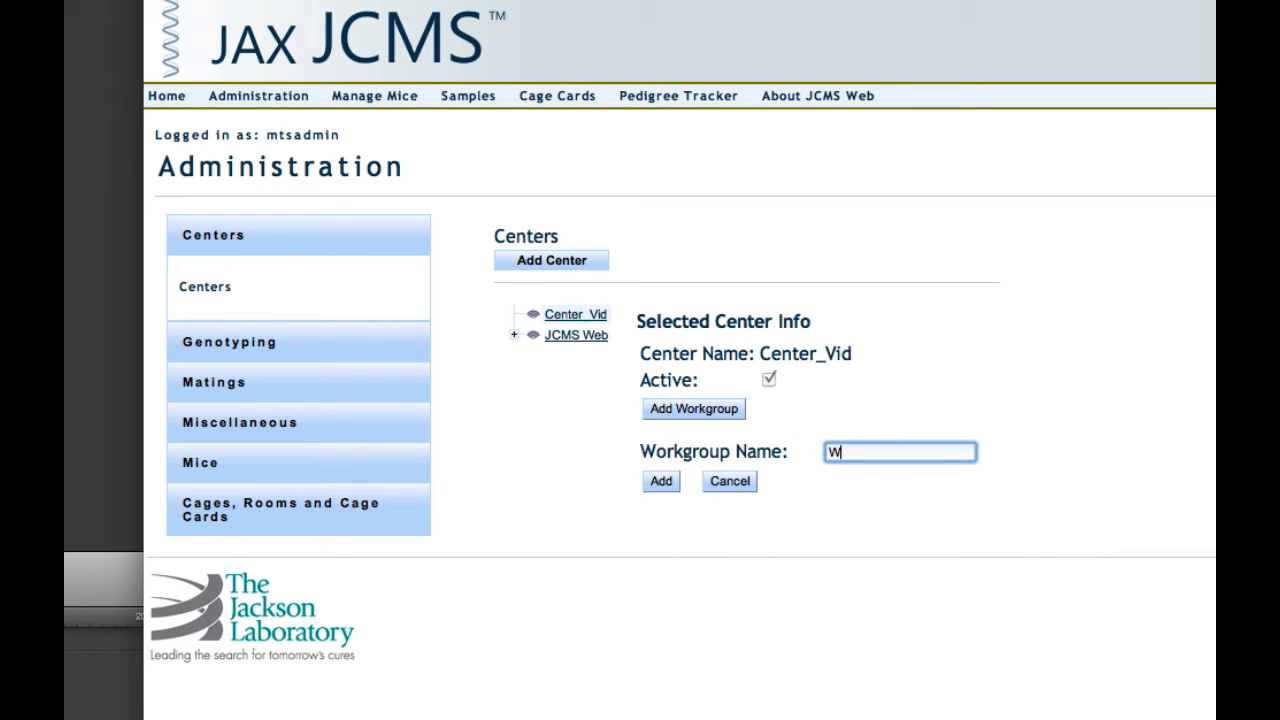
{"action": "type", "text": "G_Vid"}
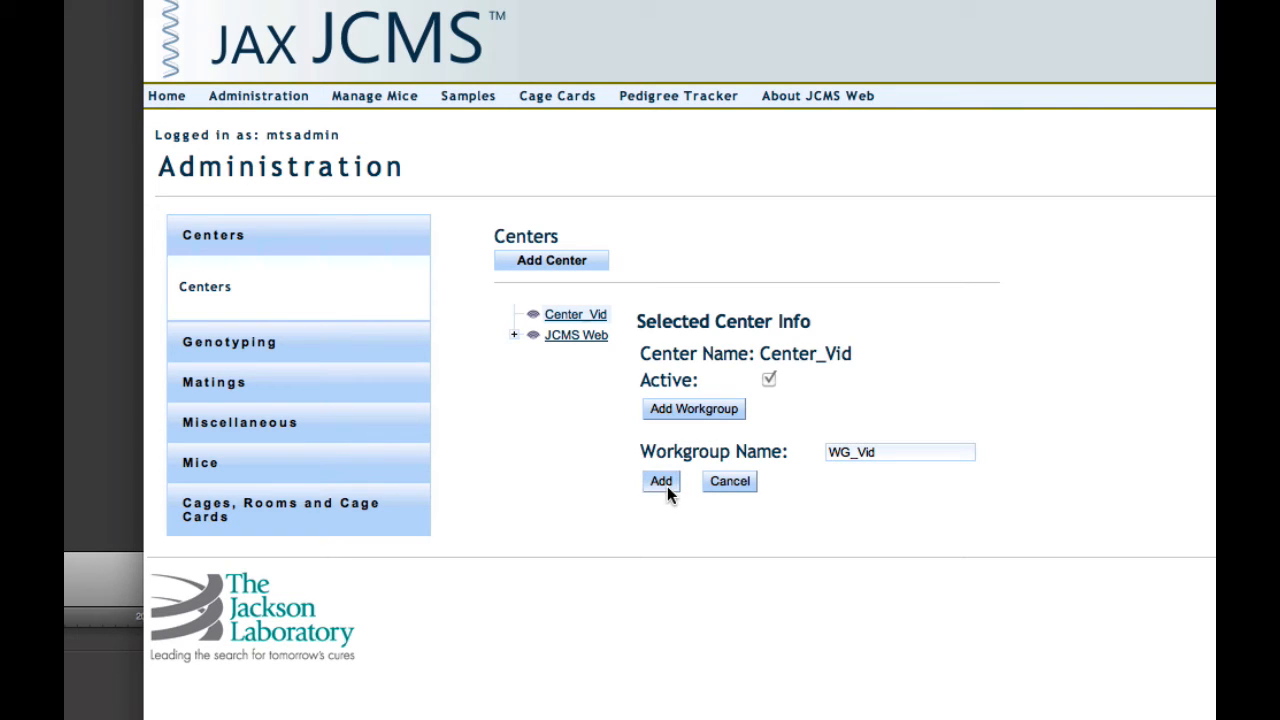
{"action": "left_click", "coordinate": [660, 481]}
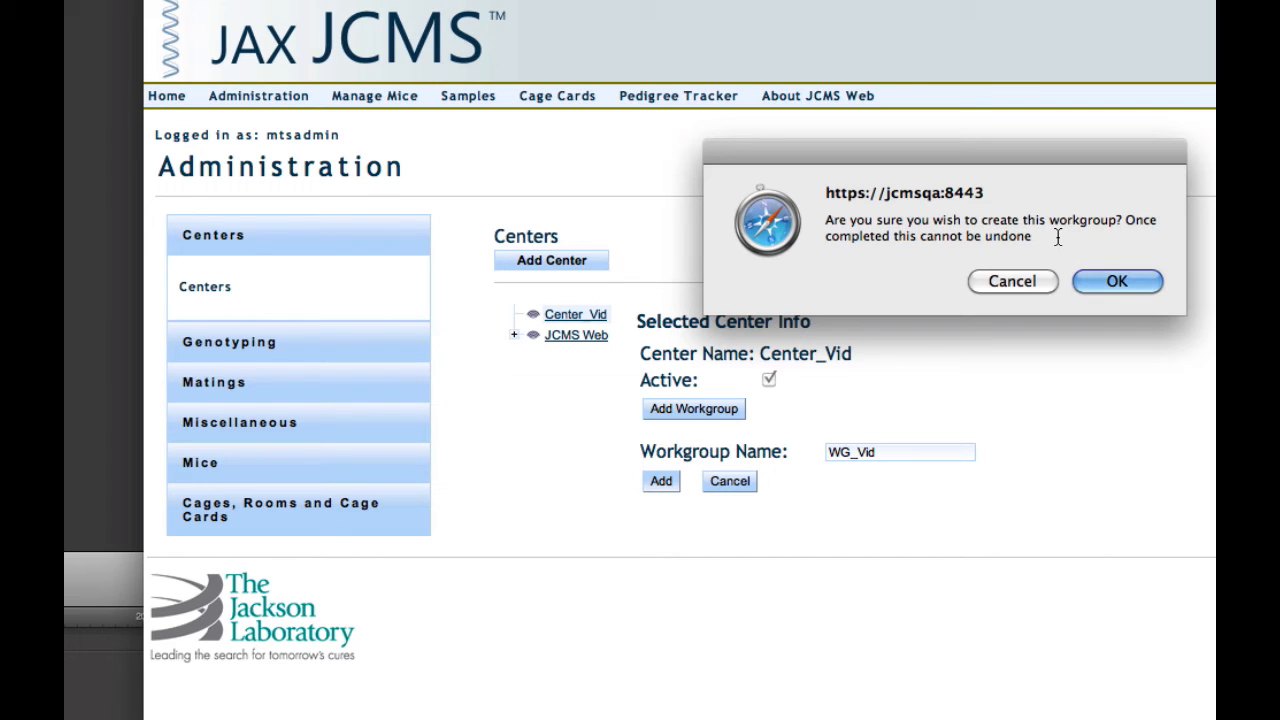
{"action": "left_click", "coordinate": [1117, 281]}
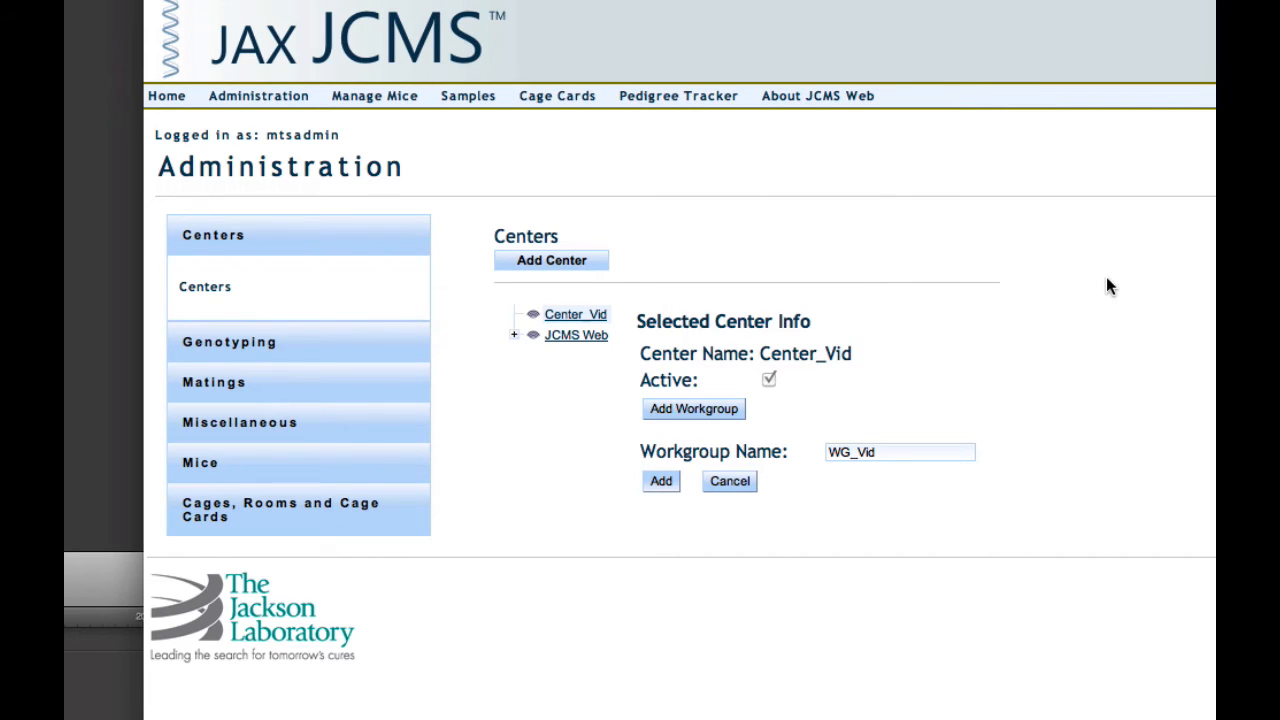
{"action": "left_click", "coordinate": [660, 481]}
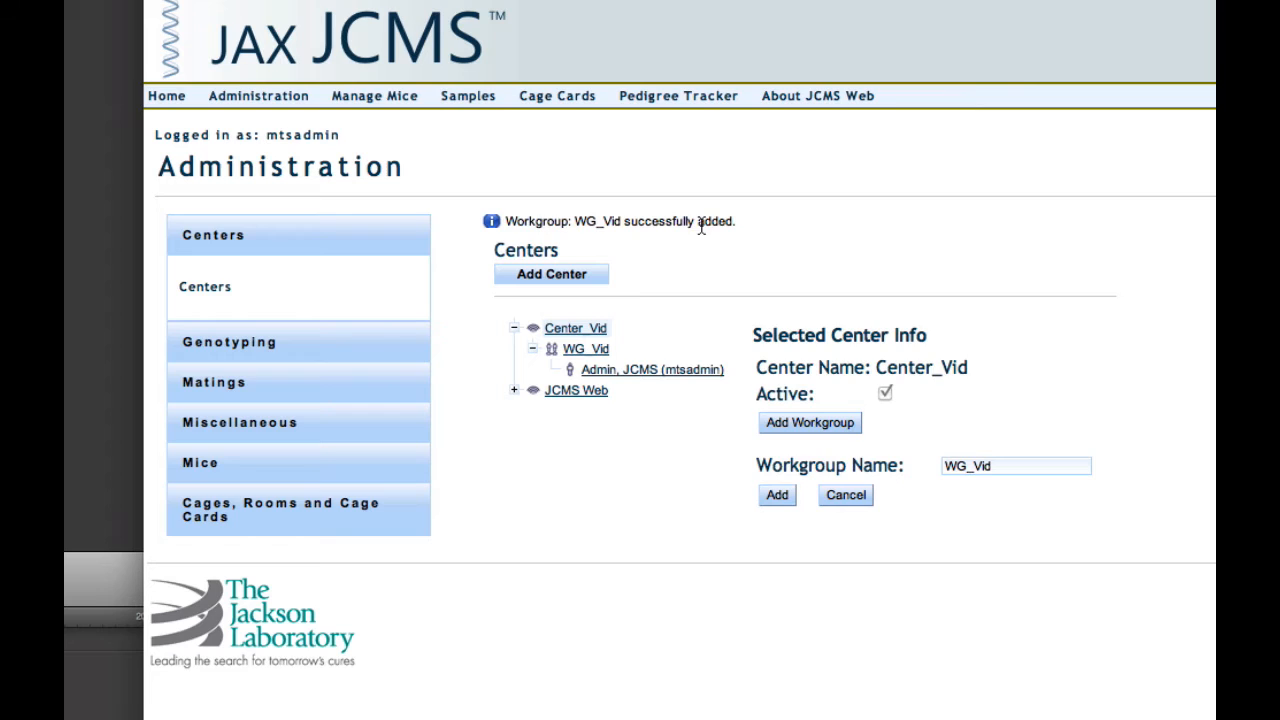
{"action": "mouse_move", "coordinate": [755, 228]}
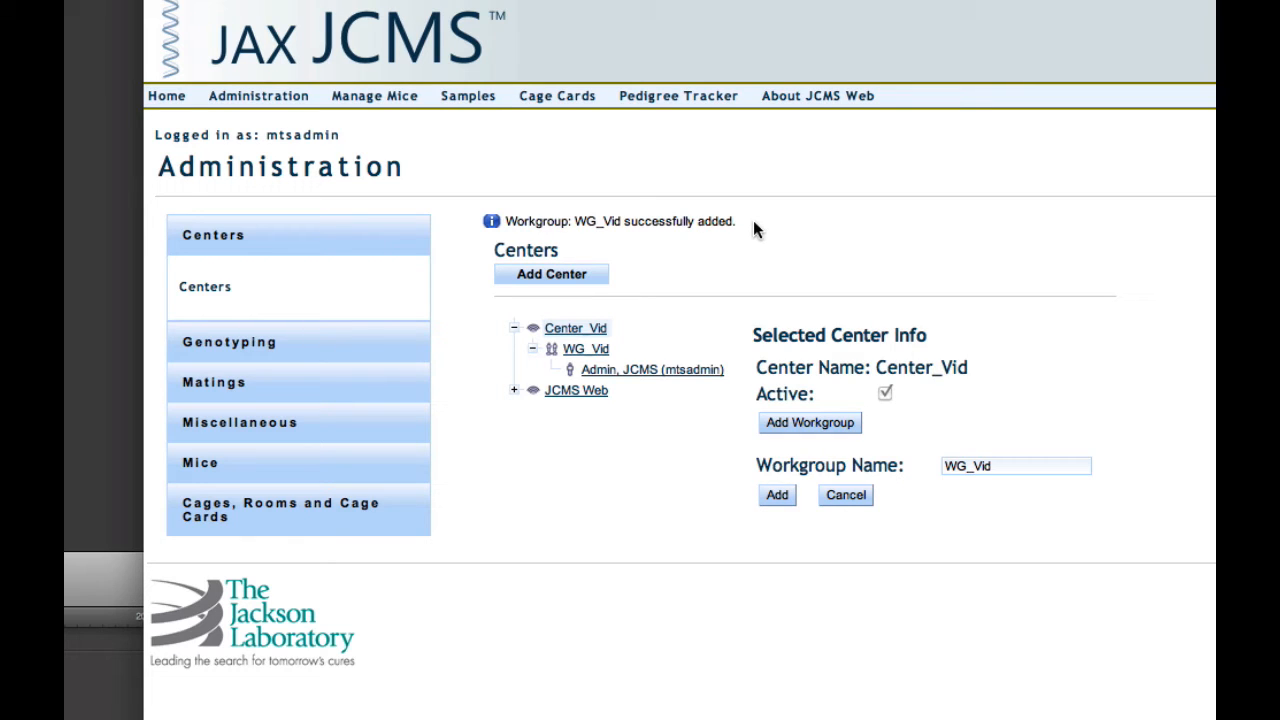
{"action": "mouse_move", "coordinate": [527, 354]}
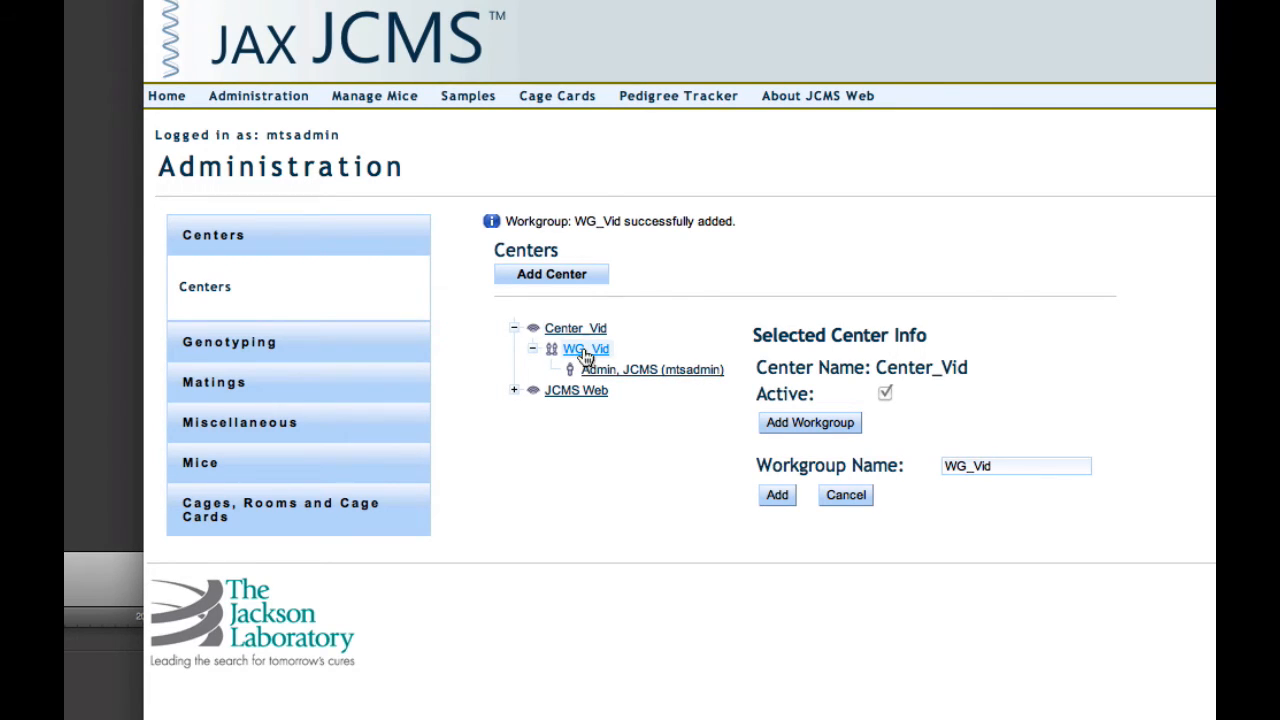
Step: Add Jane Doe (jdoe) to WG_Vid with Administrator permission
{"action": "left_click", "coordinate": [584, 348]}
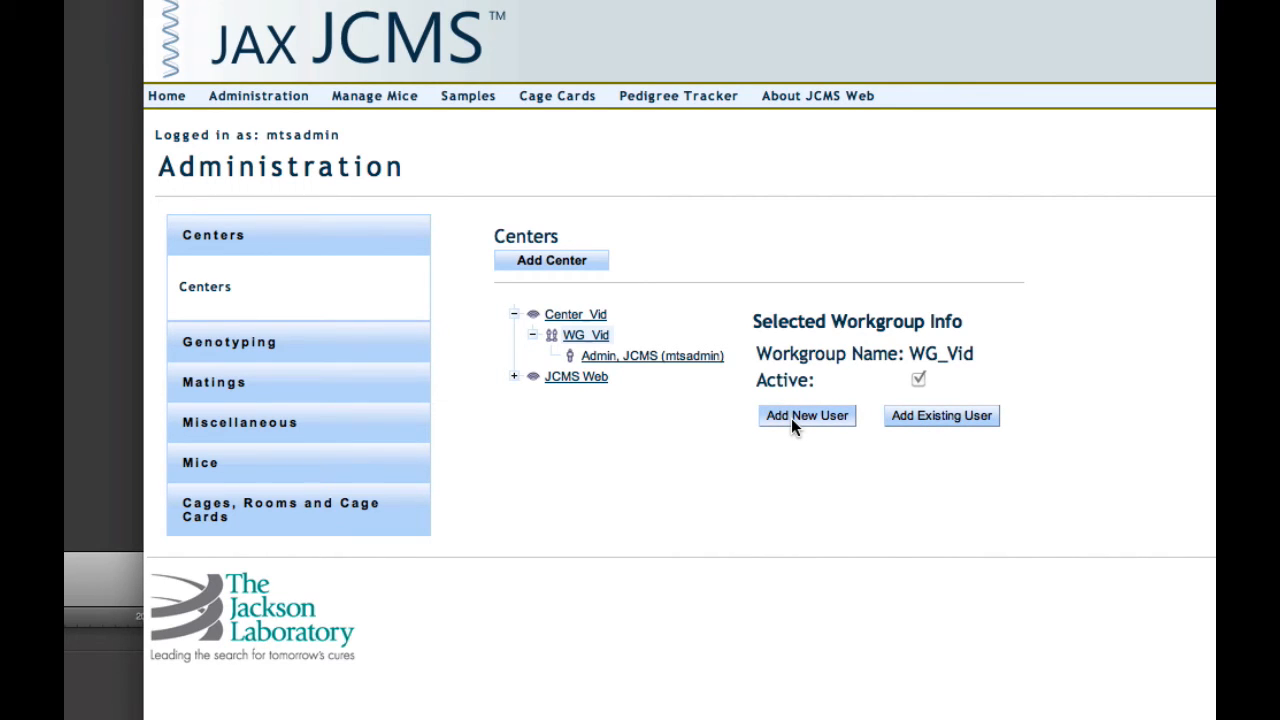
{"action": "left_click", "coordinate": [806, 415]}
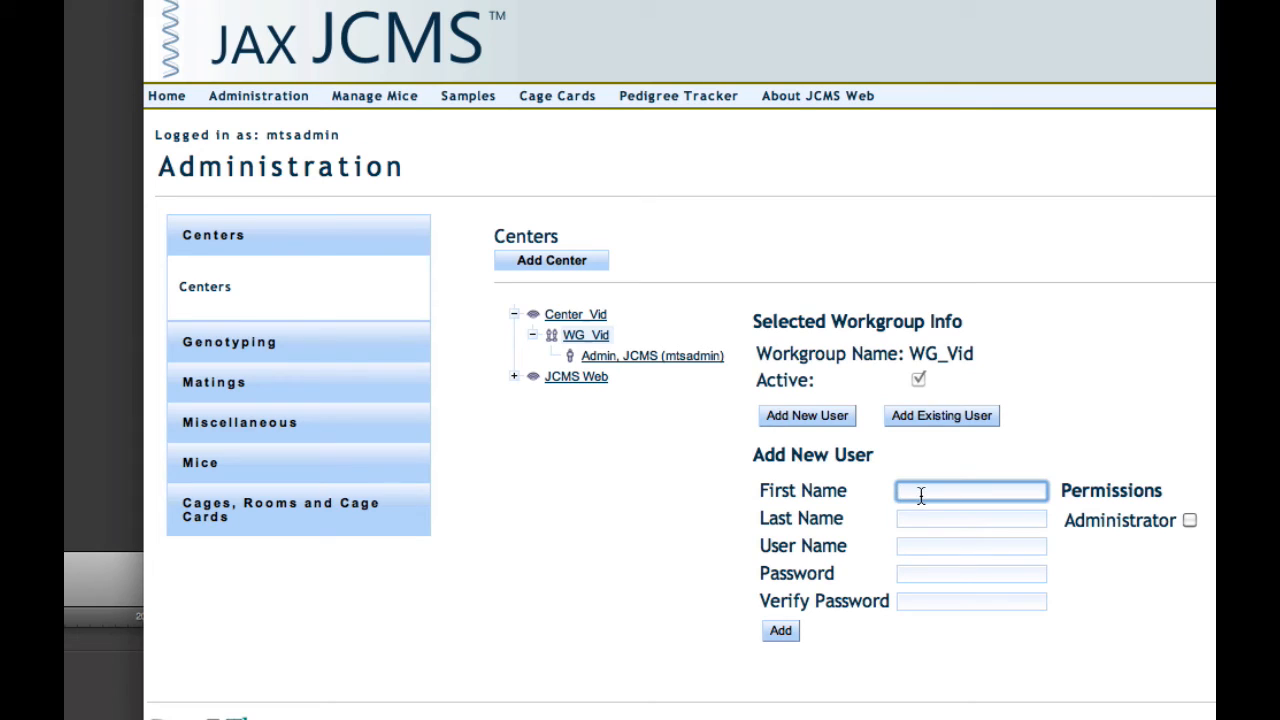
{"action": "type", "text": "J"}
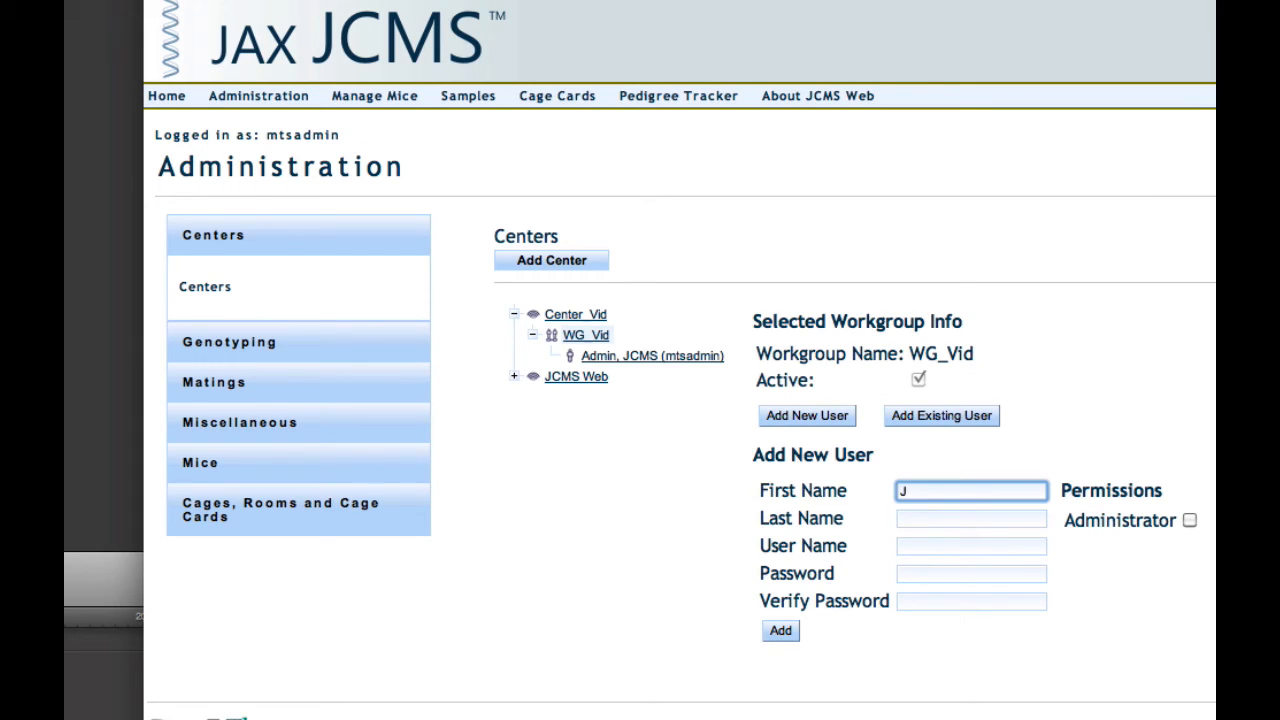
{"action": "type", "text": "D"}
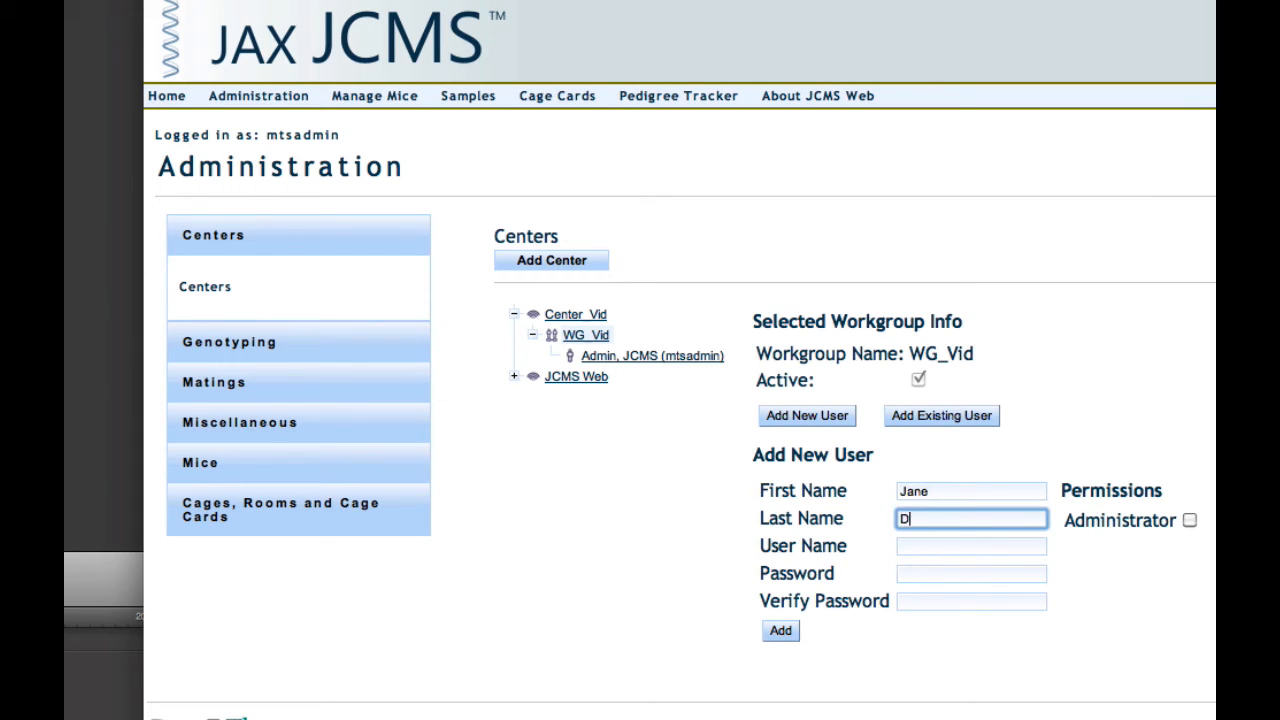
{"action": "type", "text": "oe"}
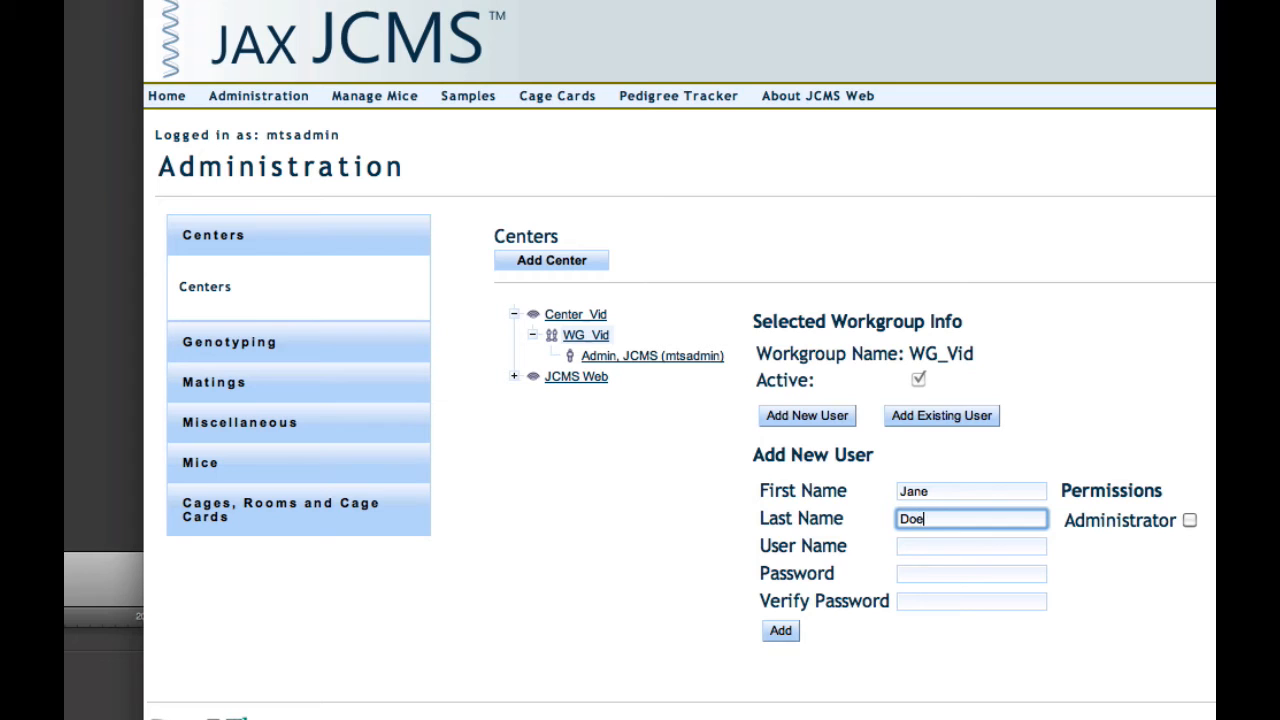
{"action": "left_click", "coordinate": [970, 545]}
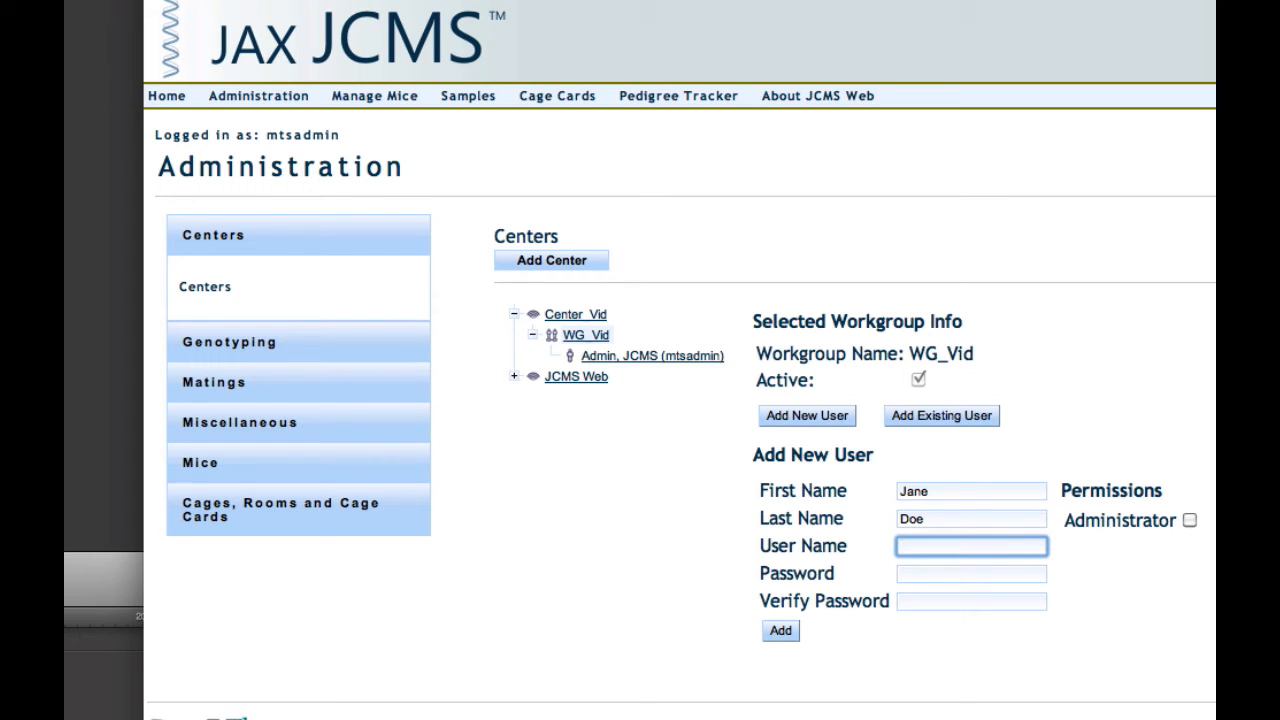
{"action": "type", "text": "jdoe"}
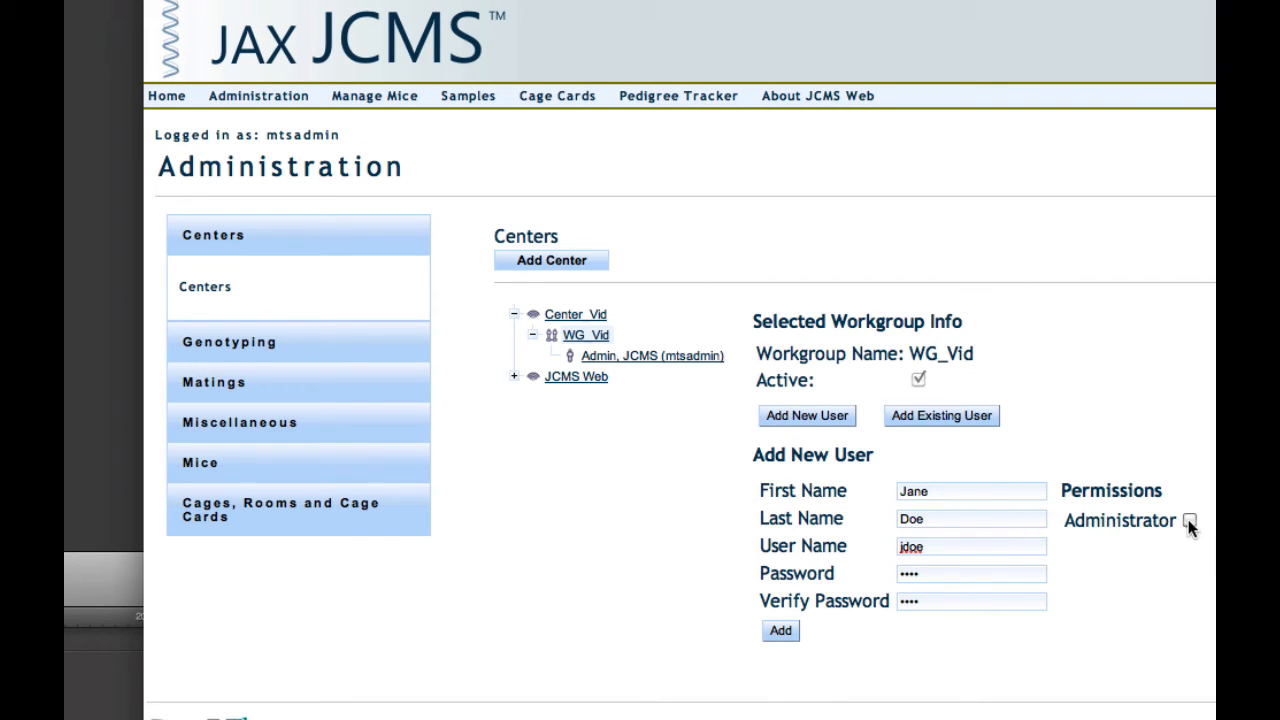
{"action": "left_click", "coordinate": [1189, 521]}
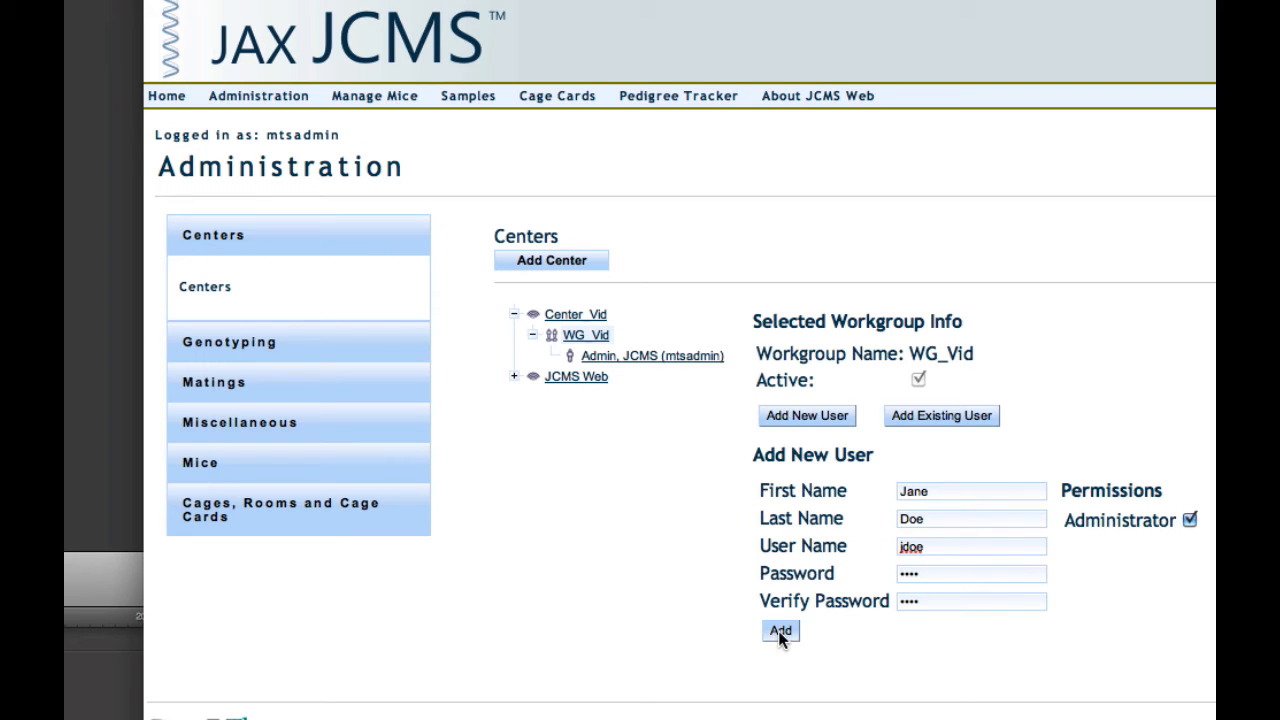
{"action": "left_click", "coordinate": [780, 630]}
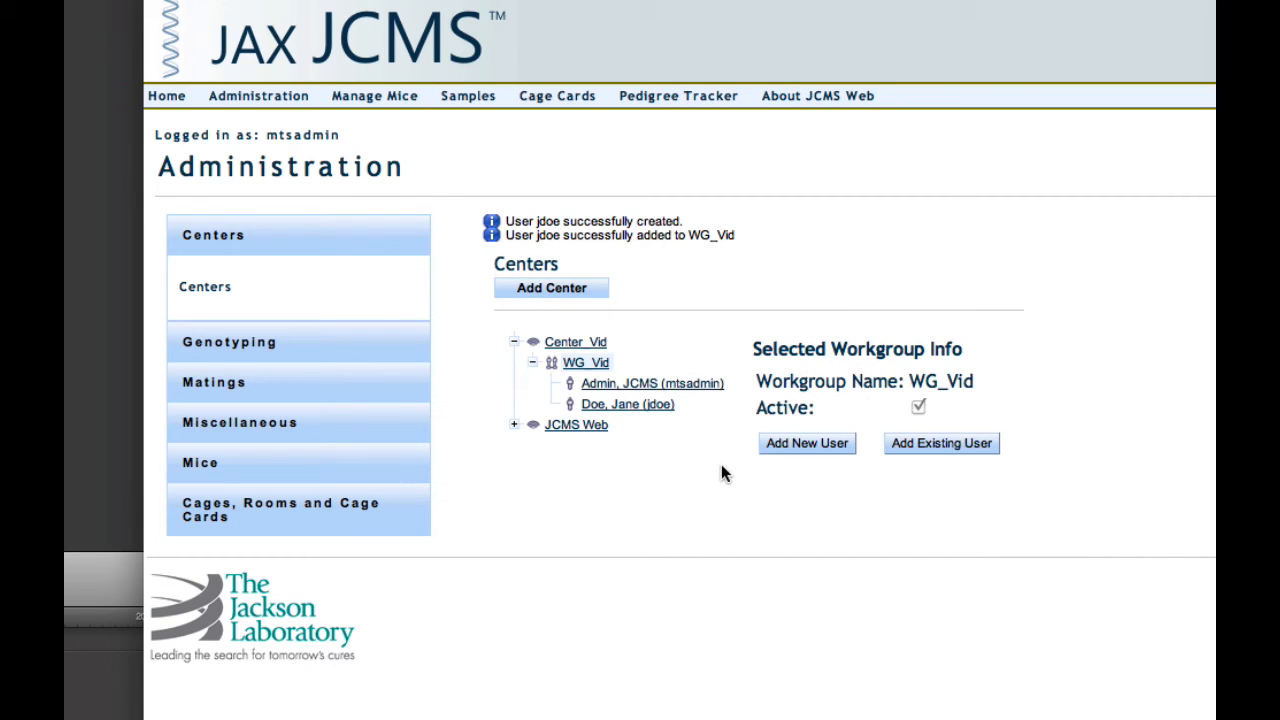
{"action": "mouse_move", "coordinate": [615, 372]}
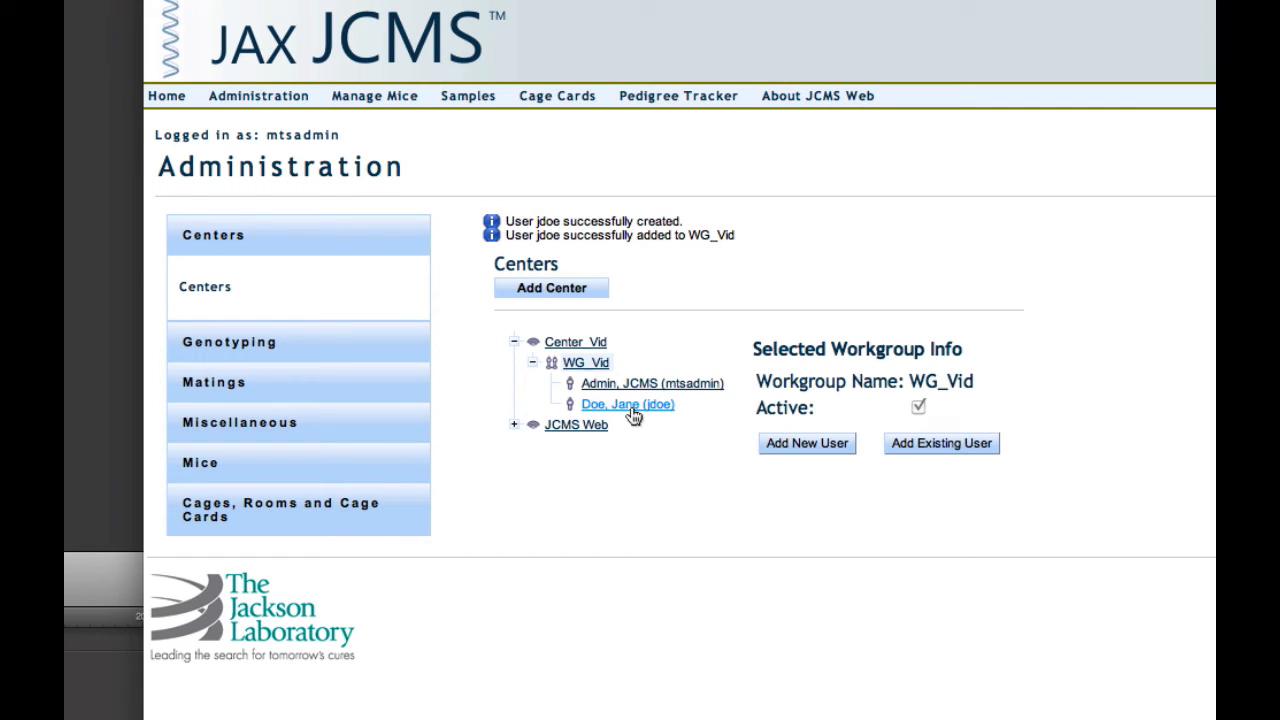
{"action": "mouse_move", "coordinate": [807, 443]}
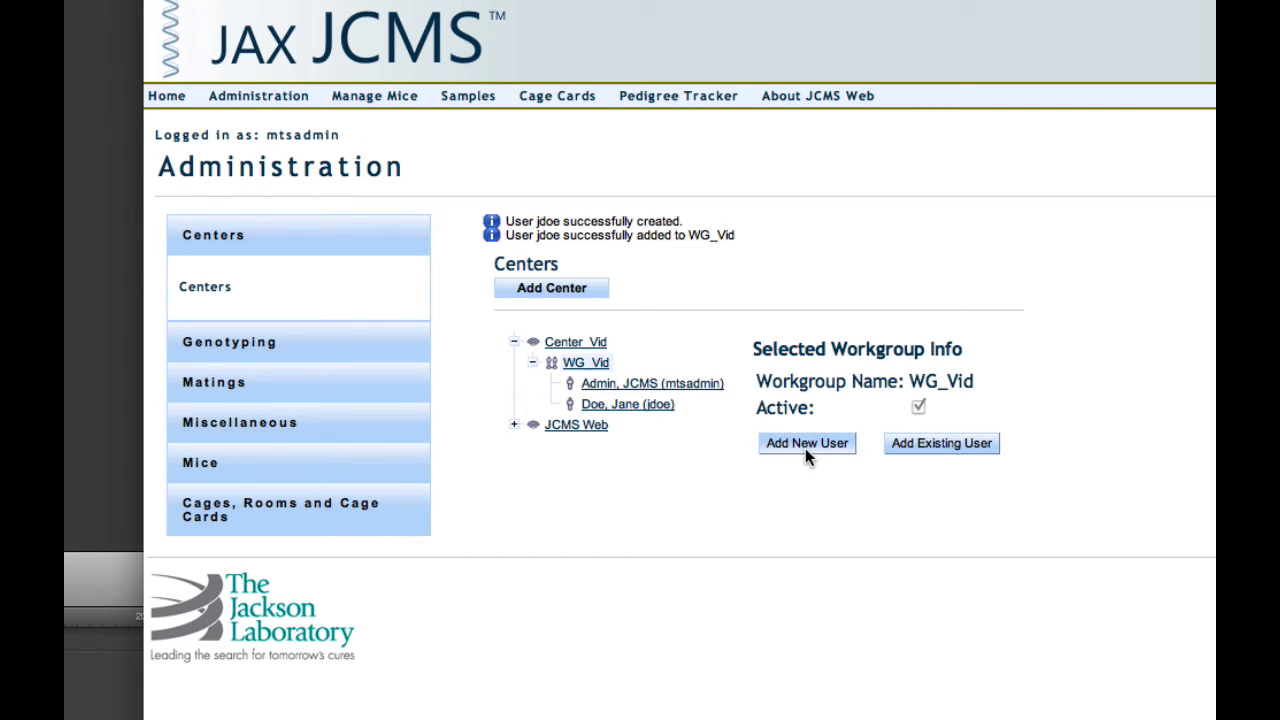
Step: Add John Doe with user name jhdoe and a password, not an administrator
{"action": "left_click", "coordinate": [806, 443]}
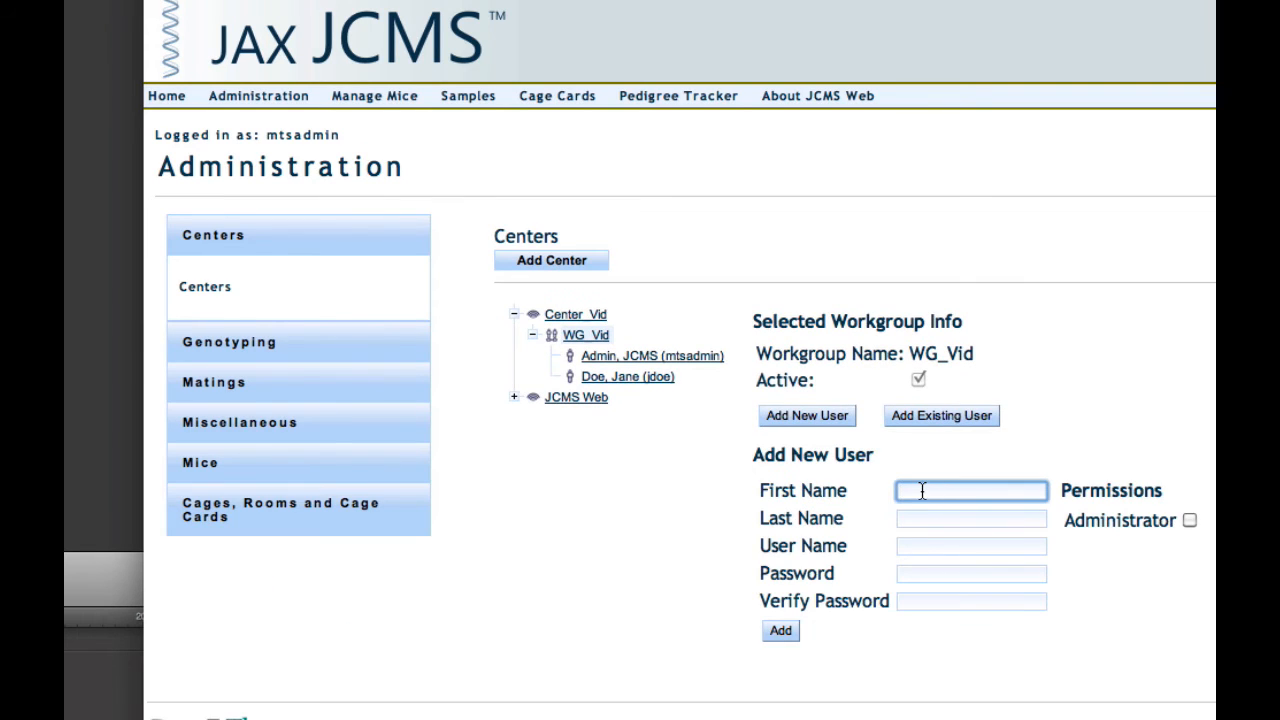
{"action": "type", "text": "John"}
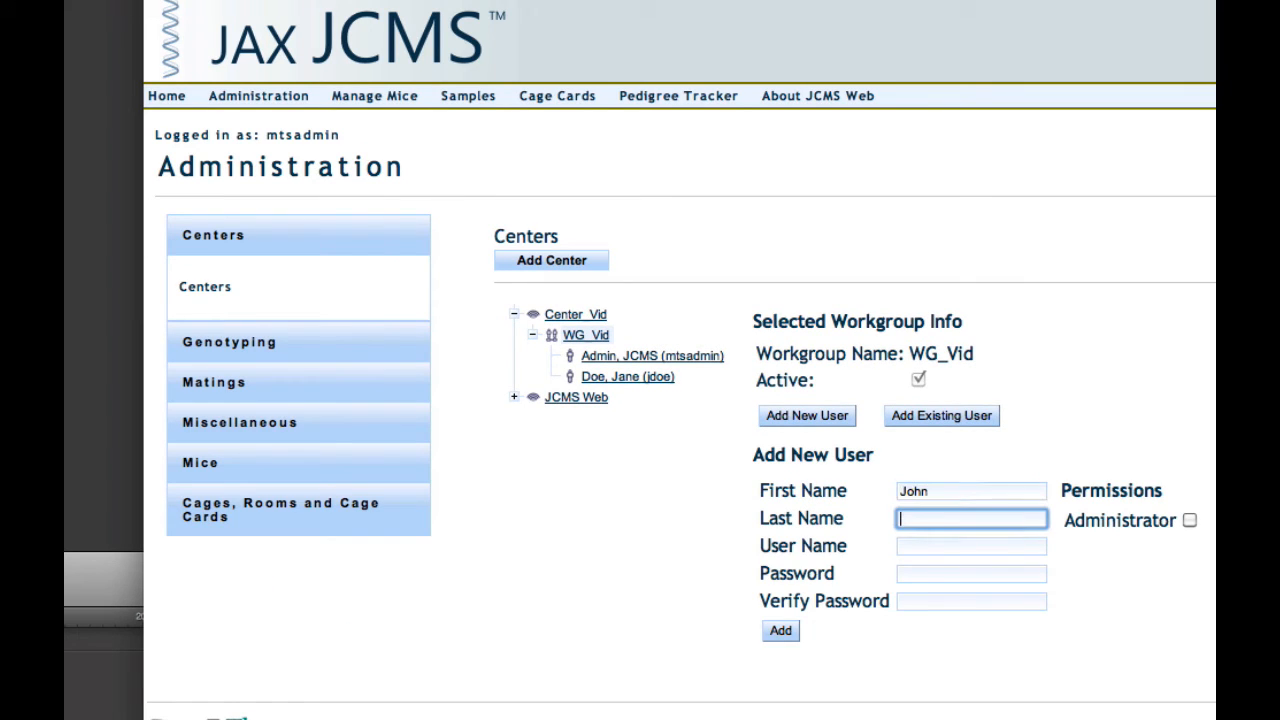
{"action": "type", "text": "Doe"}
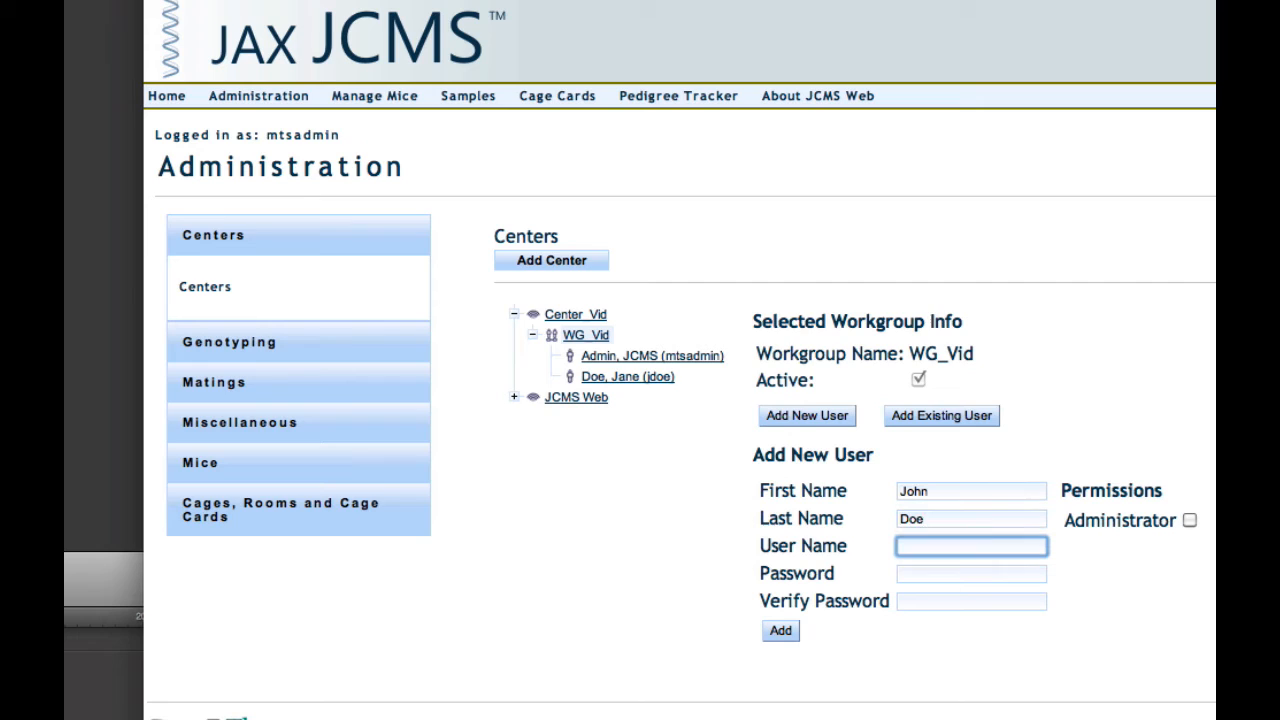
{"action": "type", "text": "j"}
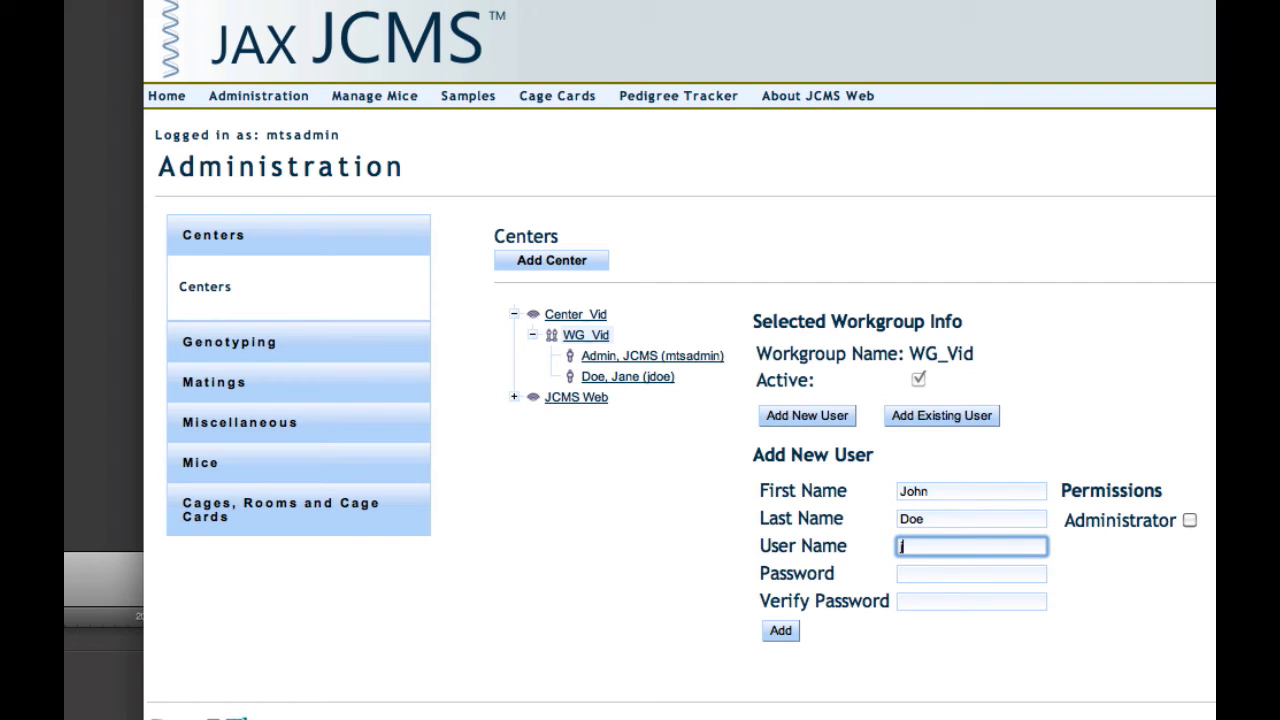
{"action": "type", "text": "hdoe"}
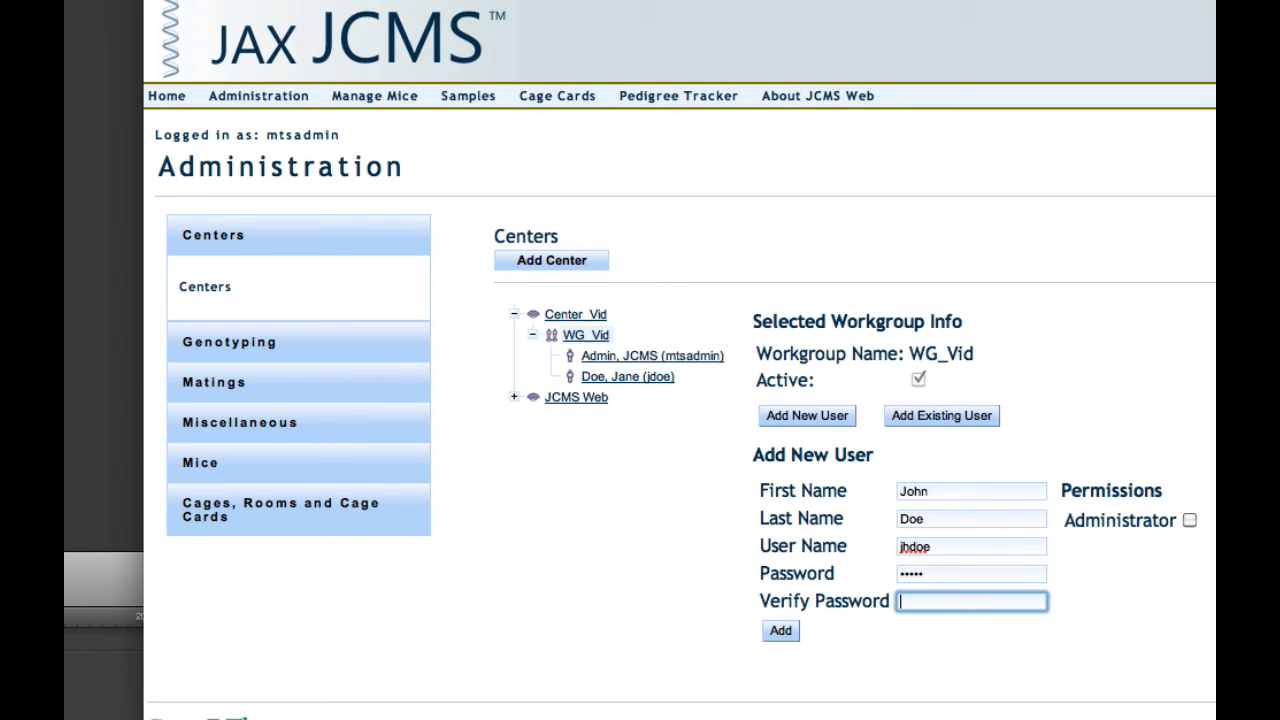
{"action": "type", "text": "•••••"}
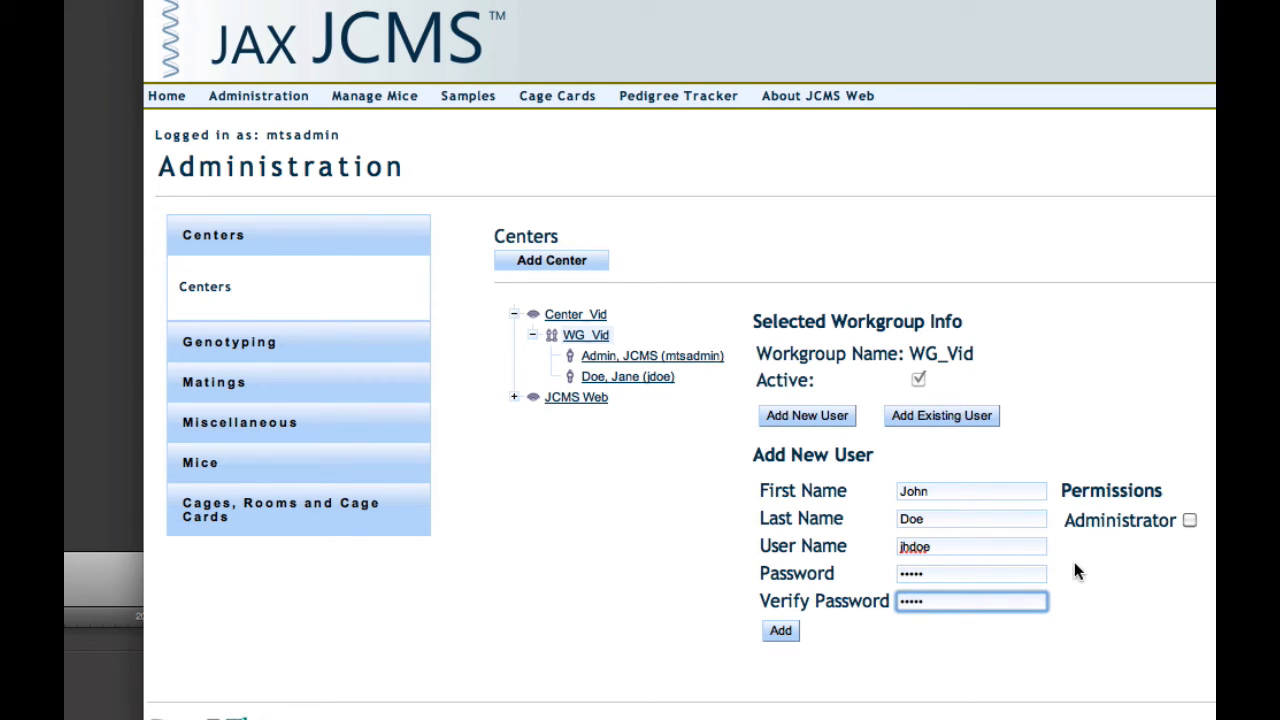
{"action": "mouse_move", "coordinate": [1117, 568]}
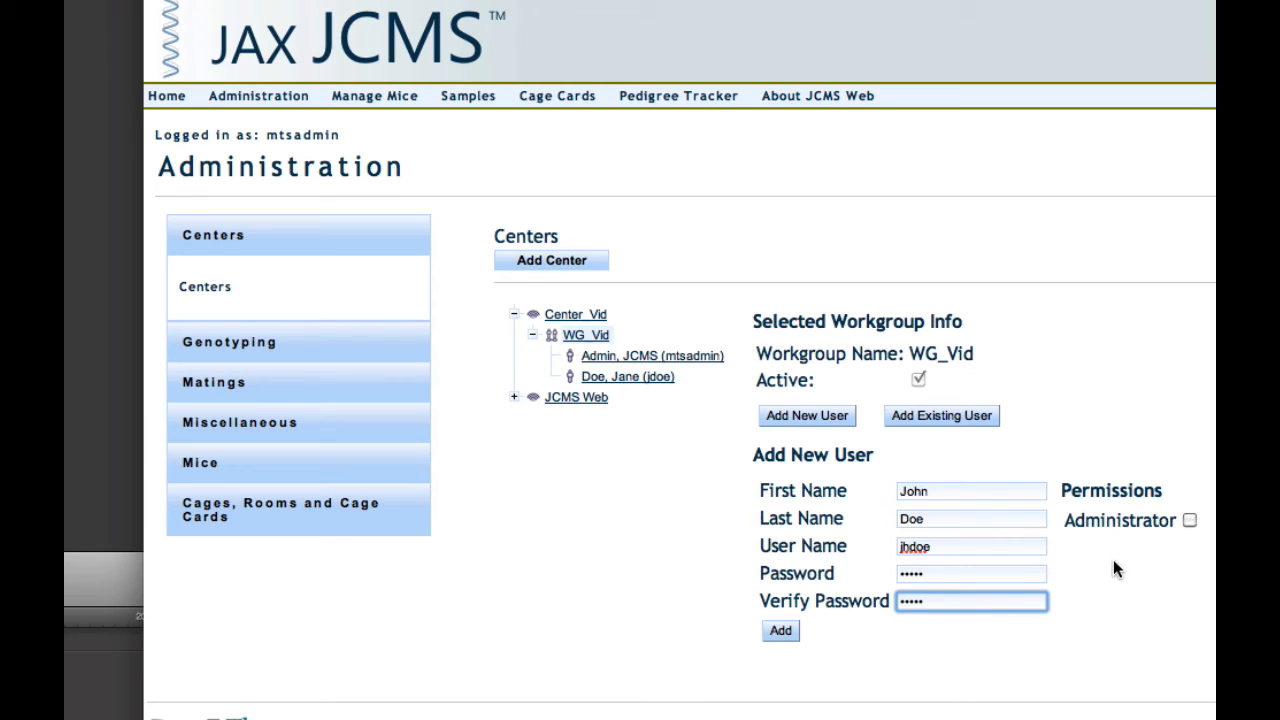
{"action": "mouse_move", "coordinate": [1068, 600]}
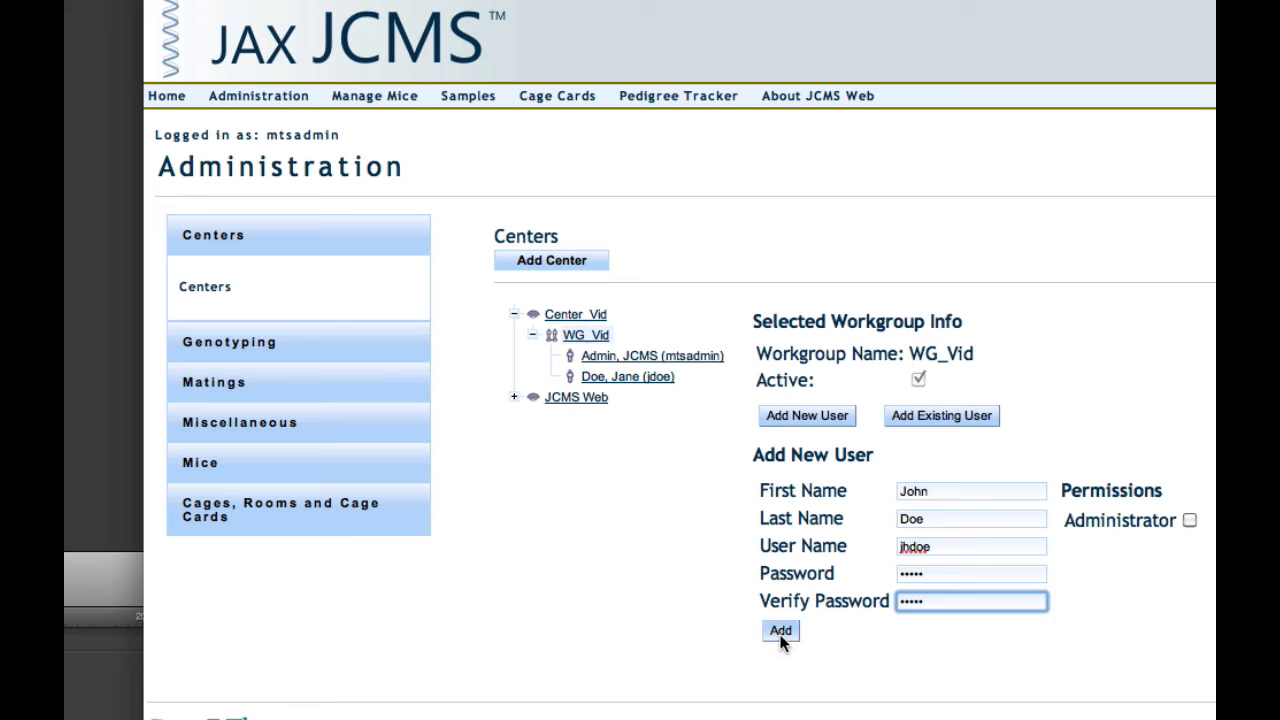
{"action": "left_click", "coordinate": [780, 631]}
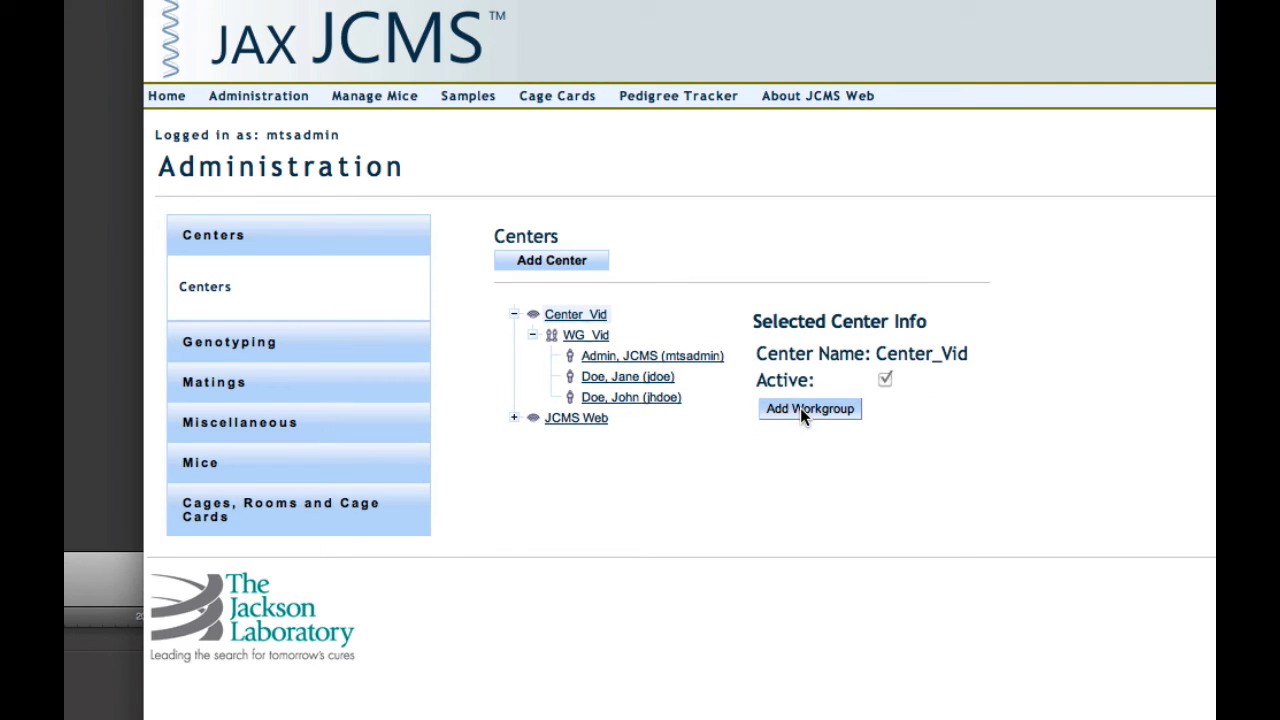
Step: Add and confirm workgroup WG_Vid2 under Center_Vid, then expand it in the tree
{"action": "left_click", "coordinate": [808, 408]}
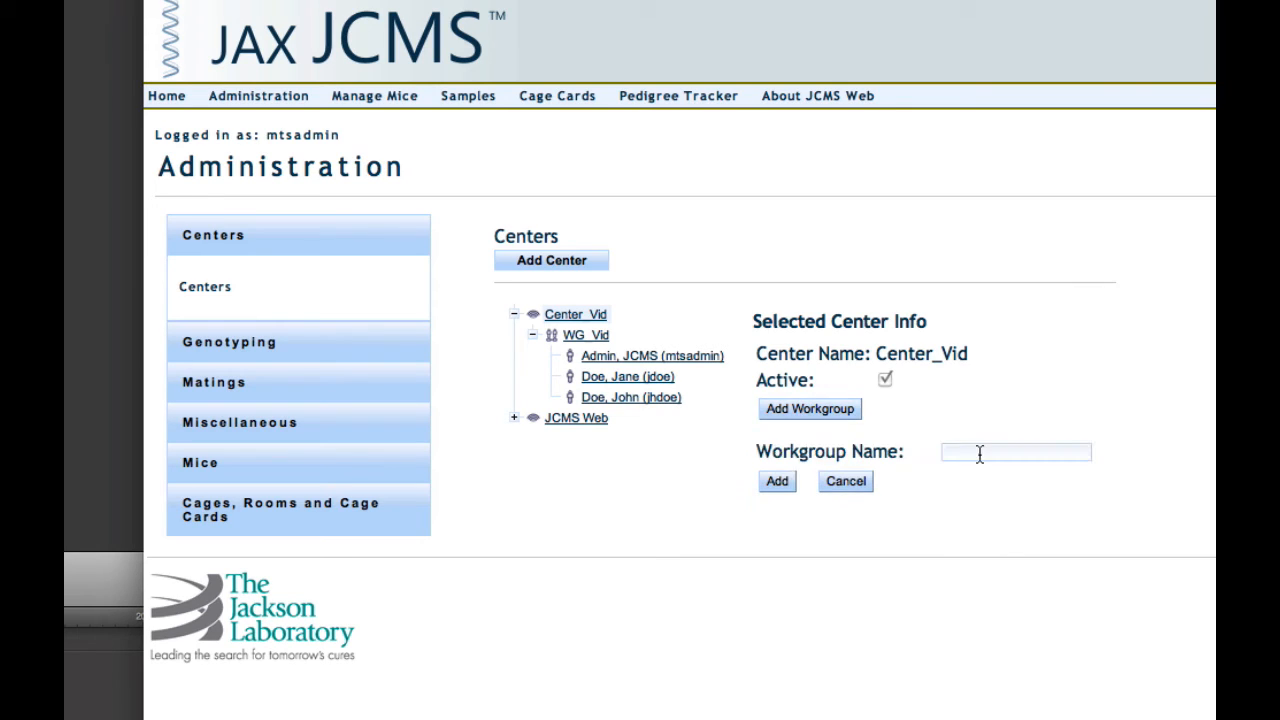
{"action": "type", "text": "Wg"}
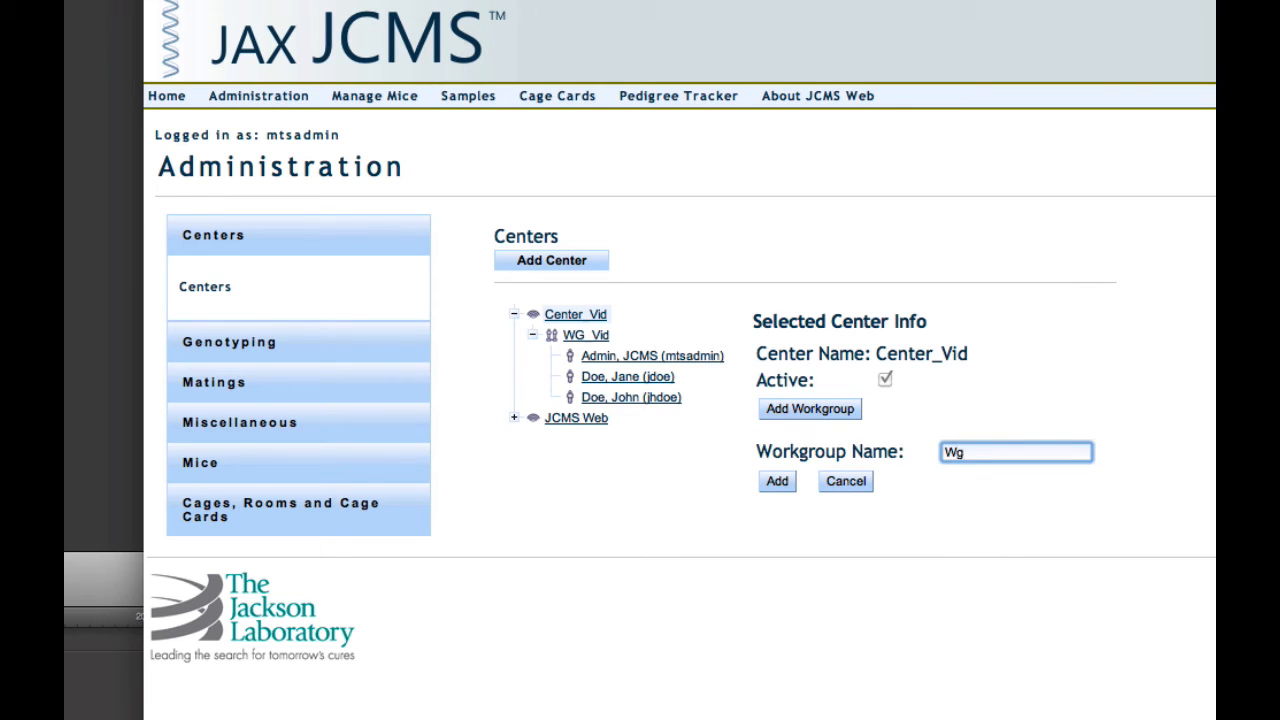
{"action": "type", "text": "WG_Vid2"}
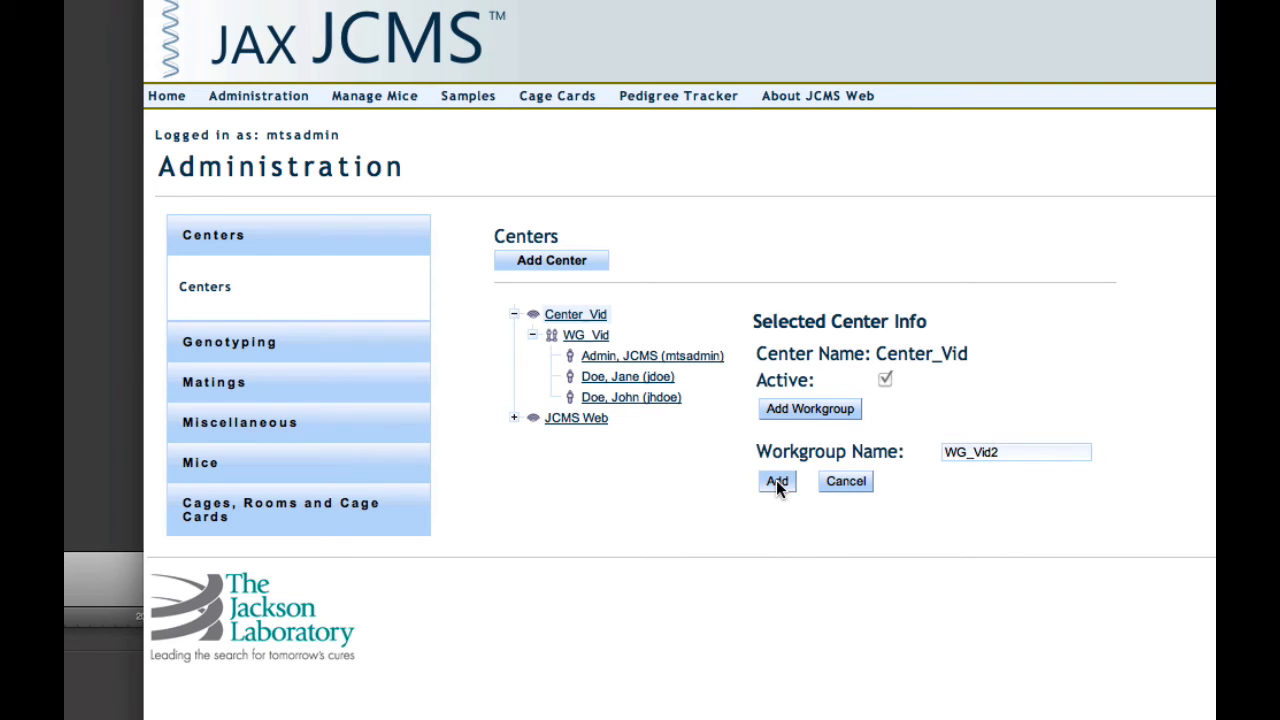
{"action": "left_click", "coordinate": [777, 481]}
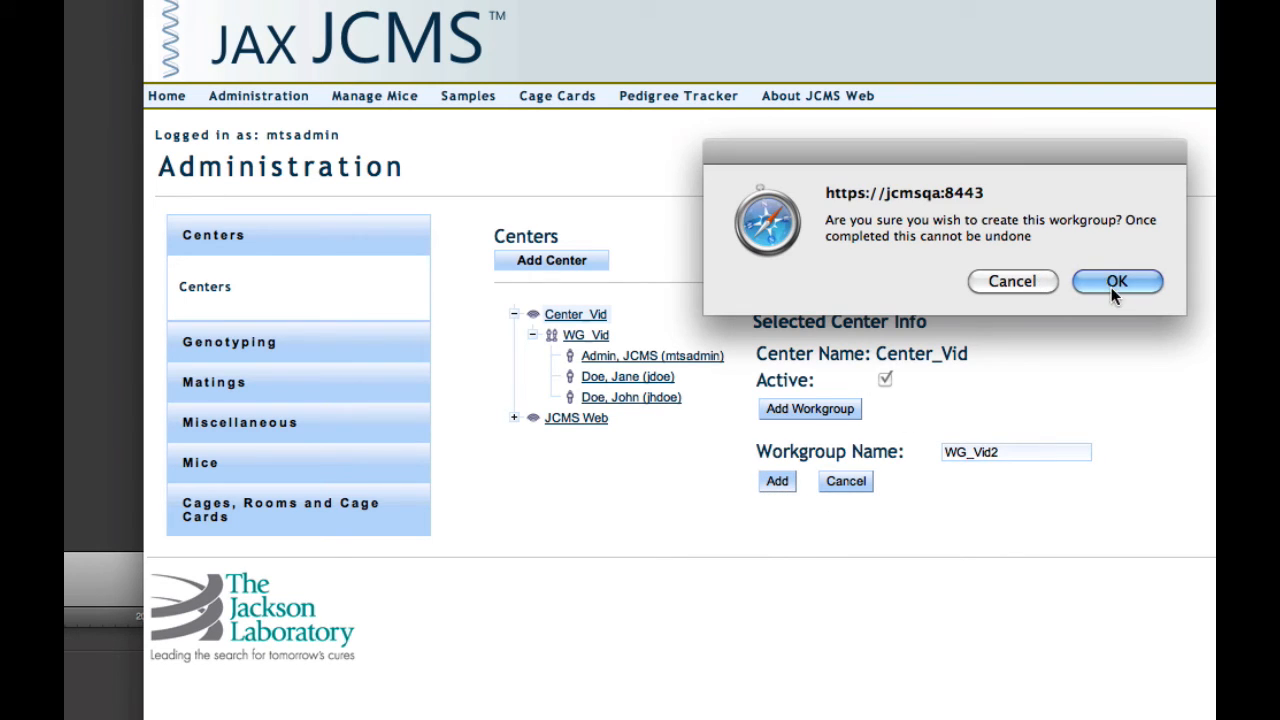
{"action": "mouse_move", "coordinate": [1100, 295]}
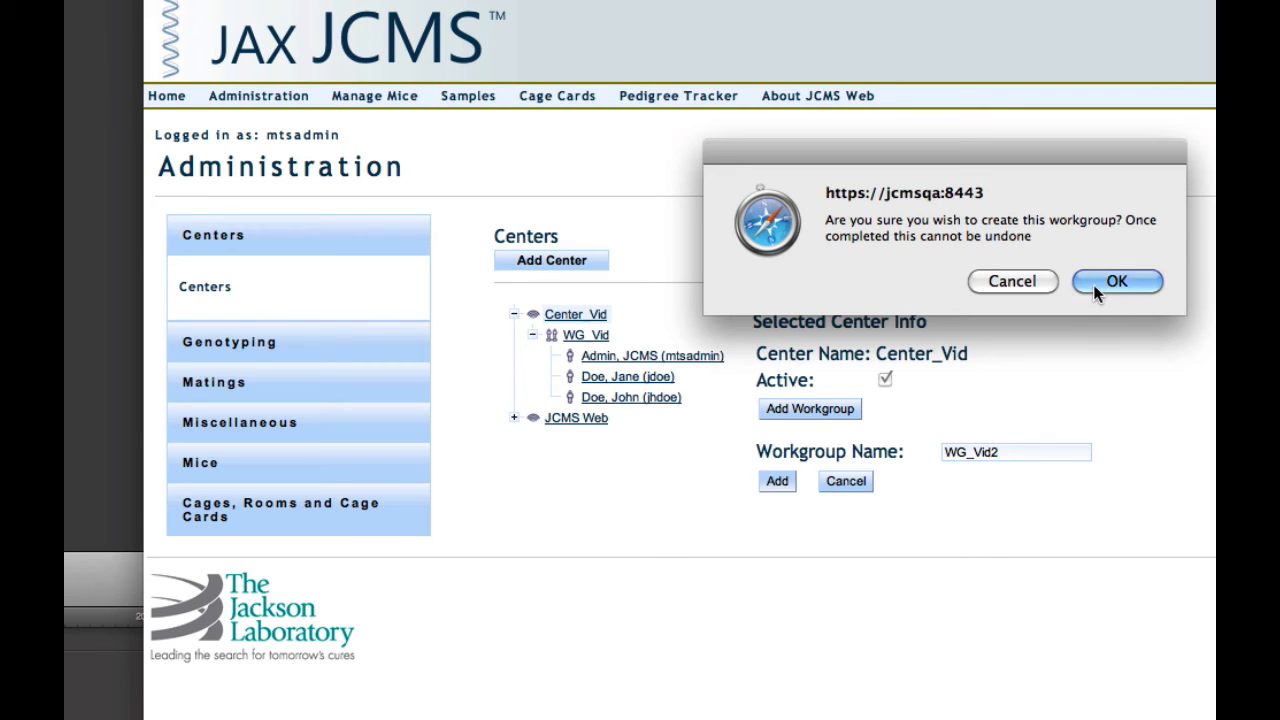
{"action": "left_click", "coordinate": [1117, 281]}
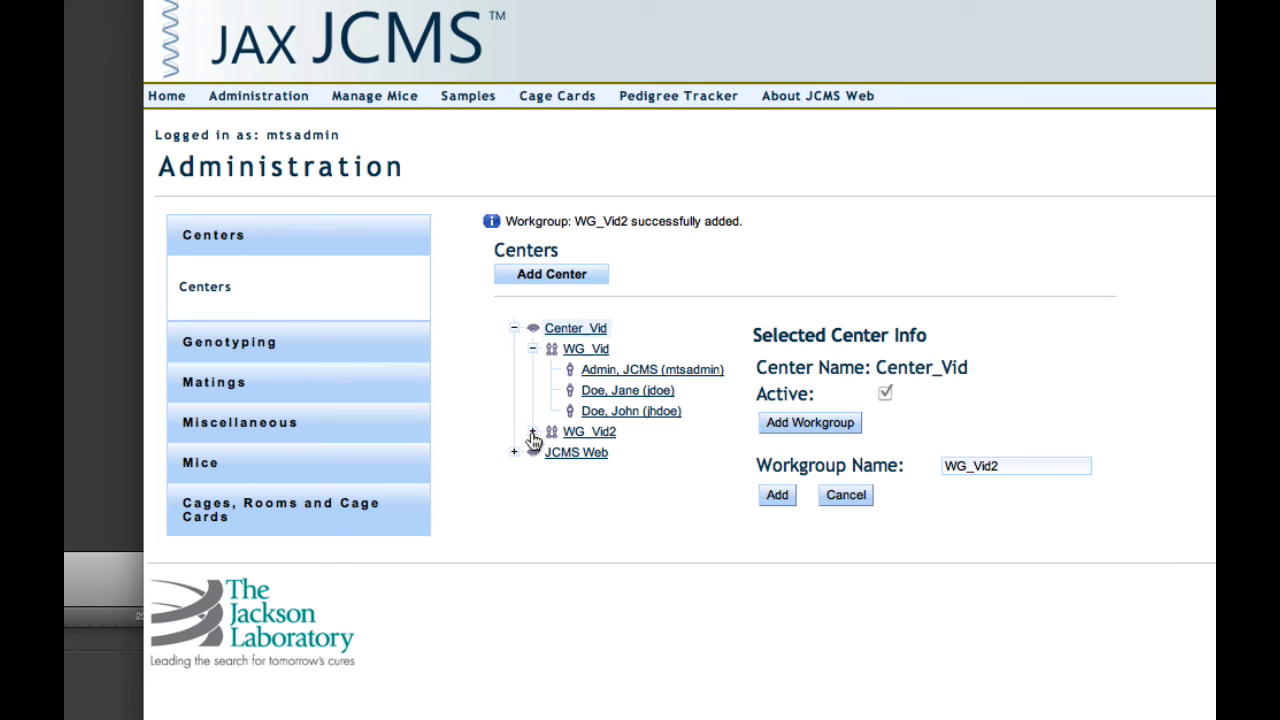
{"action": "left_click", "coordinate": [533, 437]}
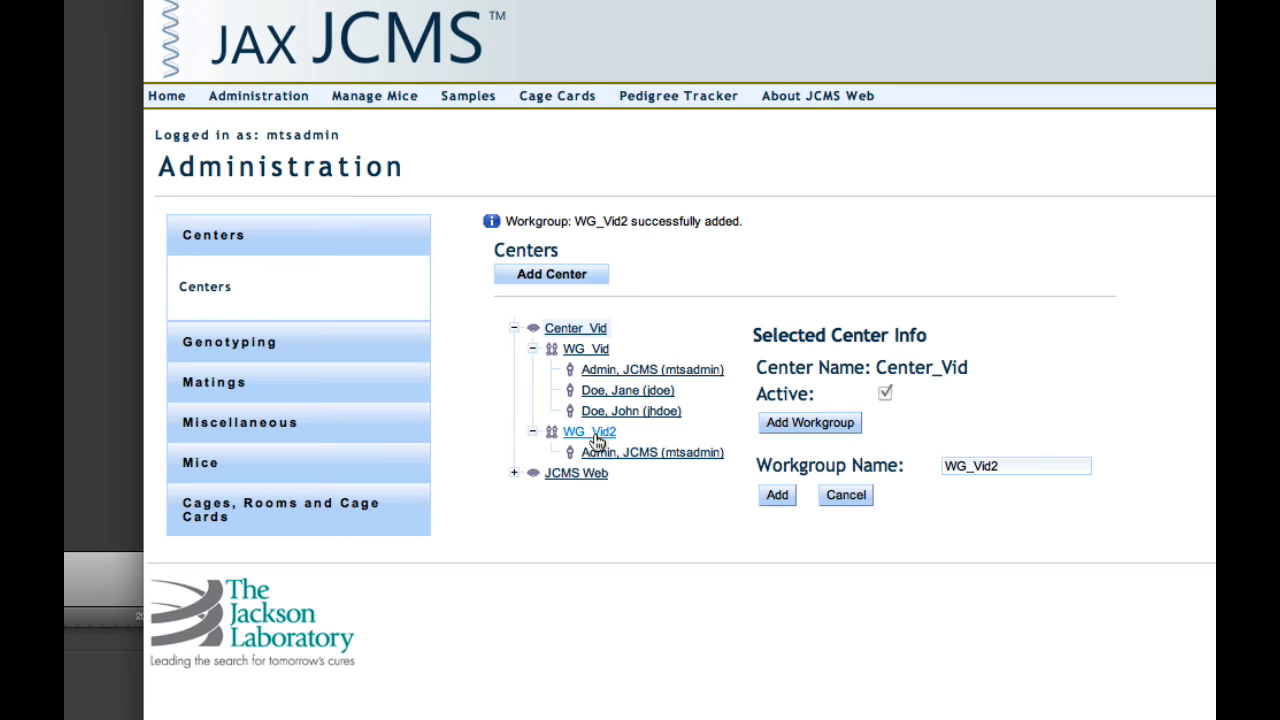
Step: Add existing users jdoe and jhdoe to WG_Vid2
{"action": "left_click", "coordinate": [588, 431]}
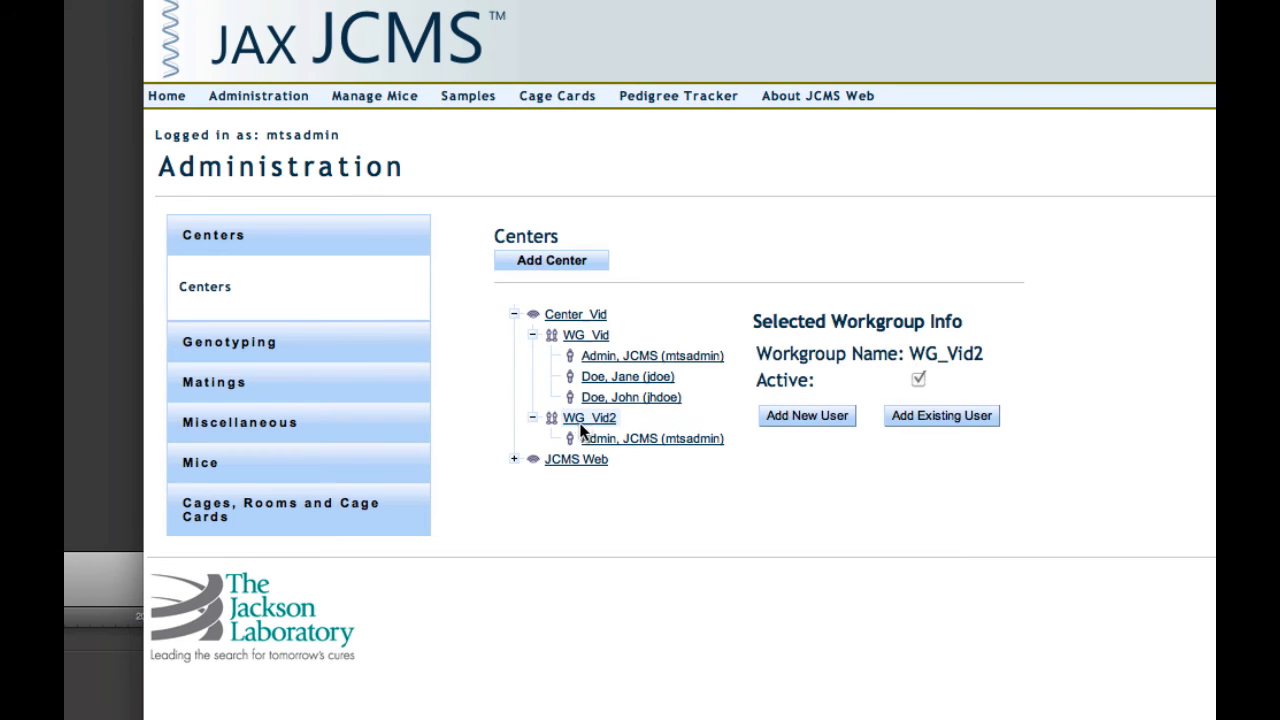
{"action": "mouse_move", "coordinate": [938, 453]}
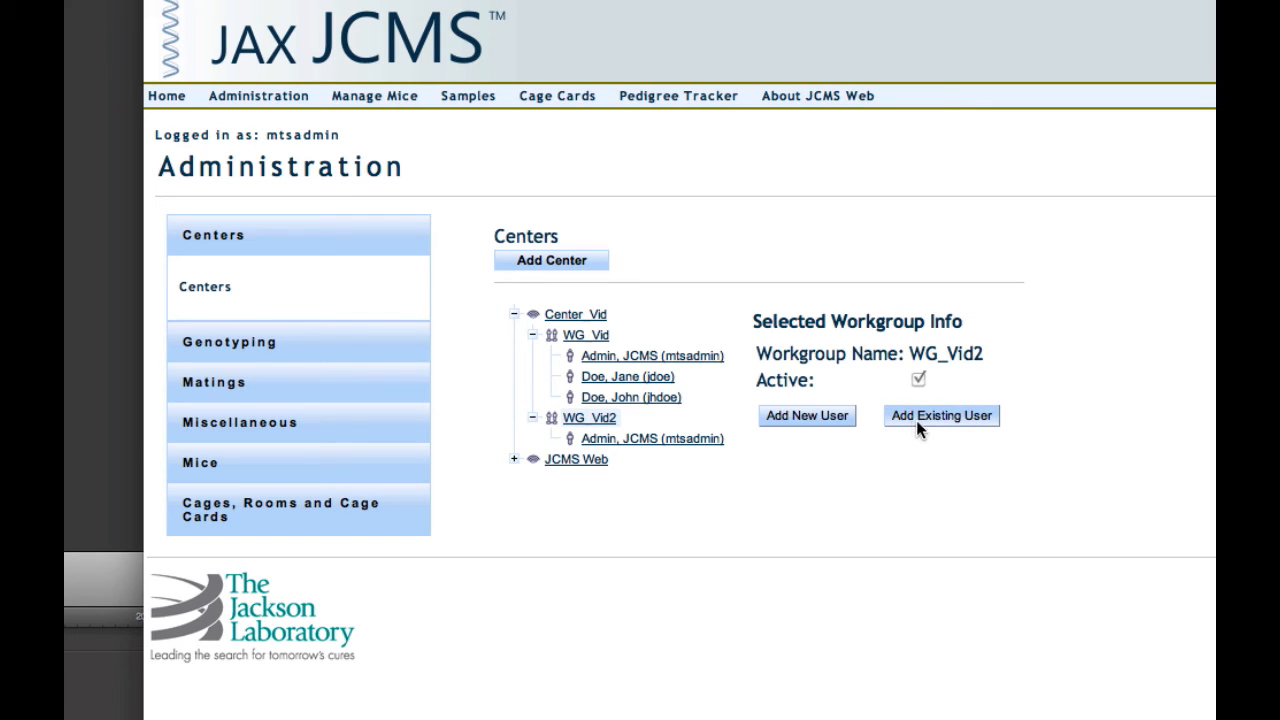
{"action": "mouse_move", "coordinate": [925, 428]}
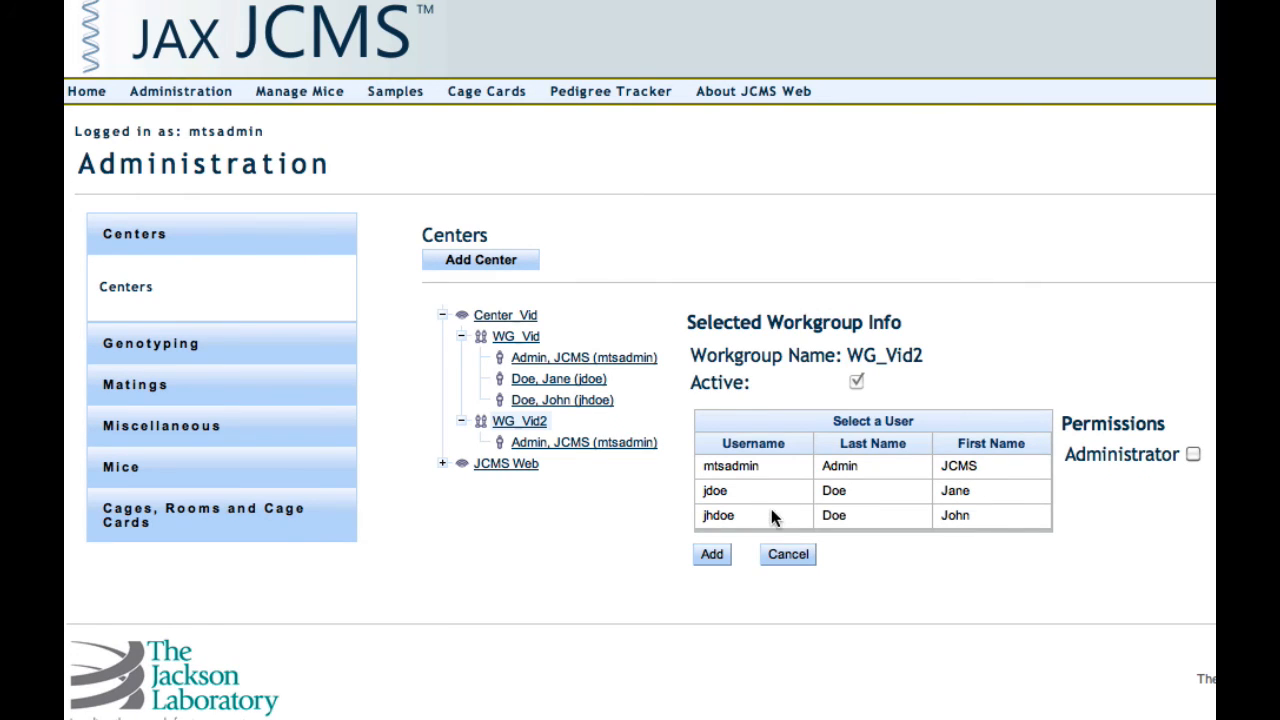
{"action": "mouse_move", "coordinate": [773, 500]}
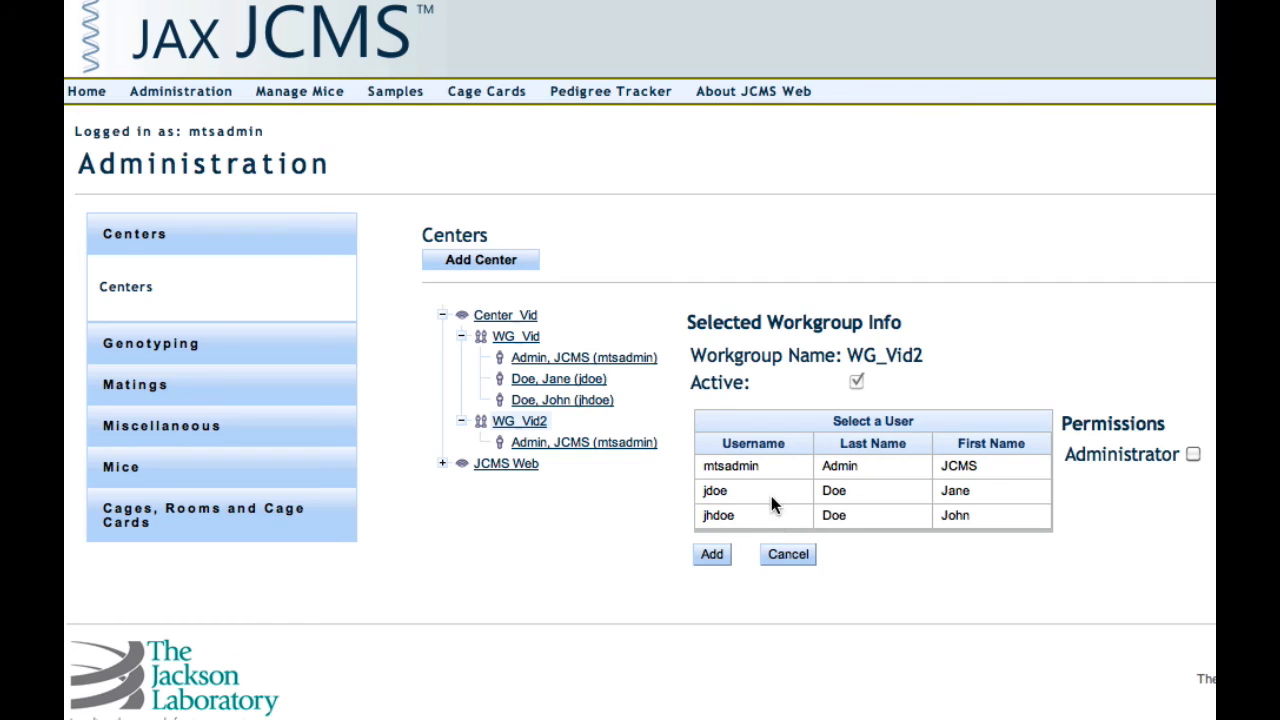
{"action": "left_click", "coordinate": [715, 490]}
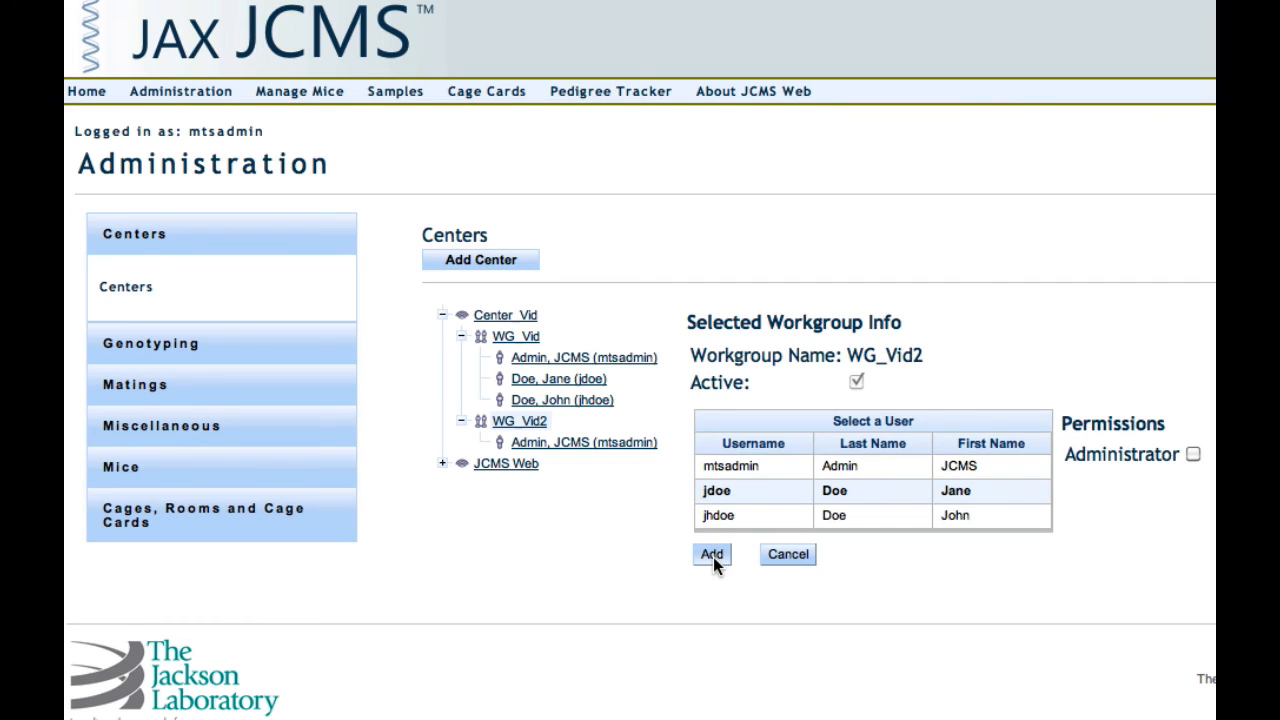
{"action": "left_click", "coordinate": [711, 554]}
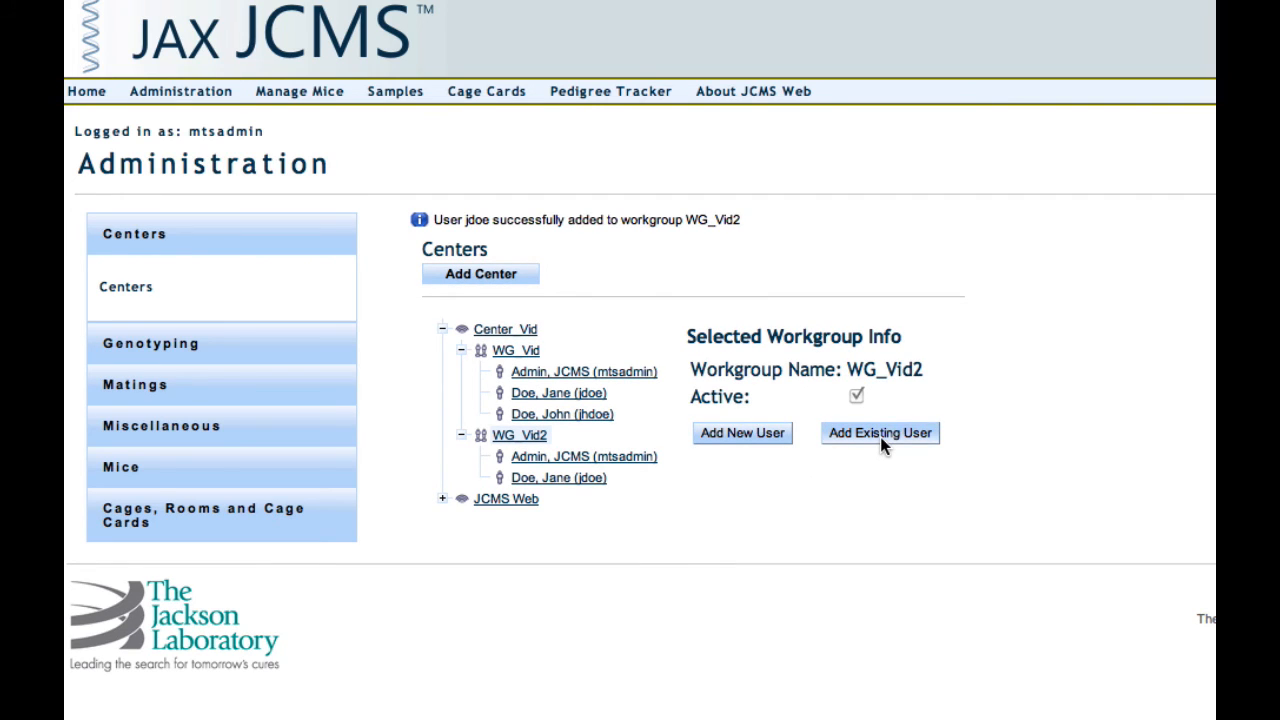
{"action": "left_click", "coordinate": [879, 433]}
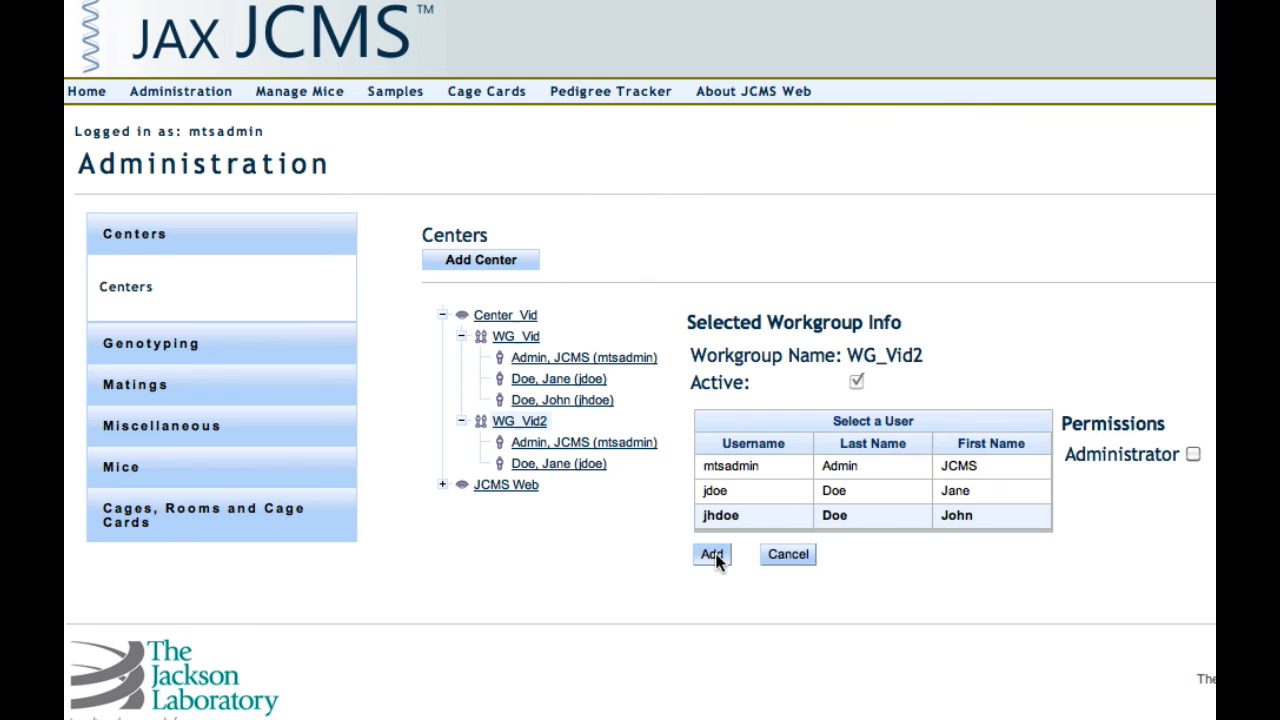
{"action": "left_click", "coordinate": [711, 554]}
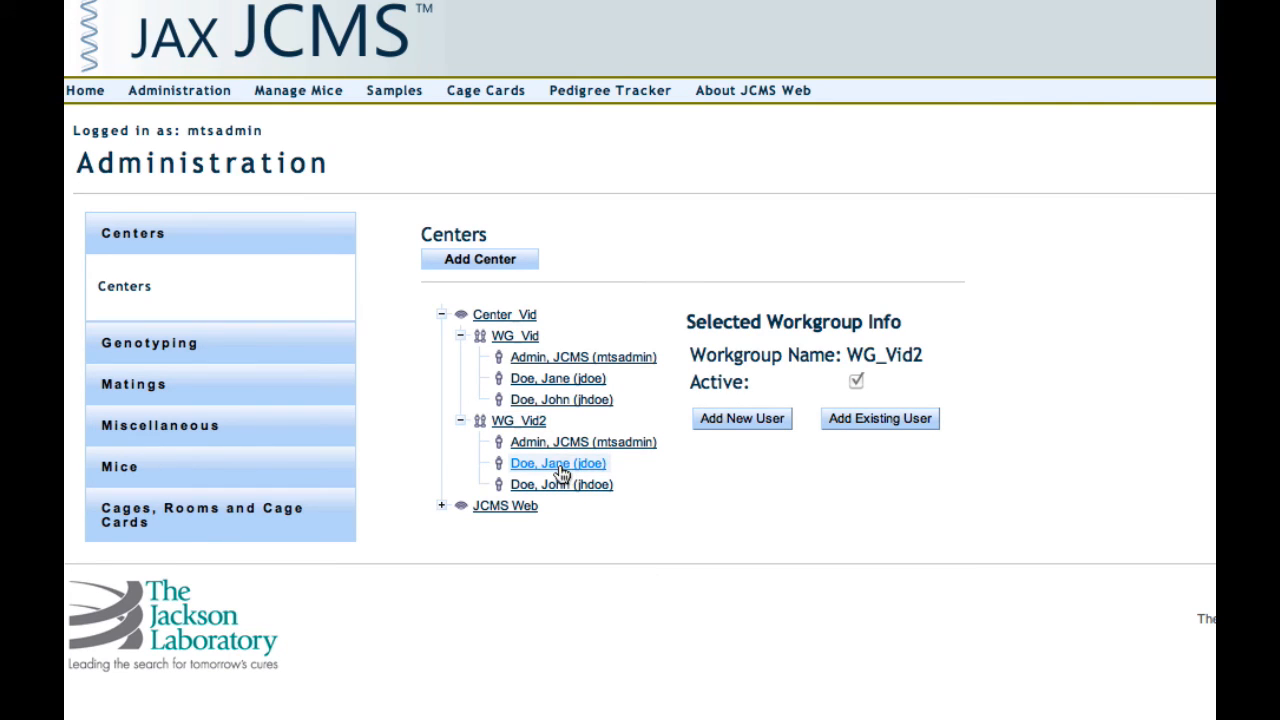
{"action": "left_click", "coordinate": [557, 463]}
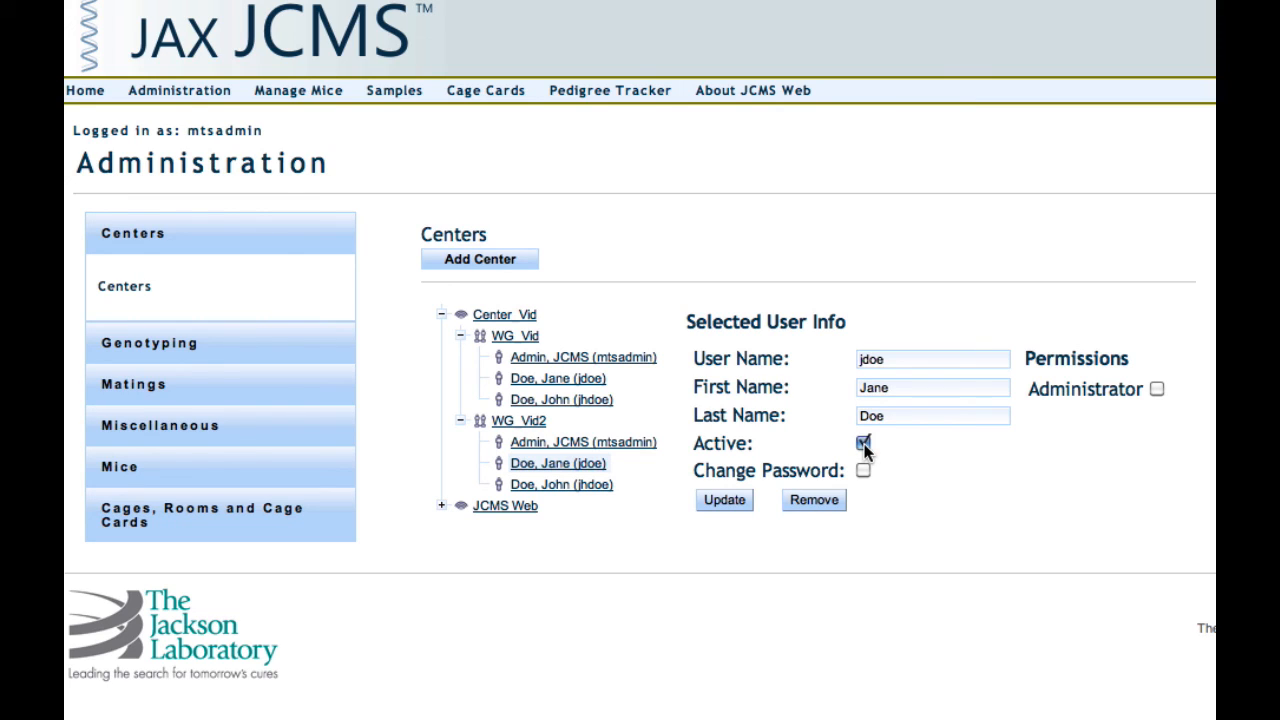
{"action": "left_click", "coordinate": [863, 443]}
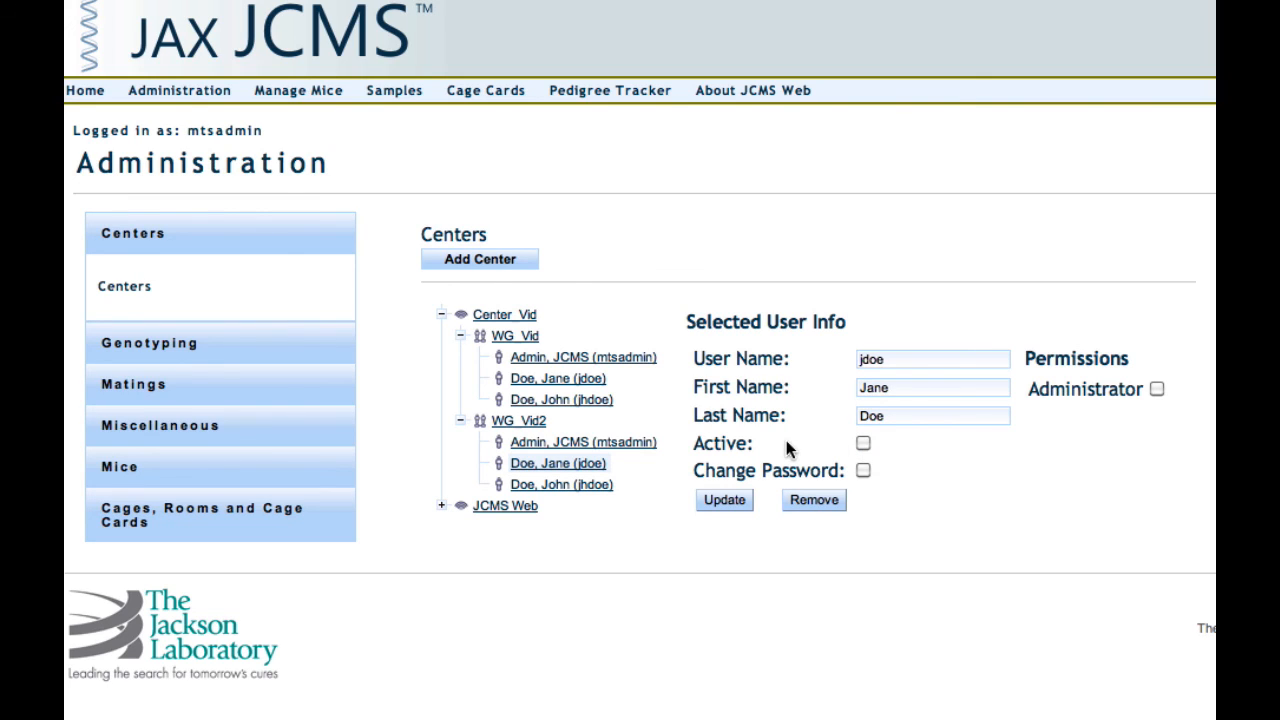
{"action": "left_click", "coordinate": [862, 443]}
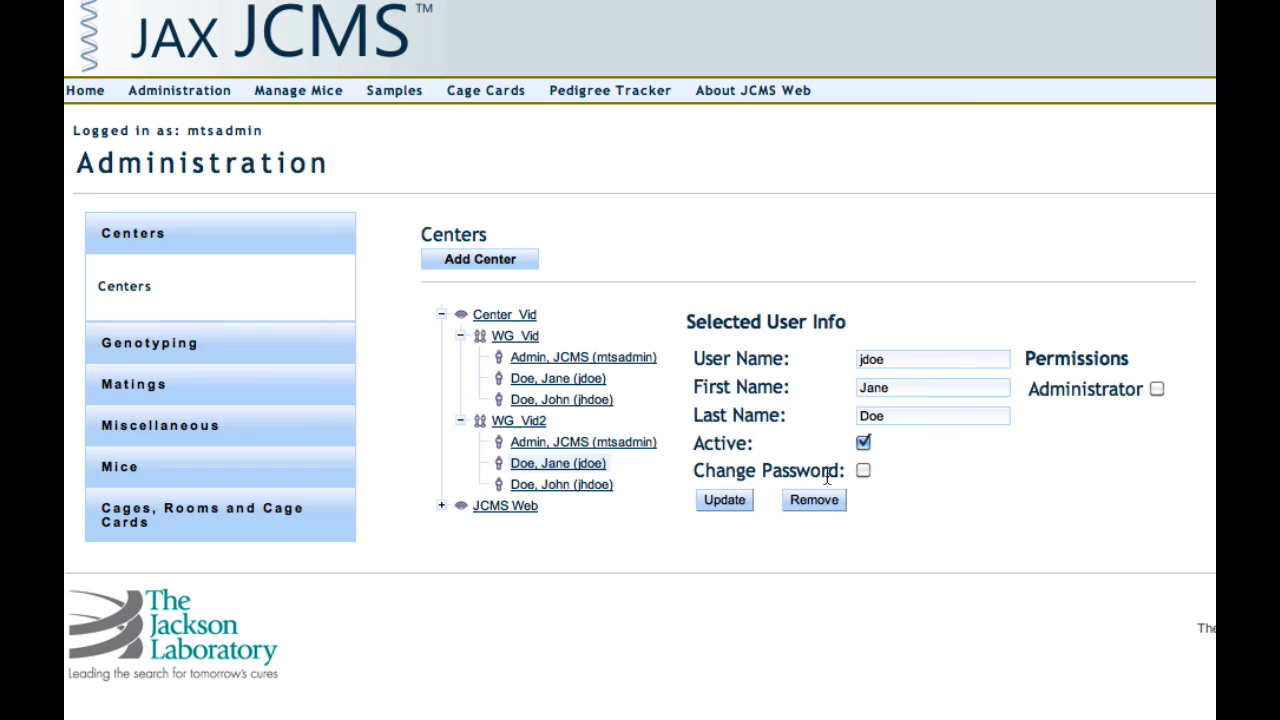
{"action": "left_click", "coordinate": [862, 470]}
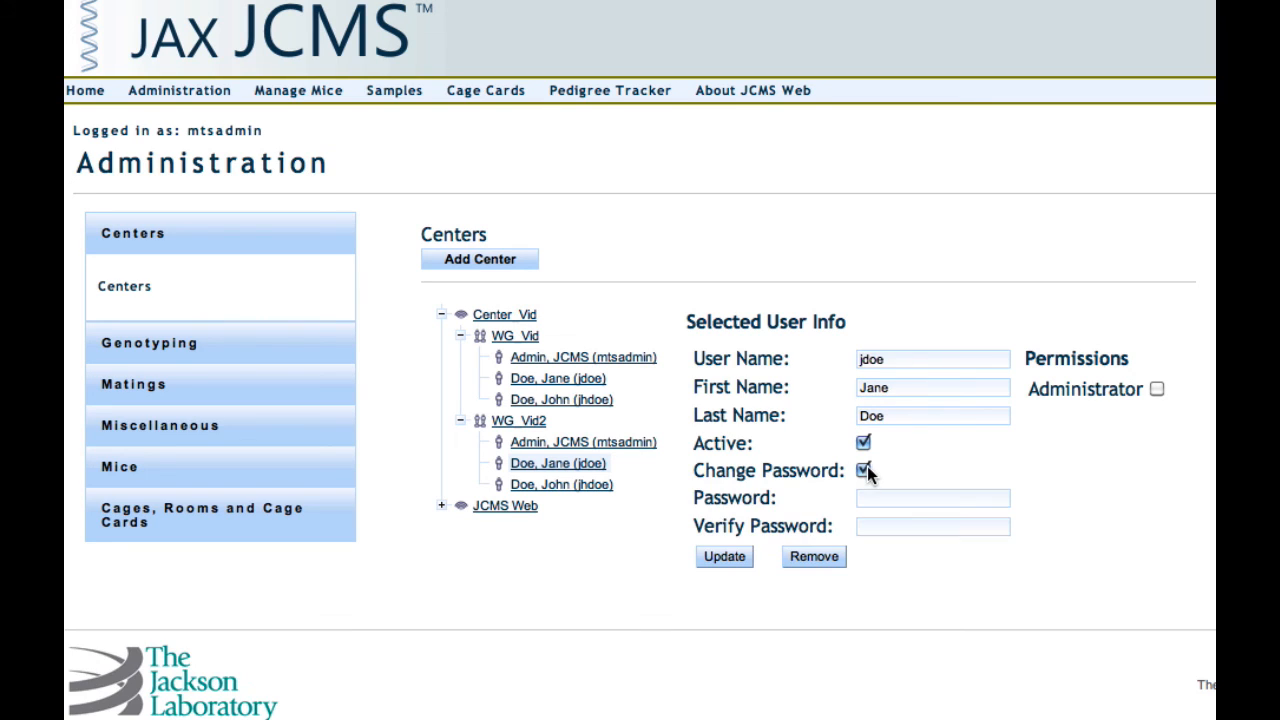
{"action": "left_click", "coordinate": [931, 498]}
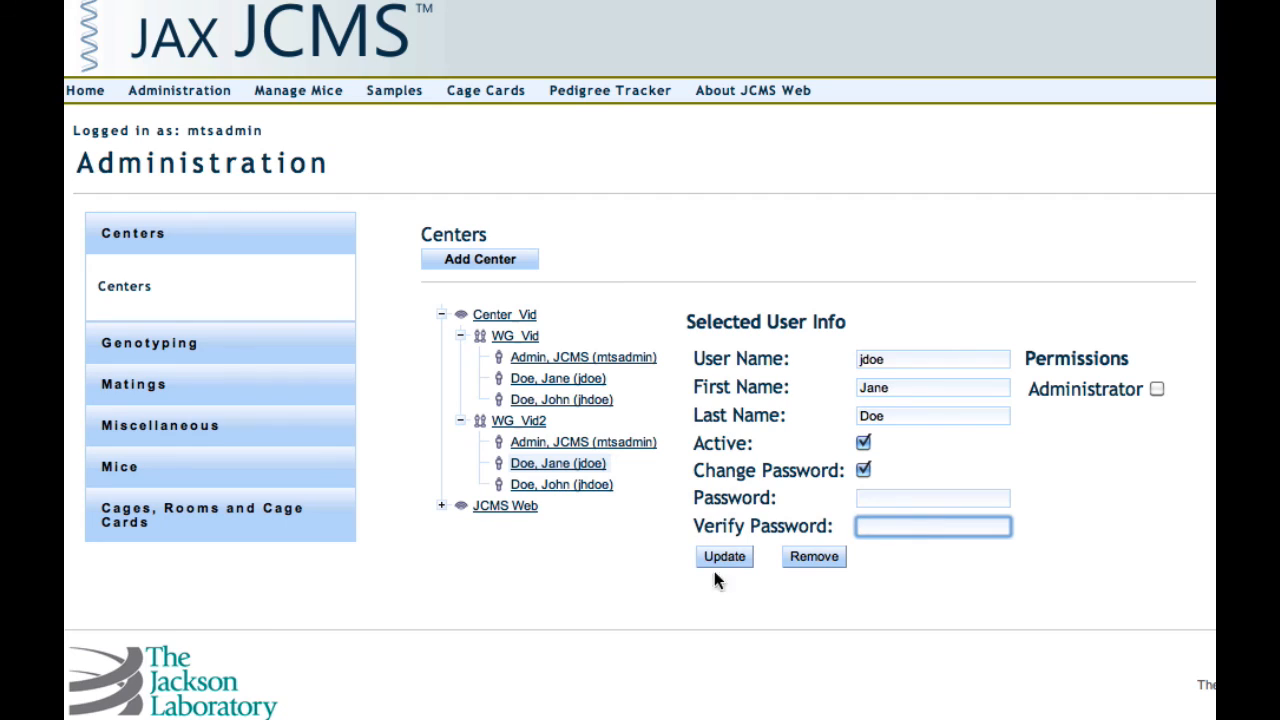
{"action": "mouse_move", "coordinate": [820, 595]}
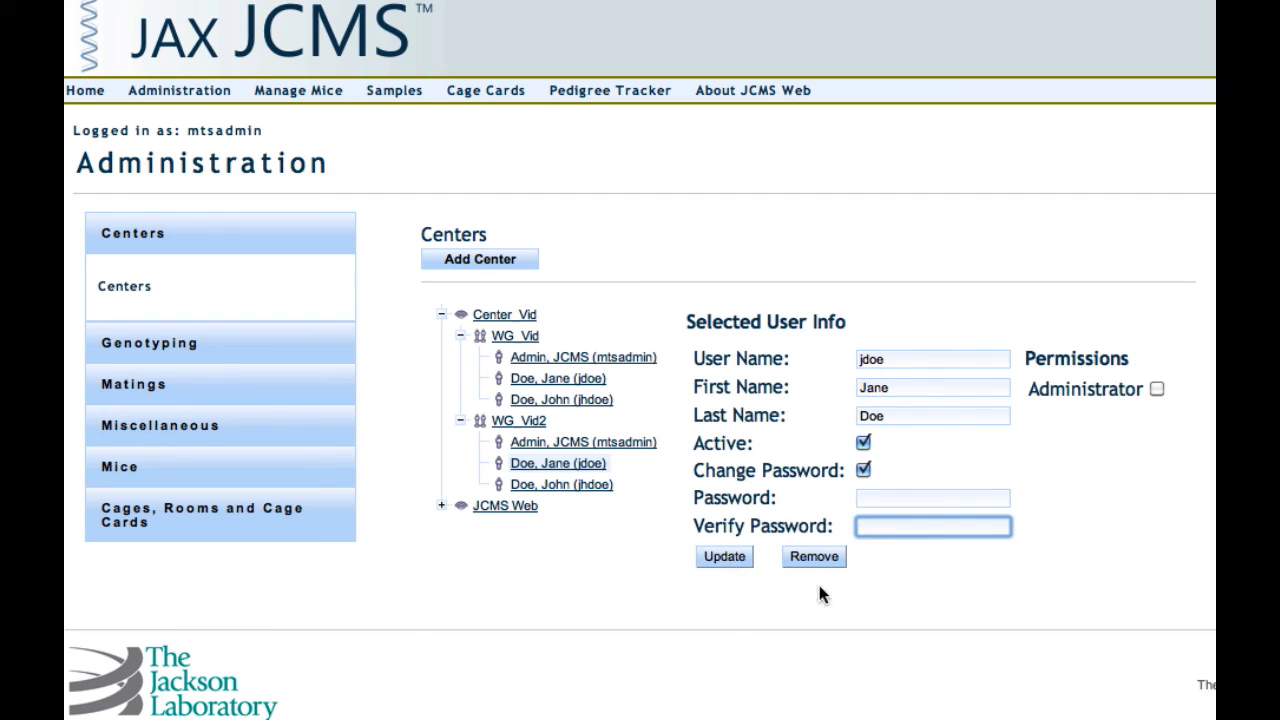
{"action": "mouse_move", "coordinate": [863, 570]}
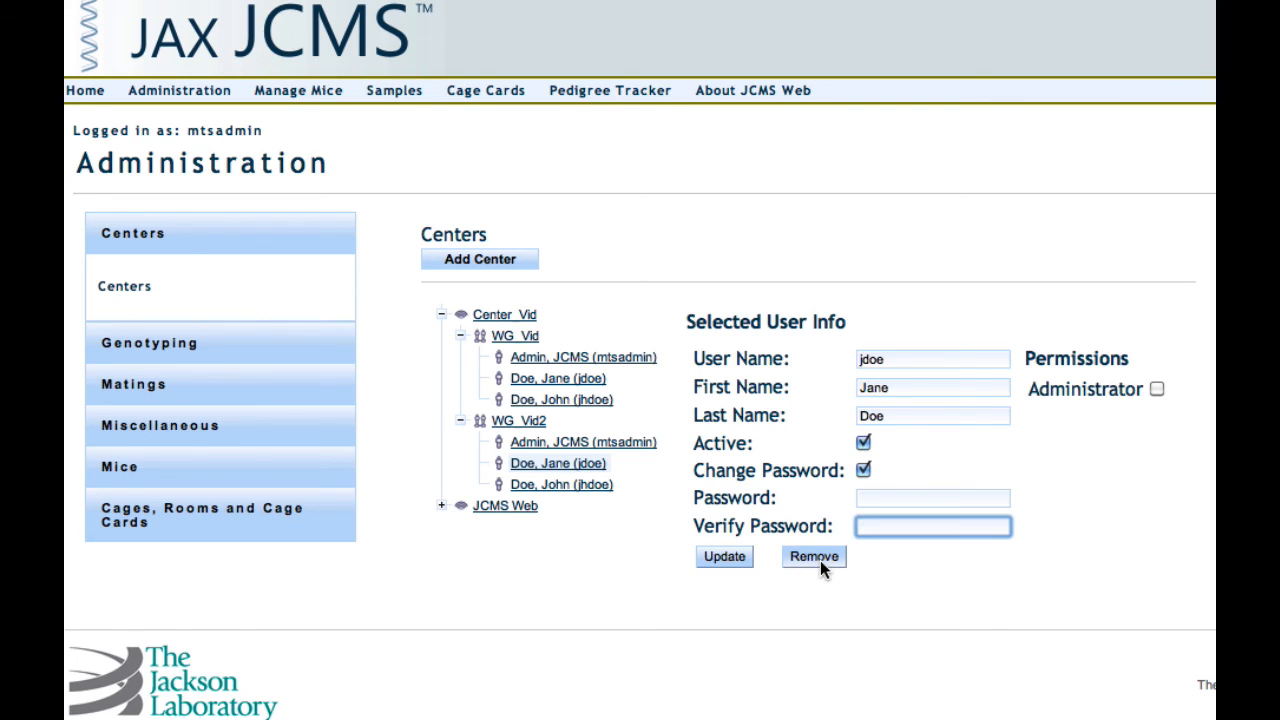
{"action": "left_click", "coordinate": [813, 557]}
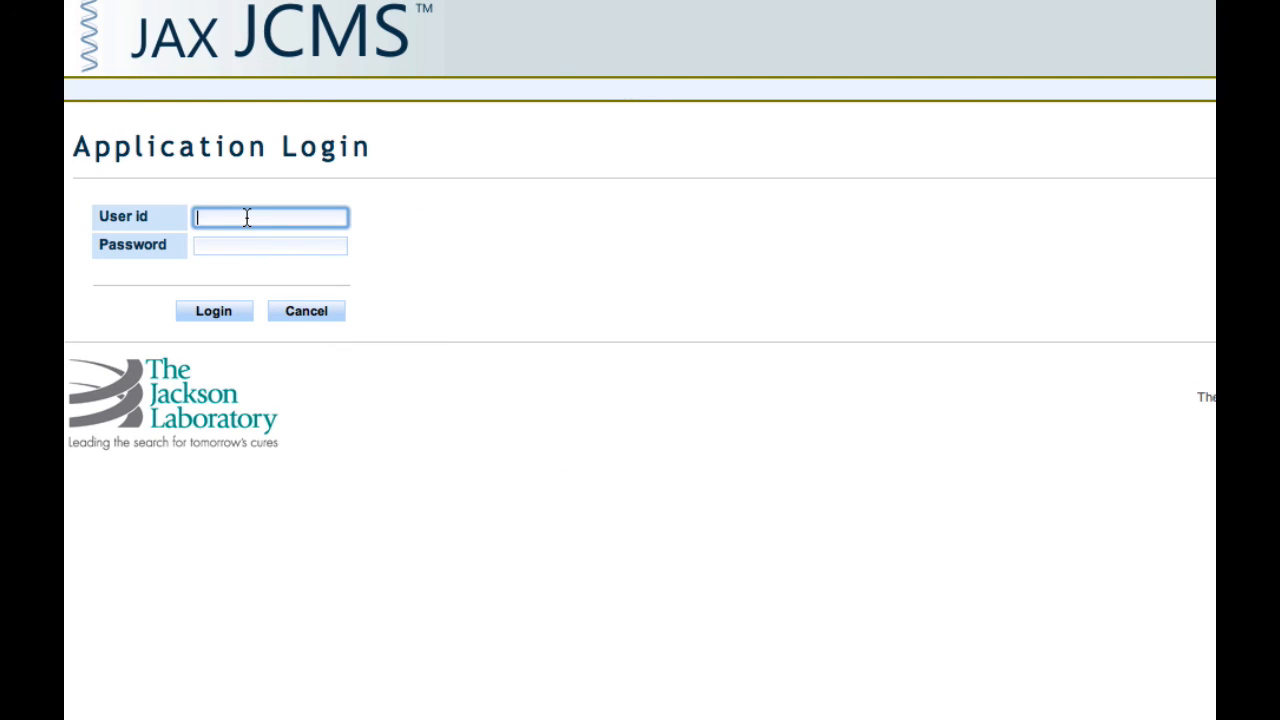
Step: Sign in as jdoe and check the Administration area from the welcome page
{"action": "type", "text": "ja"}
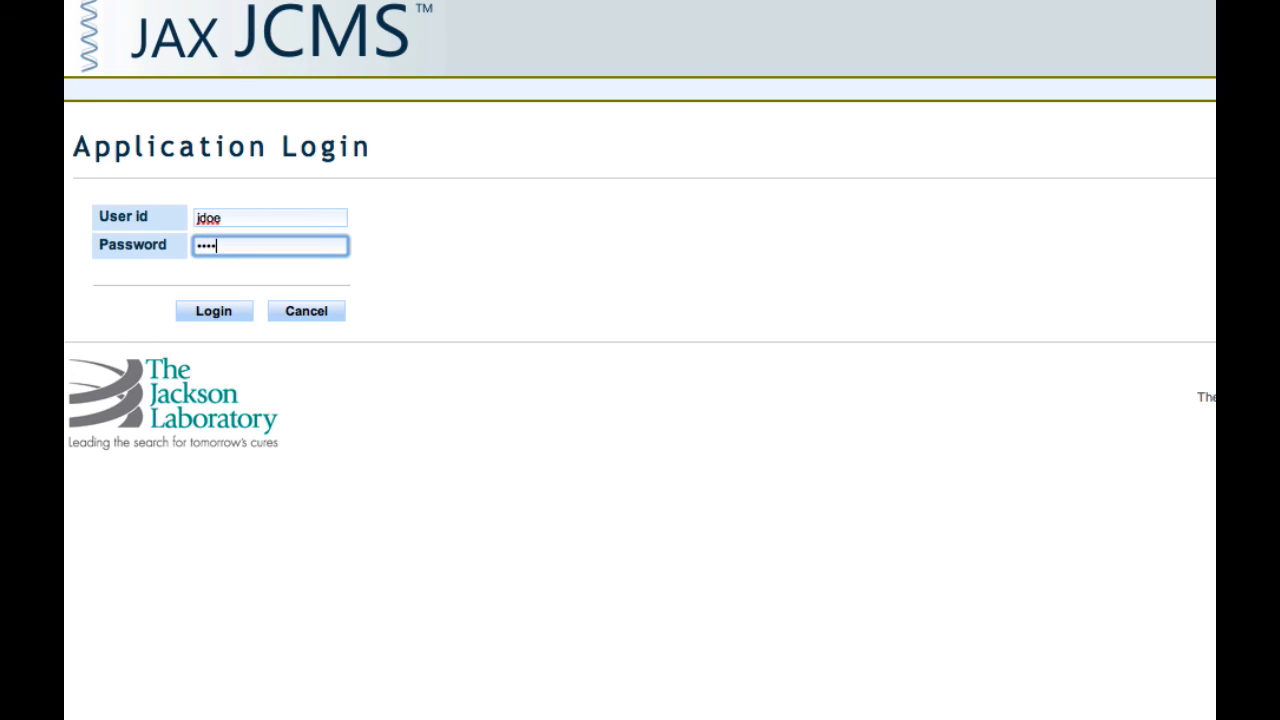
{"action": "left_click", "coordinate": [213, 310]}
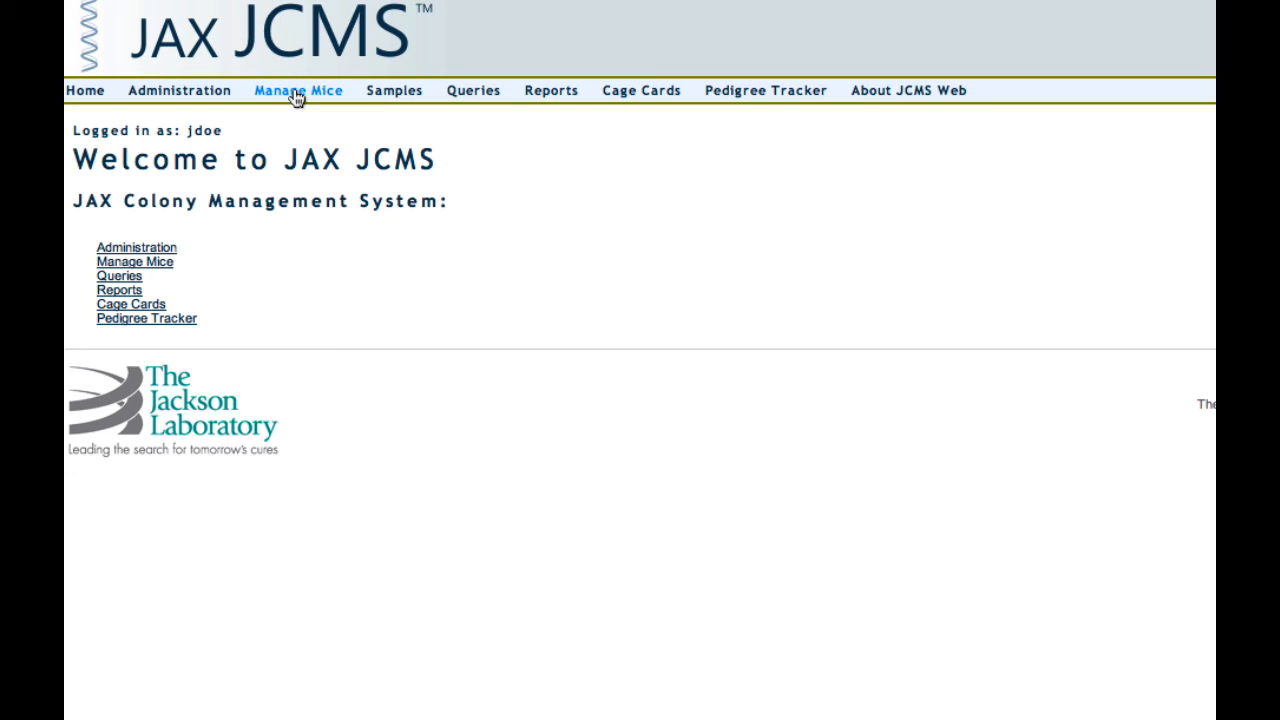
{"action": "mouse_move", "coordinate": [640, 158]}
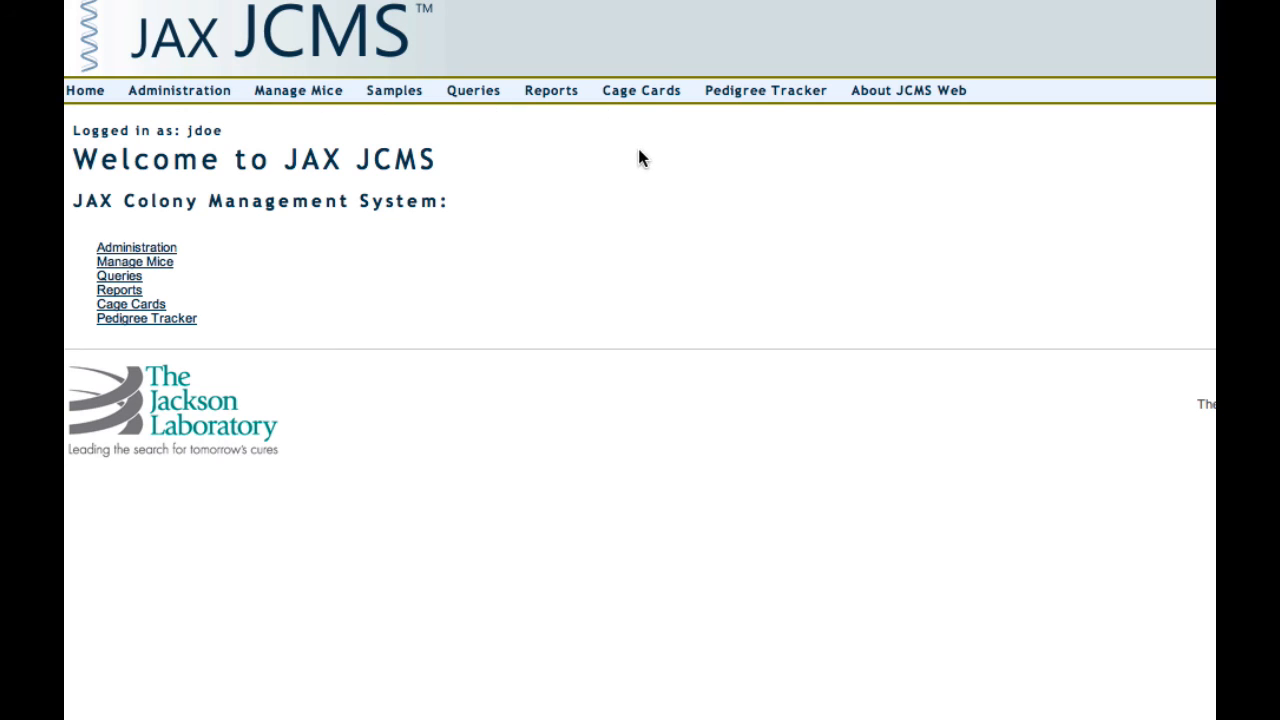
{"action": "mouse_move", "coordinate": [178, 90]}
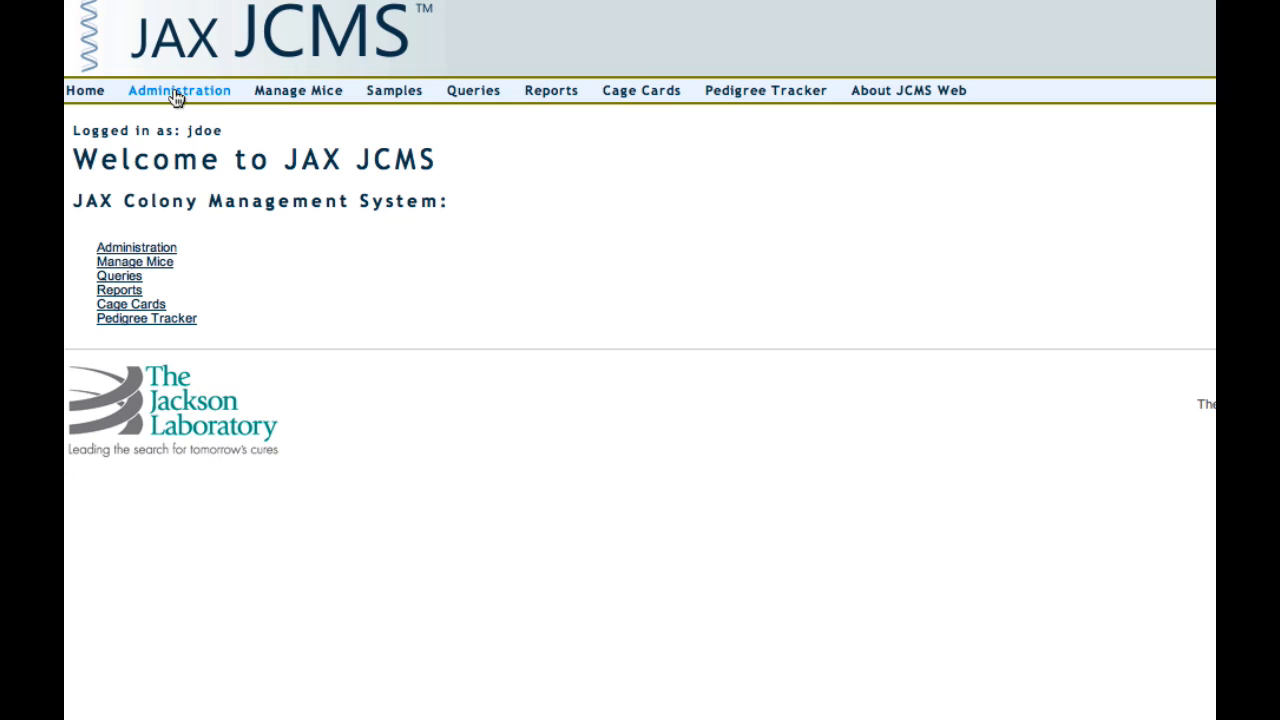
{"action": "left_click", "coordinate": [179, 90]}
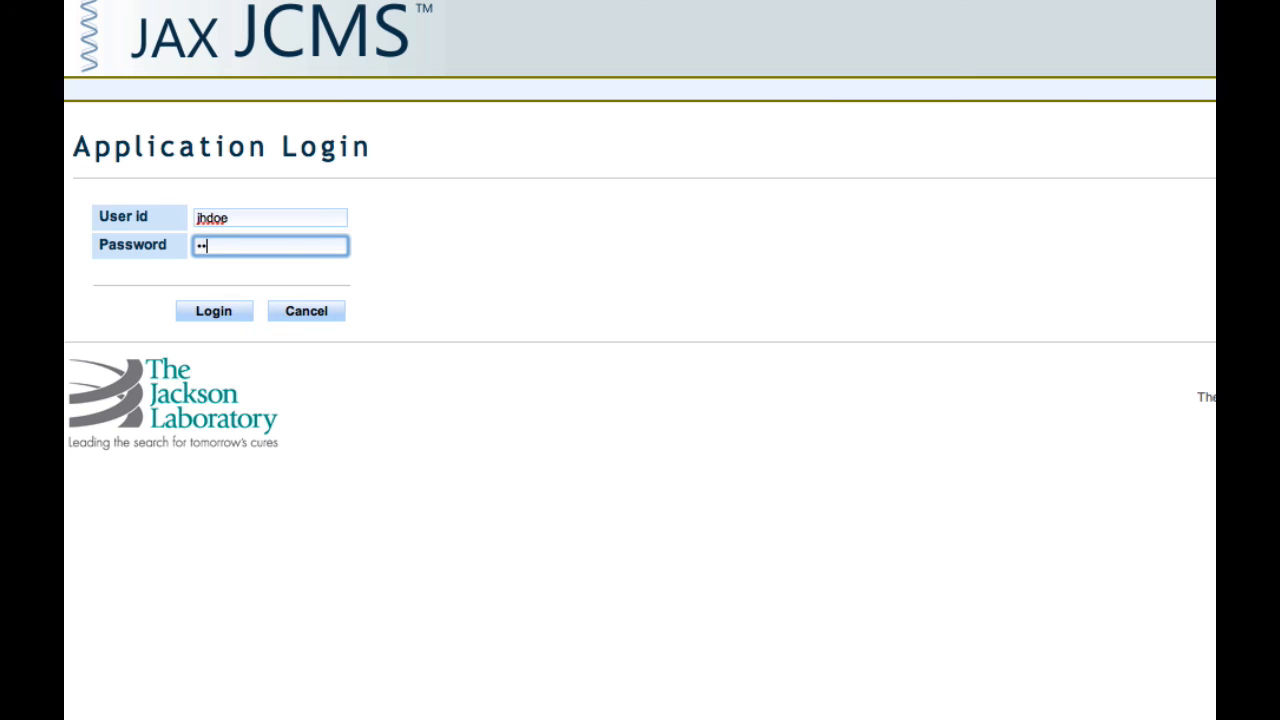
Step: Sign in as jhdoe and confirm the menu lacks Administration
{"action": "left_click", "coordinate": [213, 310]}
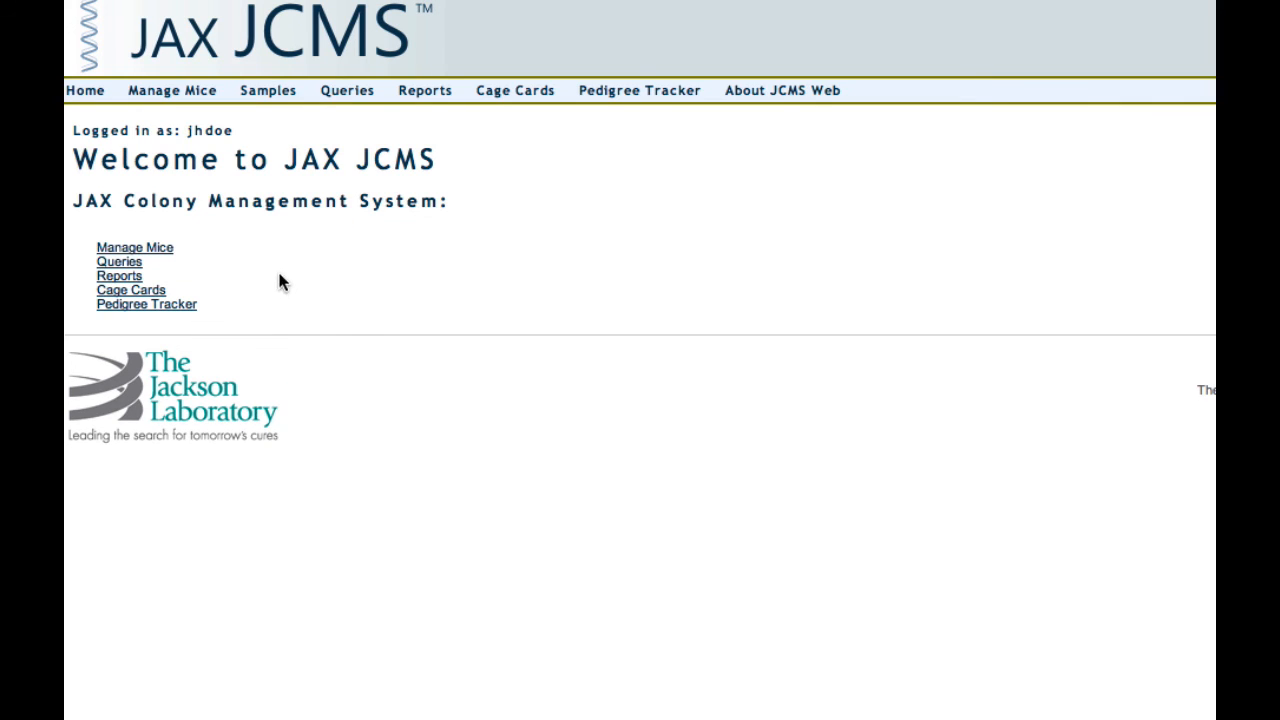
{"action": "mouse_move", "coordinate": [118, 99]}
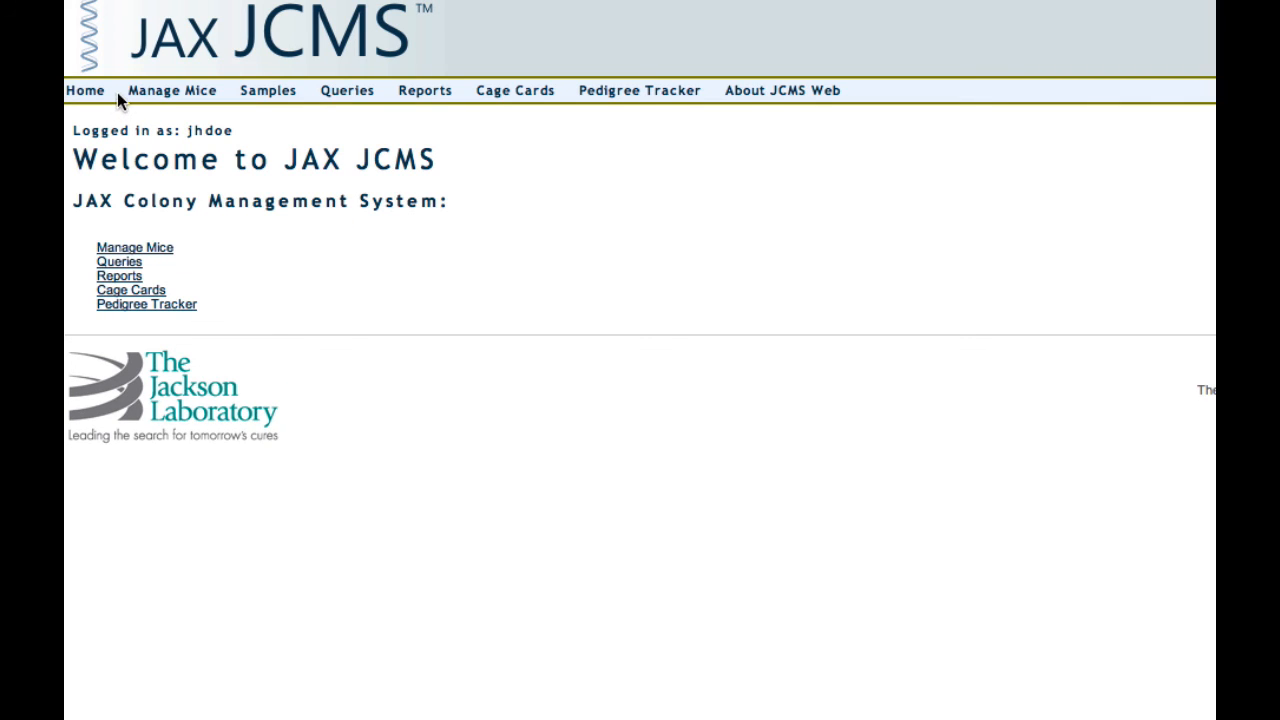
{"action": "mouse_move", "coordinate": [505, 130]}
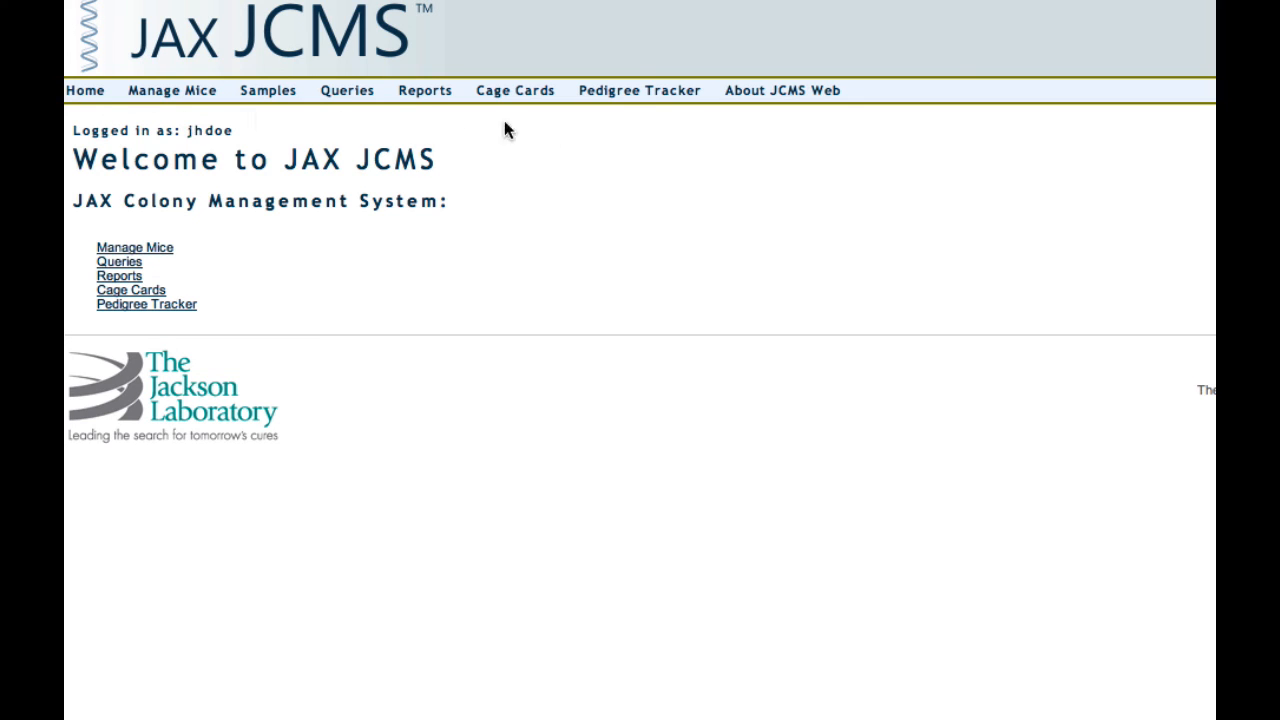
{"action": "mouse_move", "coordinate": [490, 272]}
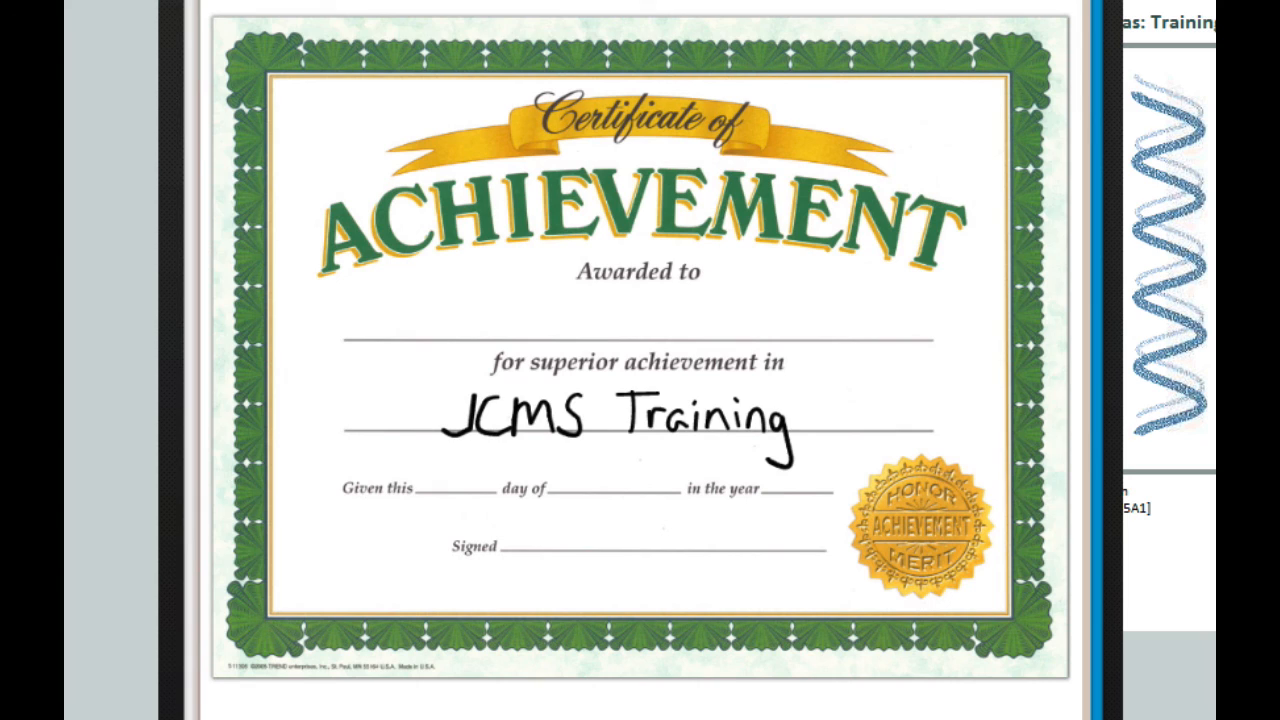
Step: Write 'Yo' on the certificate's Awarded to line
{"action": "type", "text": "Yo"}
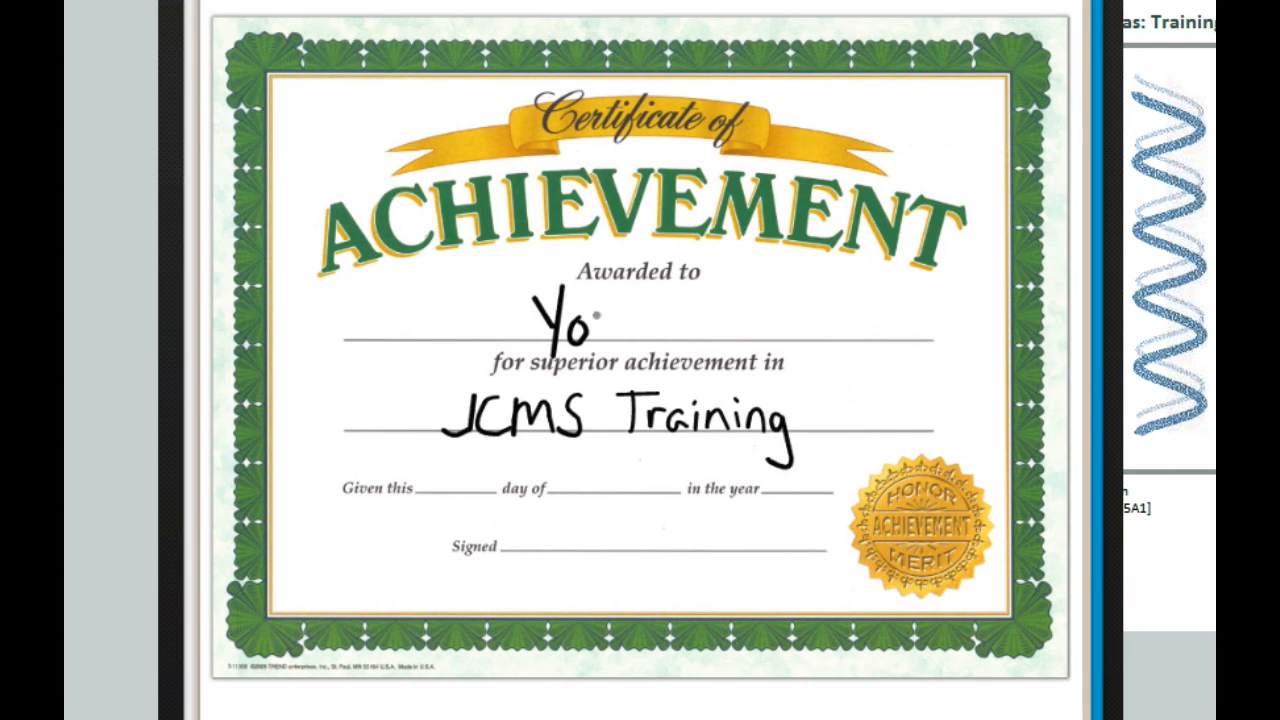